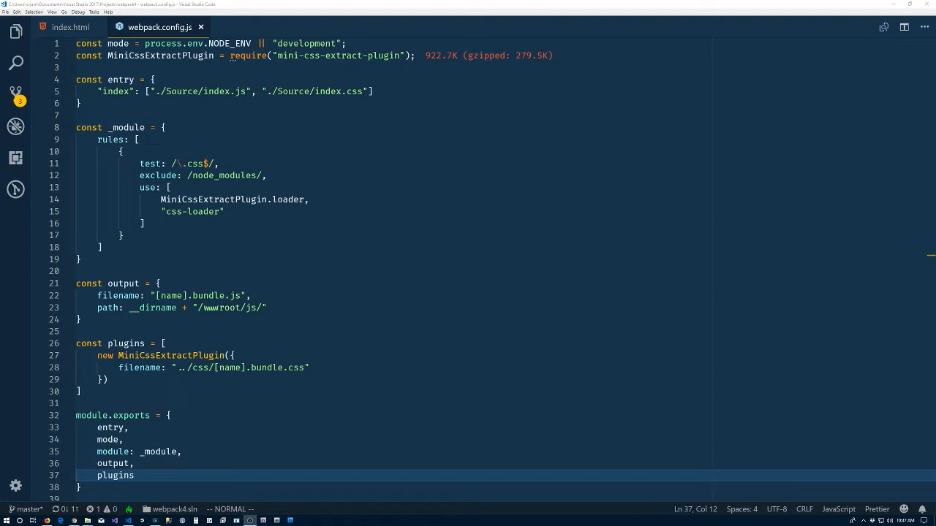
mouse_move(15, 31)
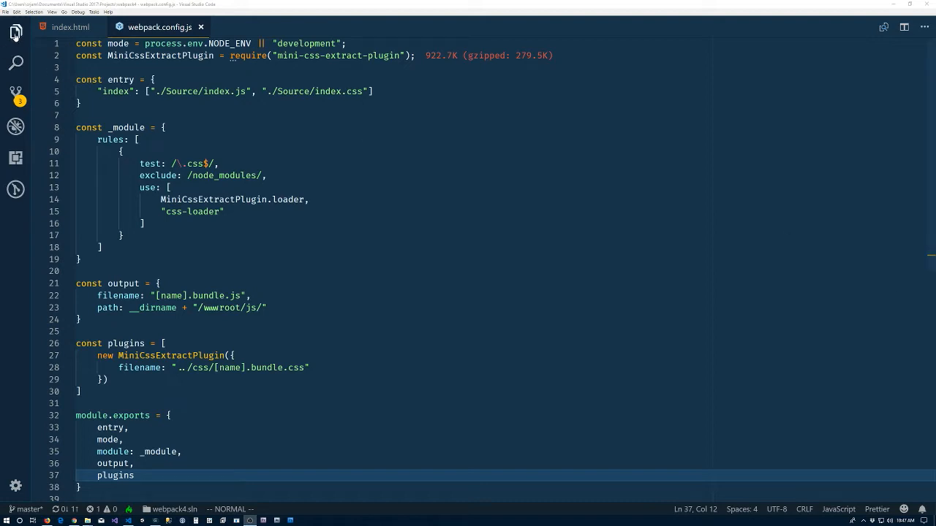
Show the Explorer file tree and inspect the wwwroot and js output folders.
left_click(16, 33)
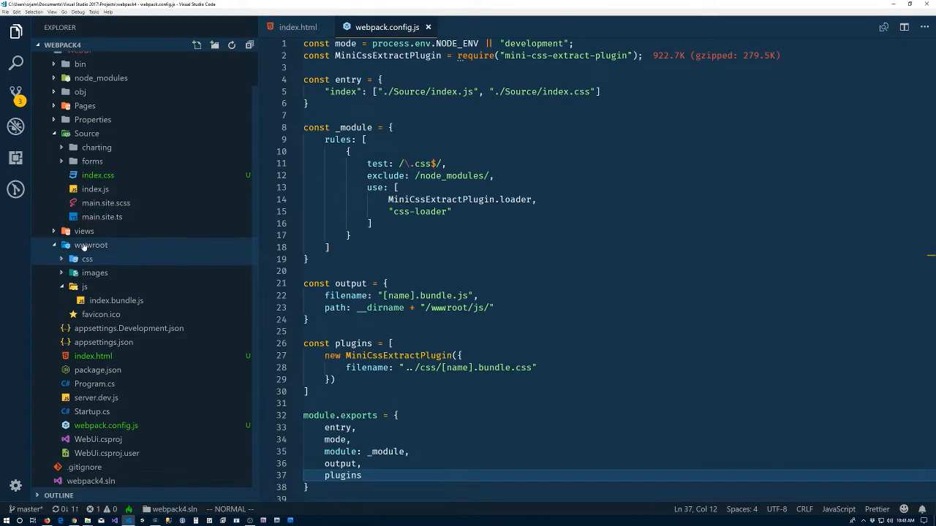
left_click(85, 301)
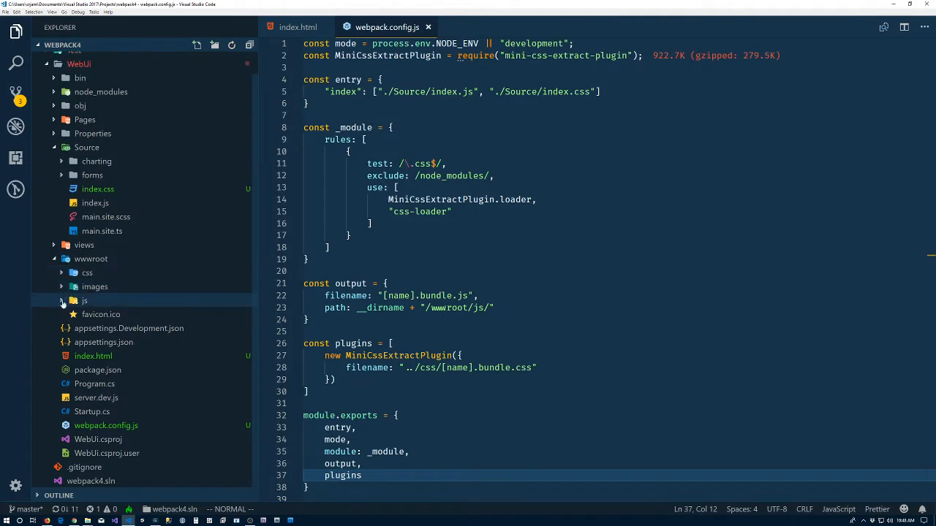
left_click(88, 272)
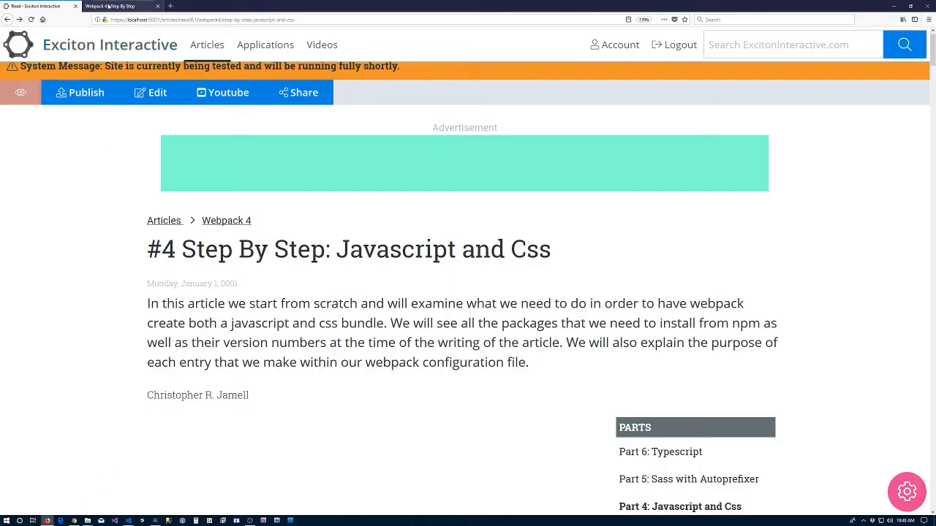
Switch to the Webpack 4 Step By Step tab showing the local index.html test page.
left_click(120, 6)
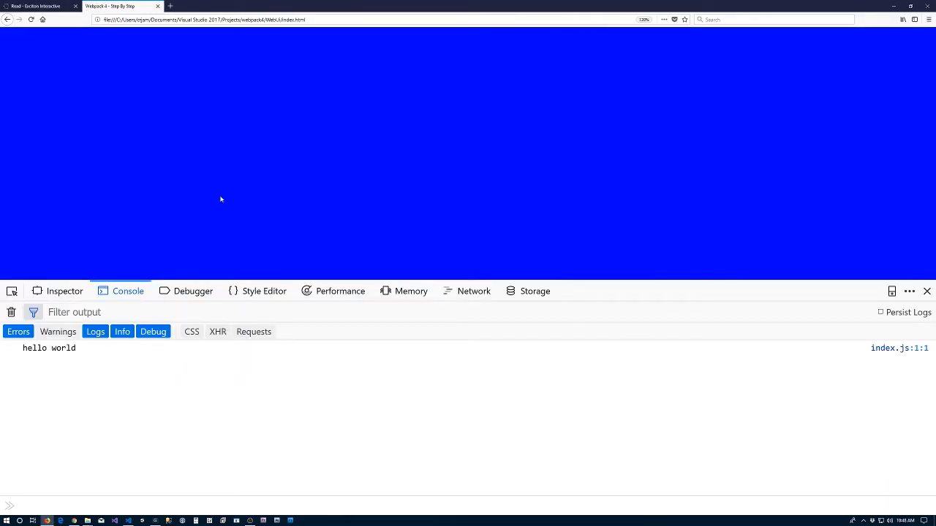
mouse_move(257, 164)
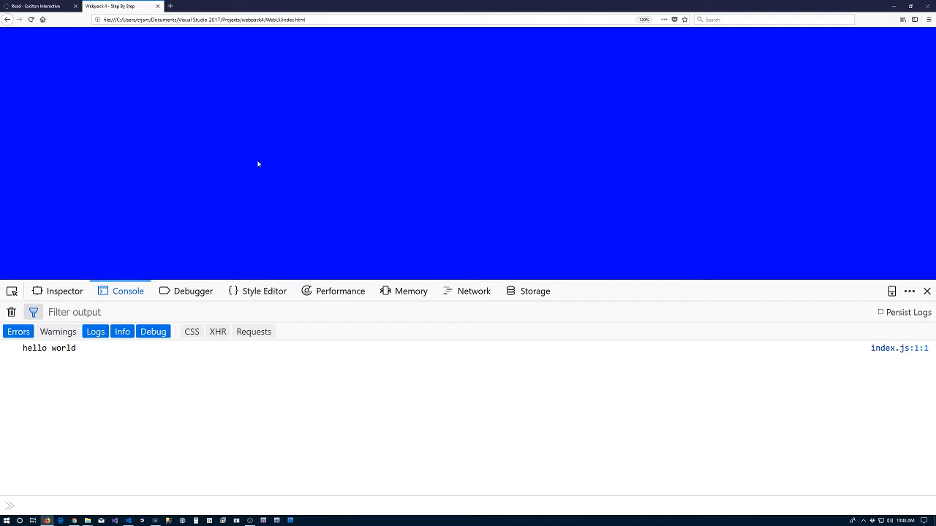
mouse_move(73, 375)
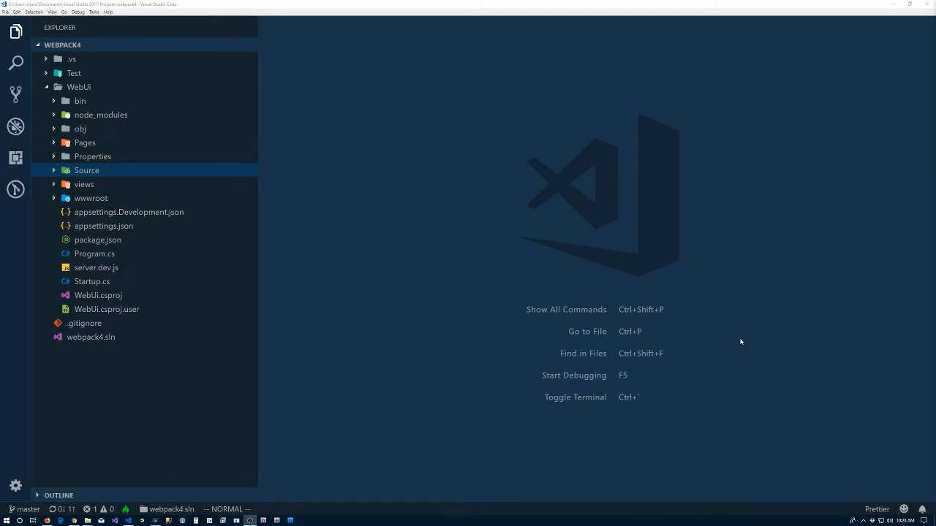
mouse_move(431, 280)
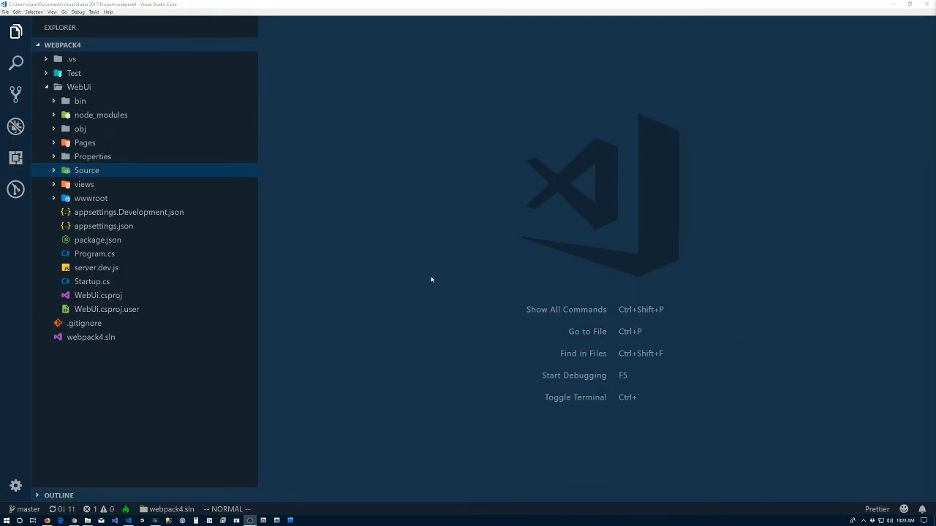
mouse_move(395, 258)
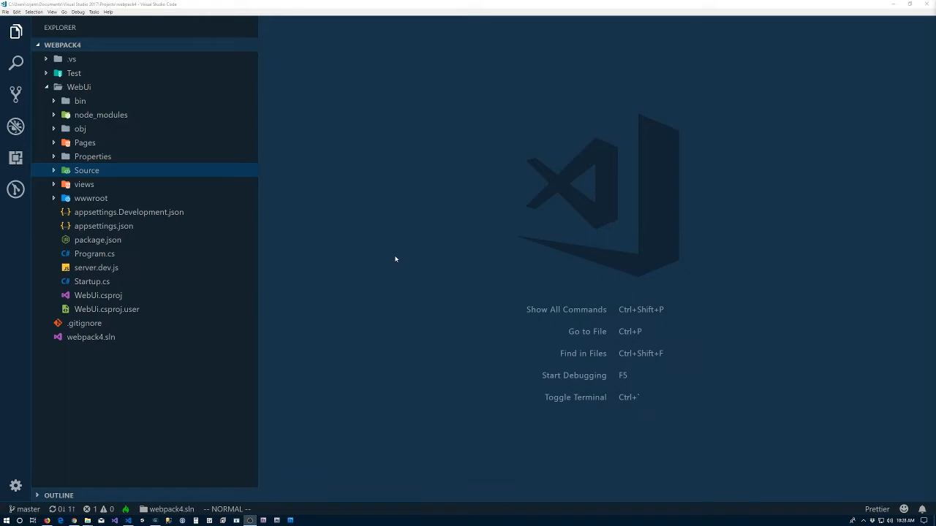
mouse_move(383, 255)
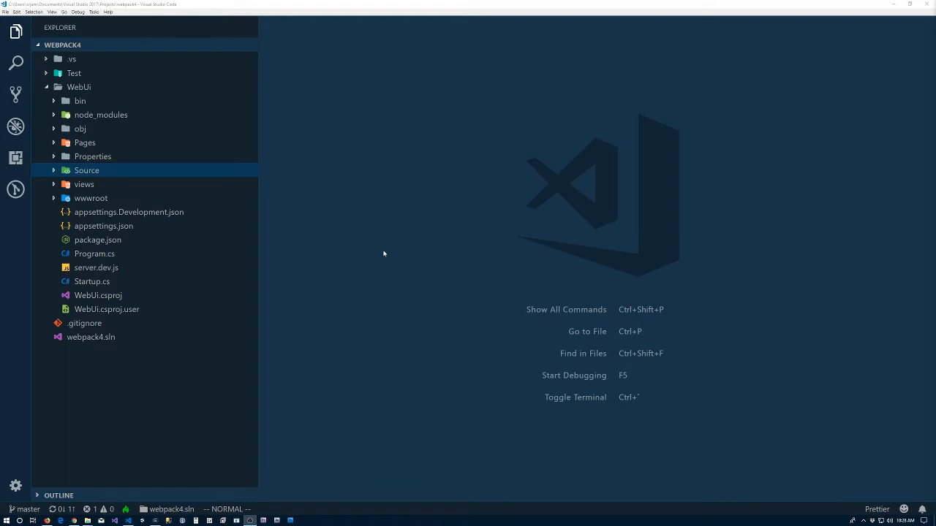
mouse_move(307, 235)
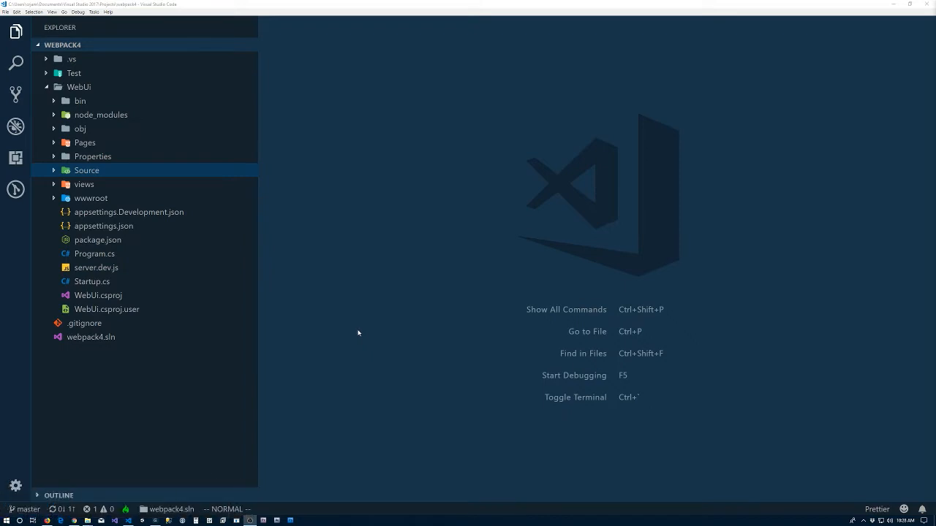
mouse_move(330, 337)
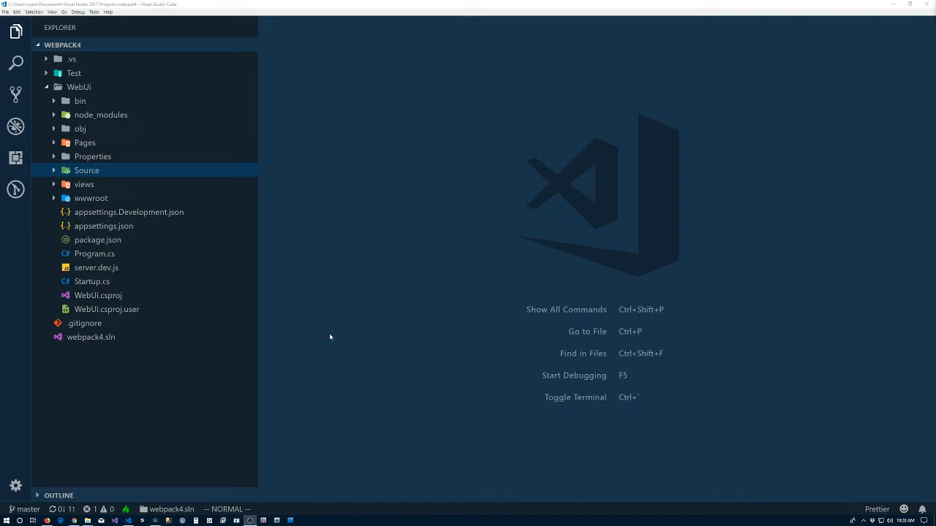
mouse_move(89, 499)
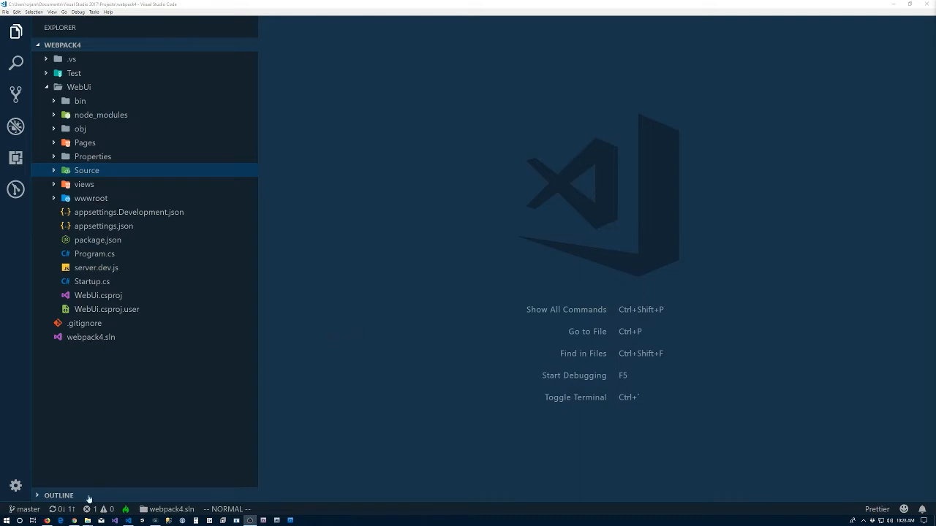
Bring up the tutorial article and scroll to the Terminal and package.json code blocks.
left_click(57, 521)
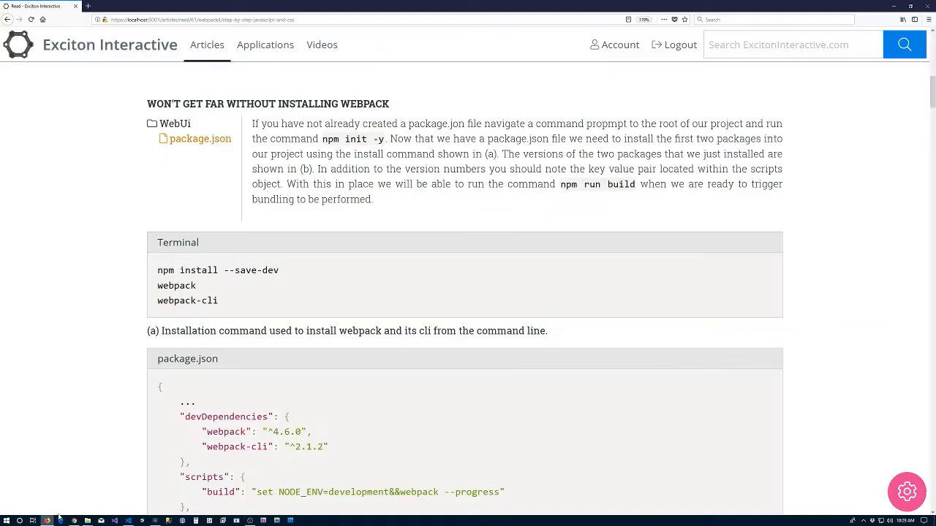
mouse_move(107, 371)
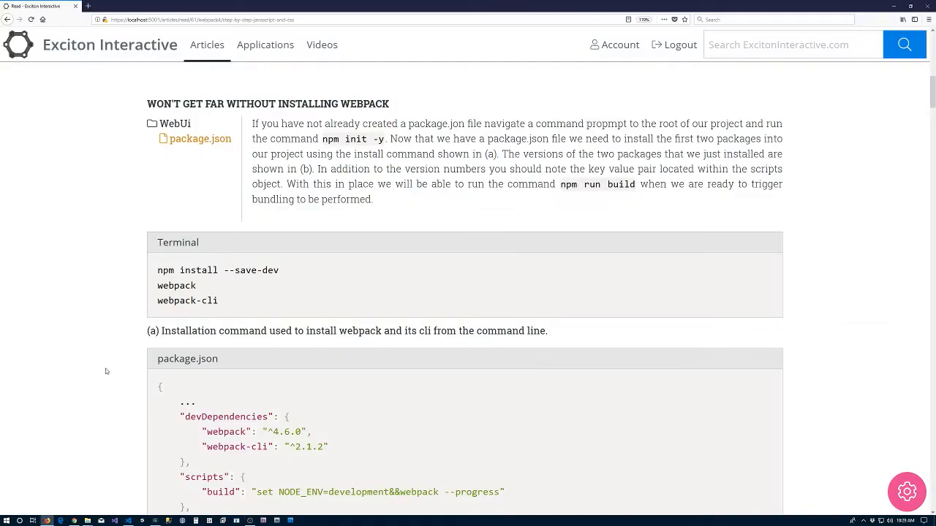
scroll("down", 3)
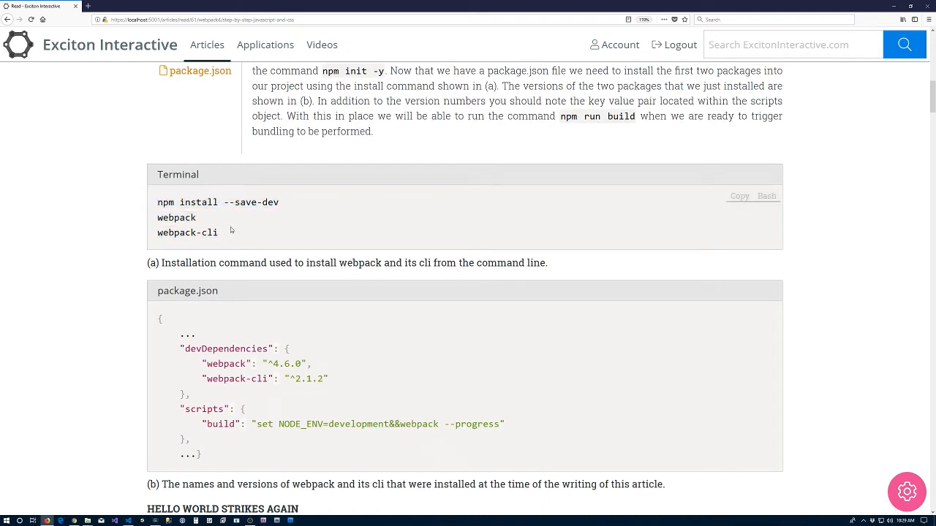
mouse_move(187, 190)
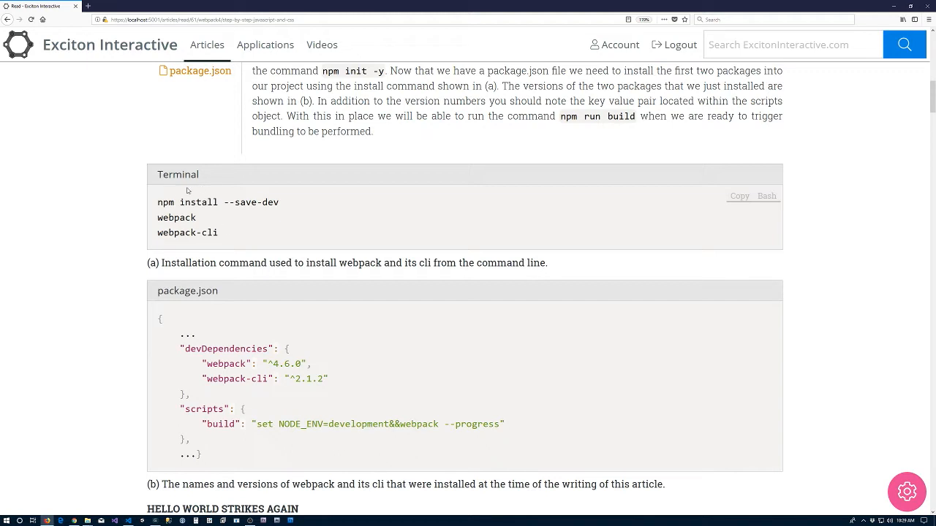
mouse_move(112, 237)
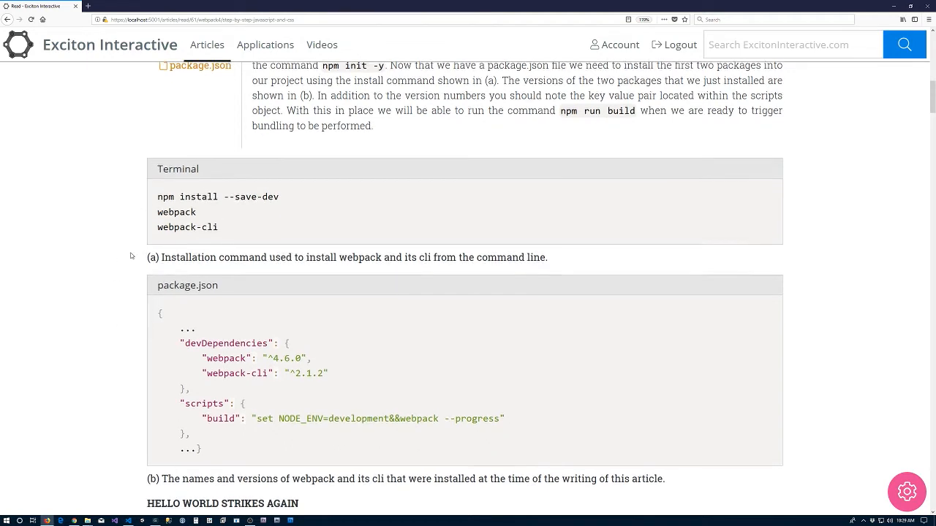
scroll("down", 3)
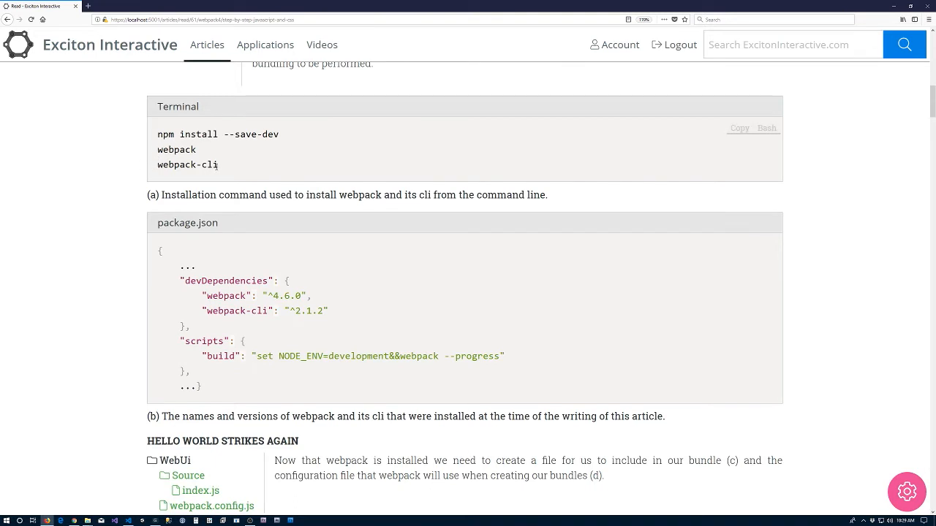
mouse_move(93, 267)
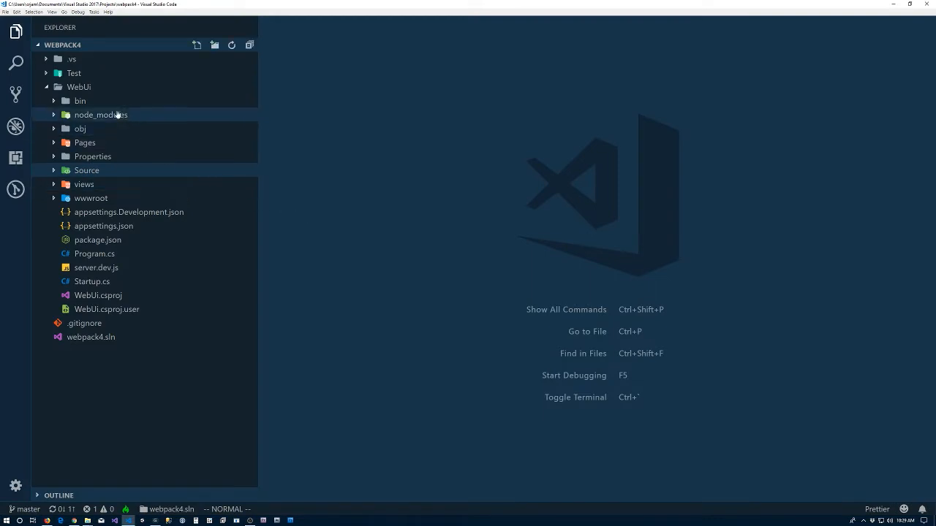
mouse_move(86, 87)
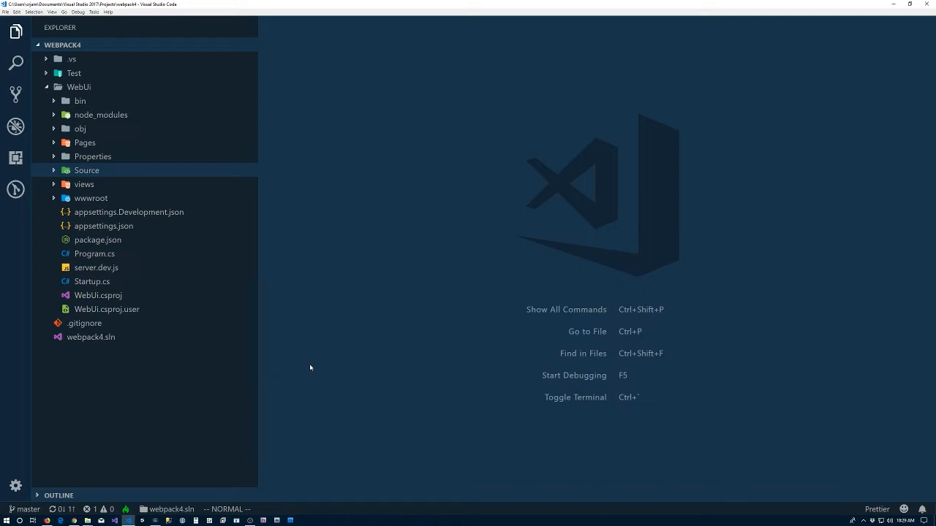
mouse_move(293, 348)
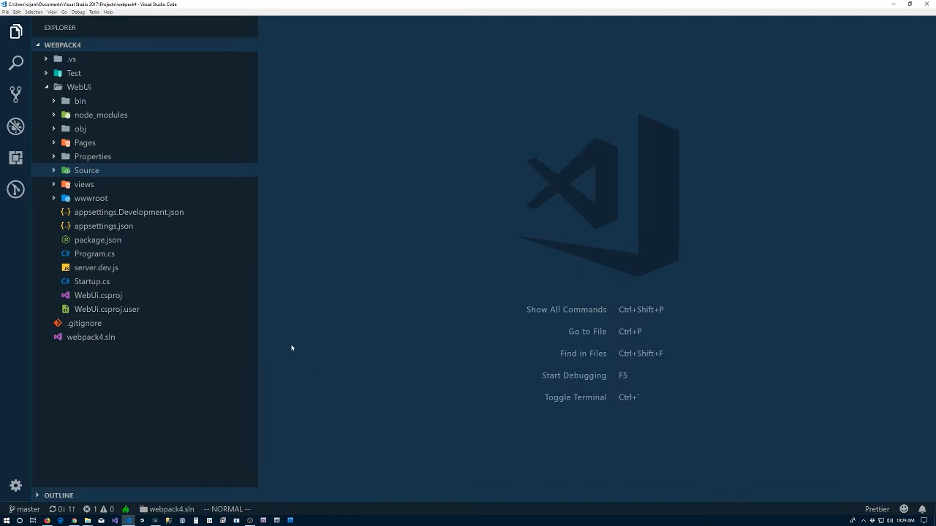
mouse_move(52, 173)
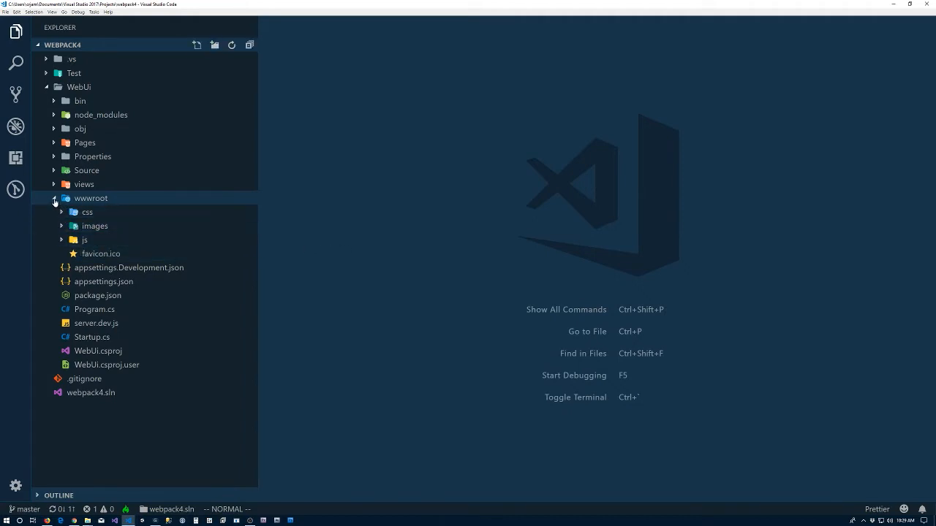
left_click(55, 199)
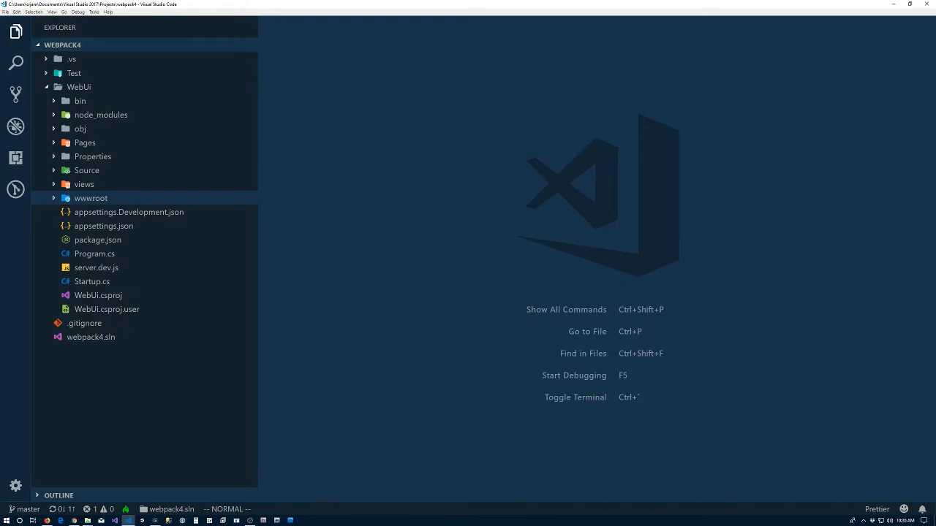
mouse_move(394, 240)
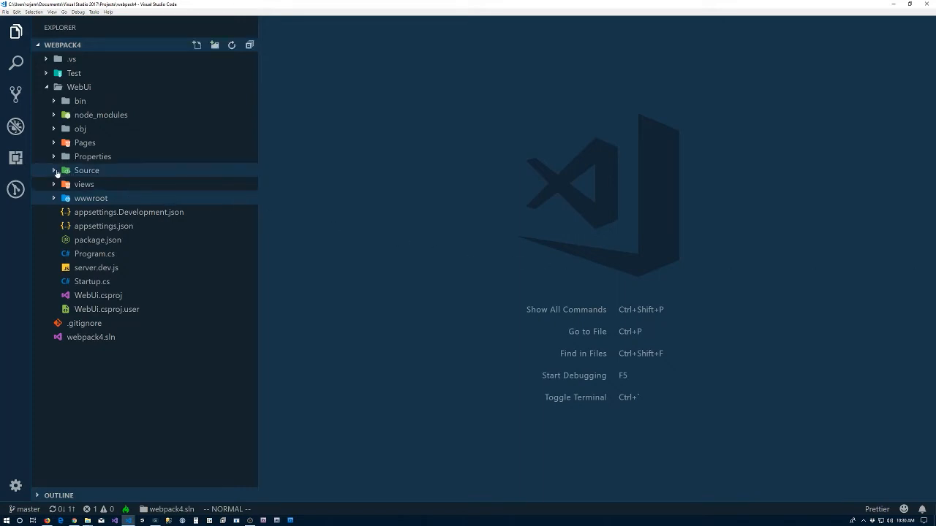
Create a new file named index.js inside the Source folder.
right_click(86, 170)
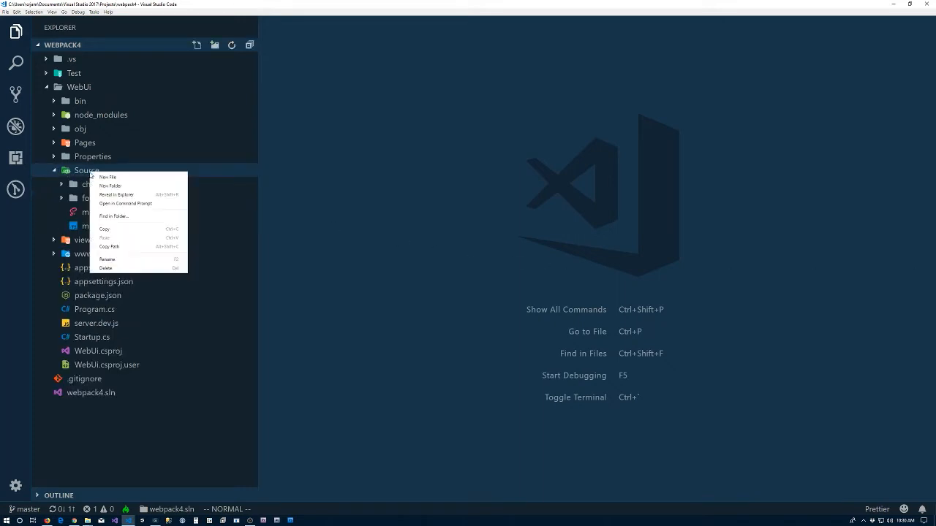
left_click(108, 177)
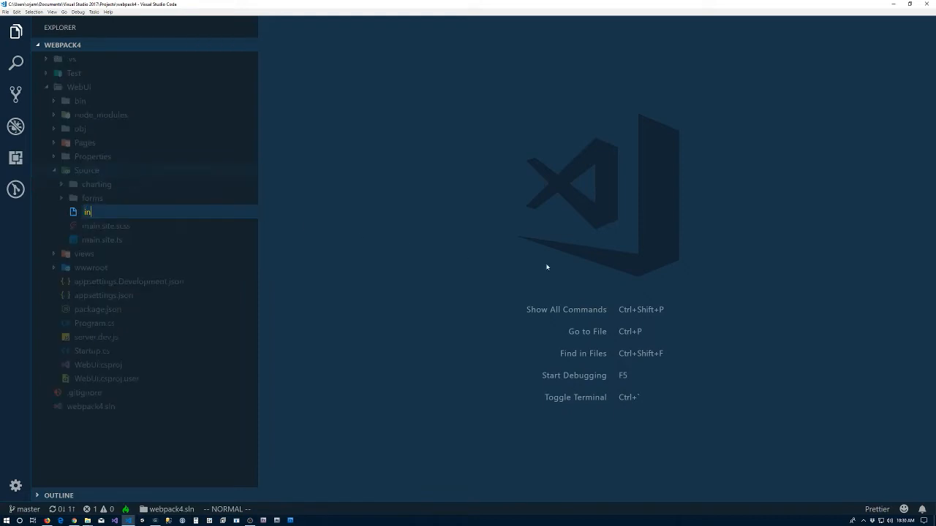
key("Return")
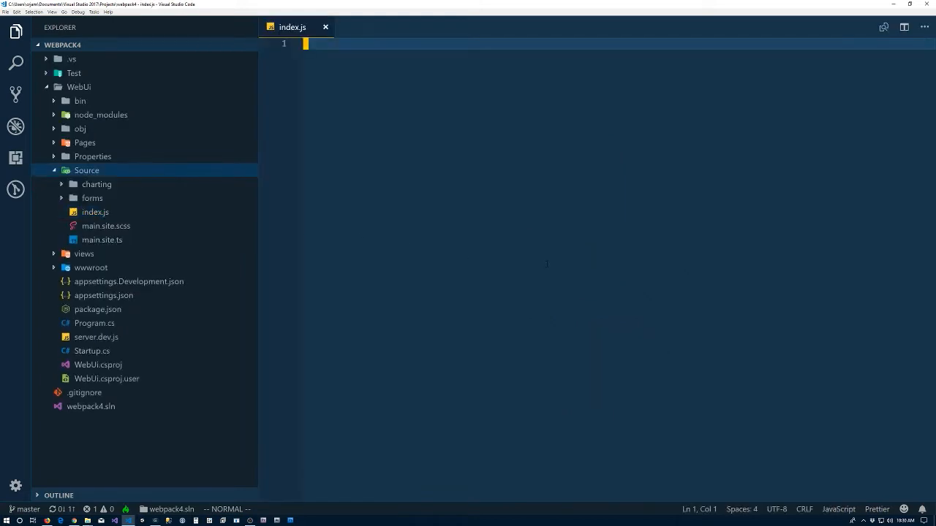
Write console.log("hello world"); in index.js.
type("console.log(\"")
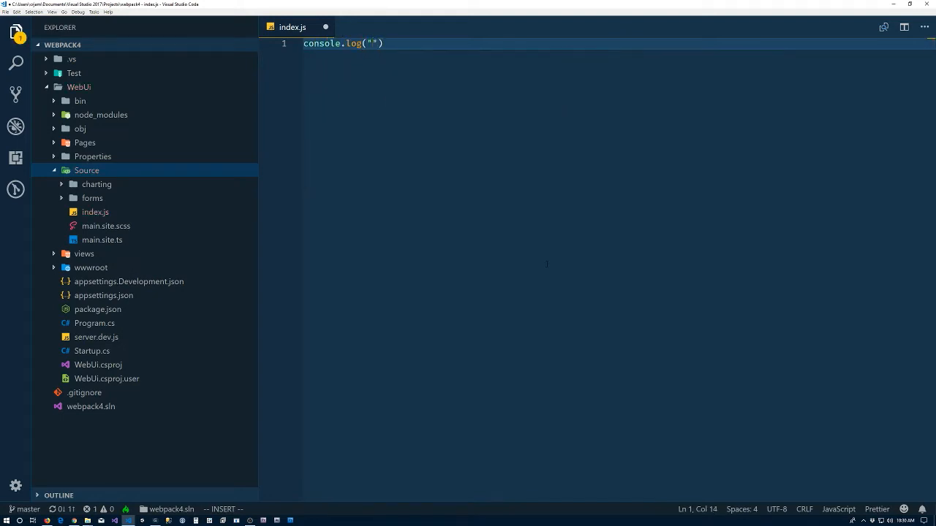
type("hello wo")
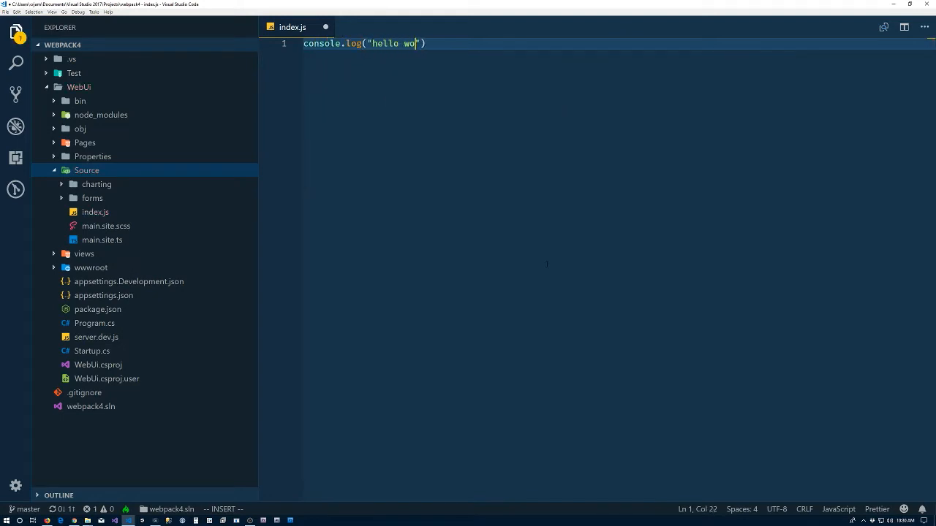
type("rld\");")
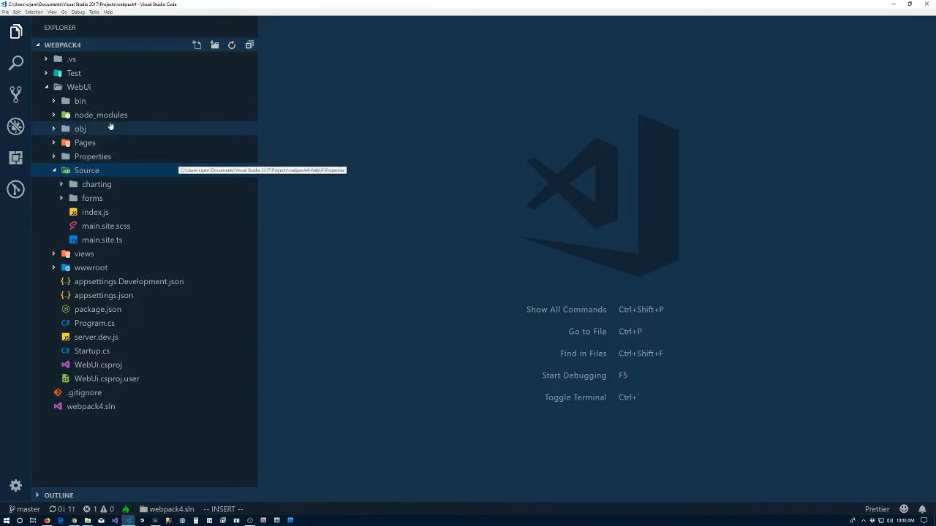
Create webpack.config.js under WebUI and hide the file tree to widen the editor.
left_click(196, 44)
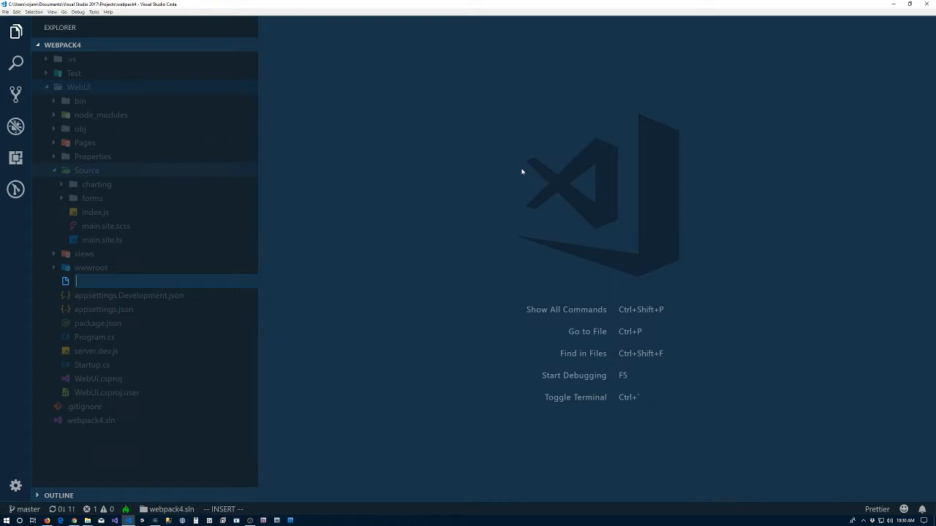
type("webp")
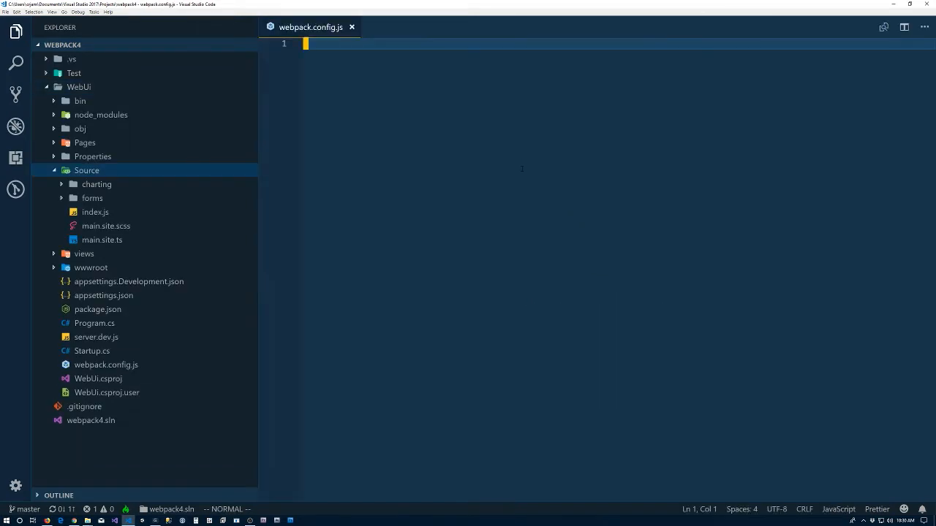
left_click(15, 32)
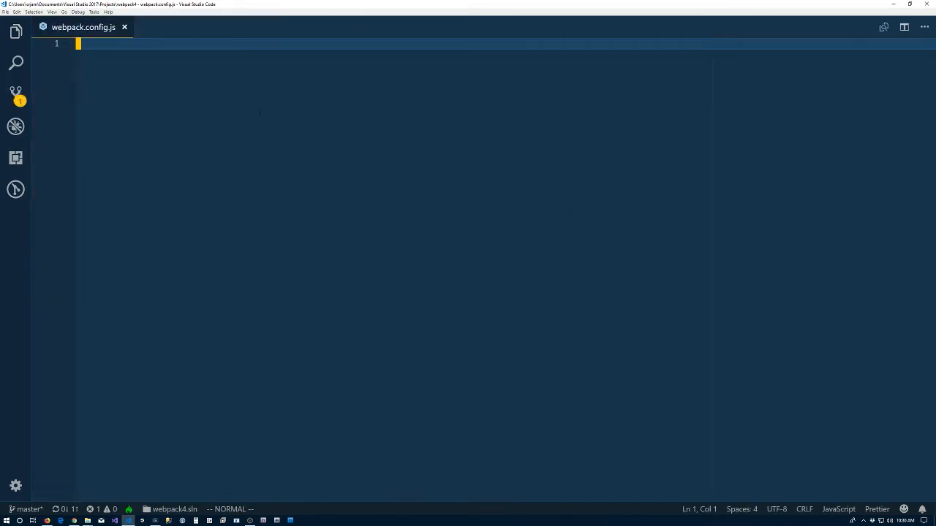
Write const mode = process.env.NODE_ENV || "development"; as the first line.
key("i")
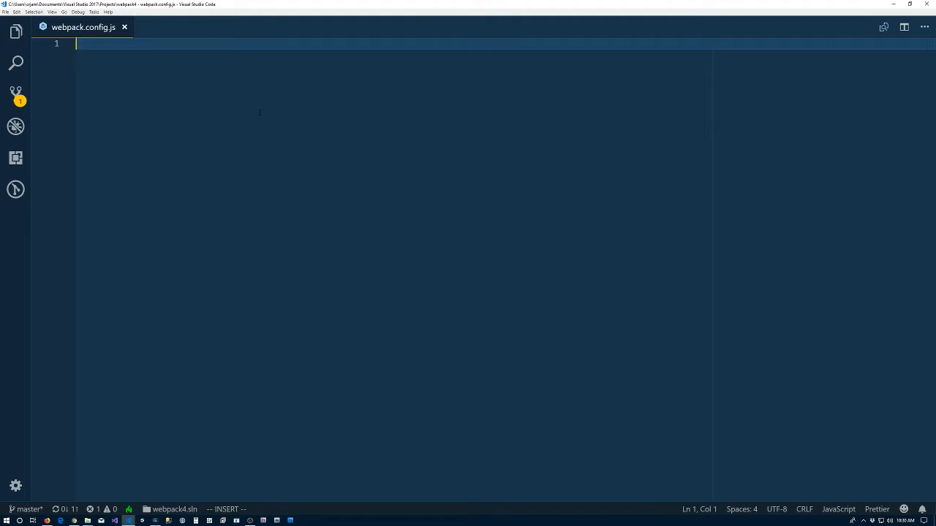
type("const mode")
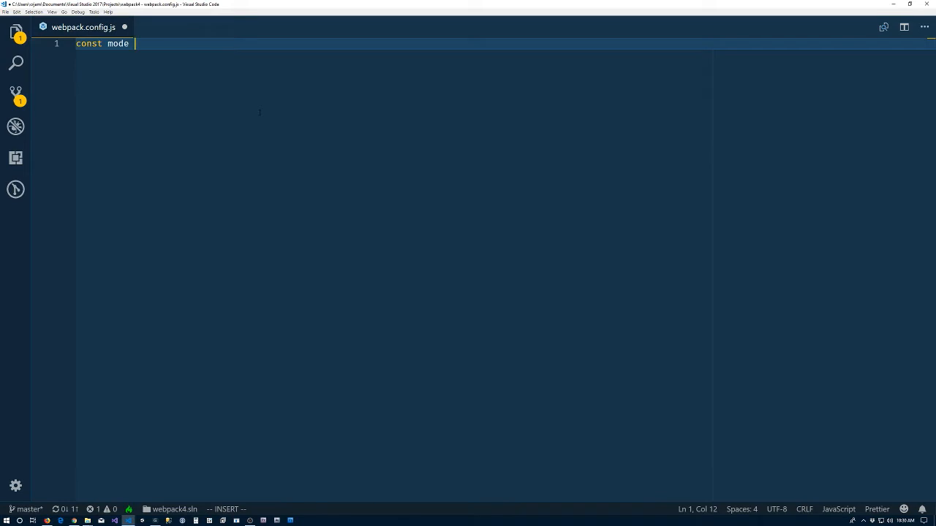
type("= p")
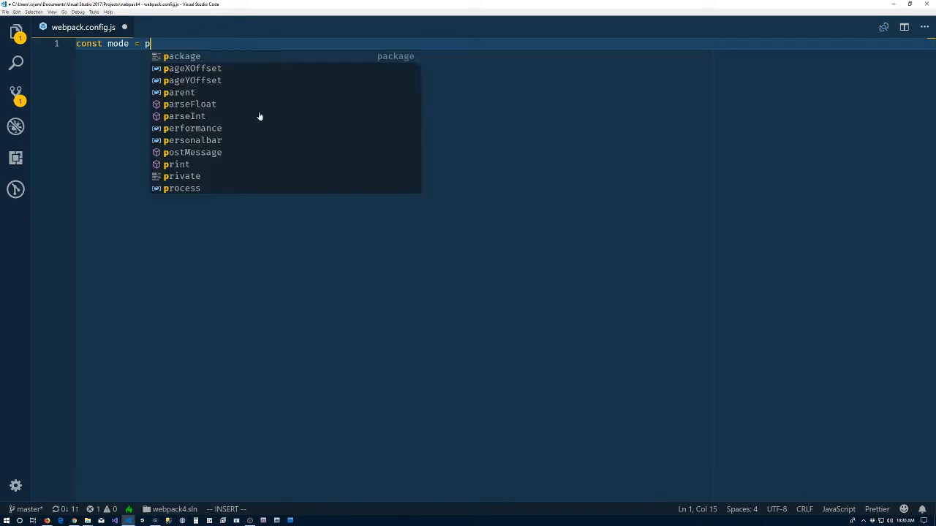
type("rocess.")
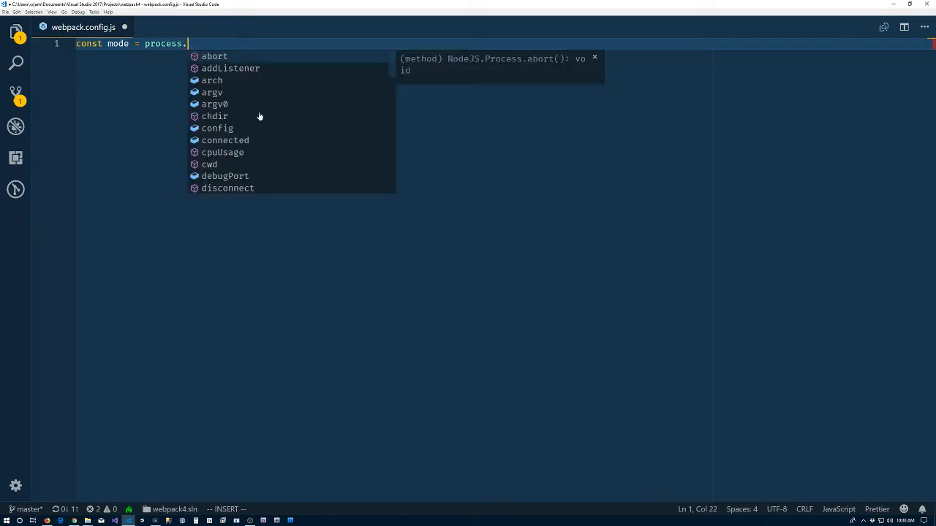
type("env")
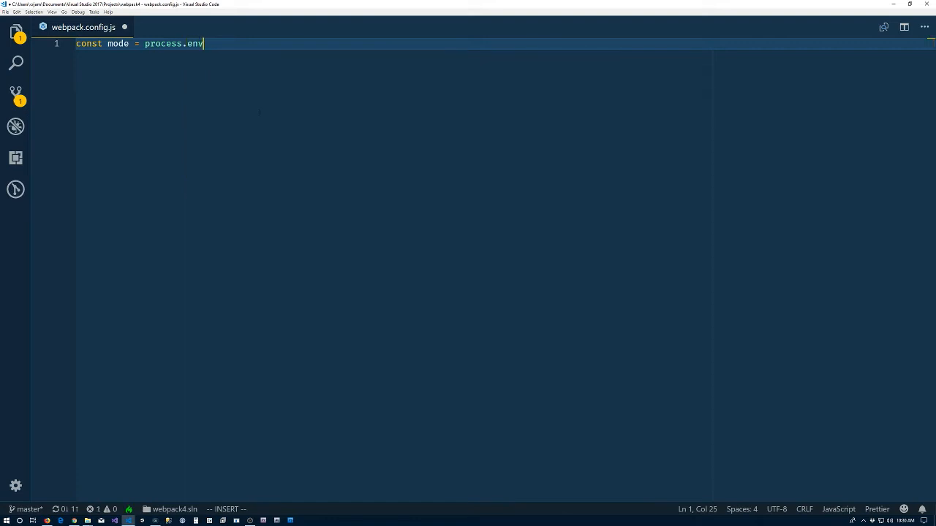
type(".N")
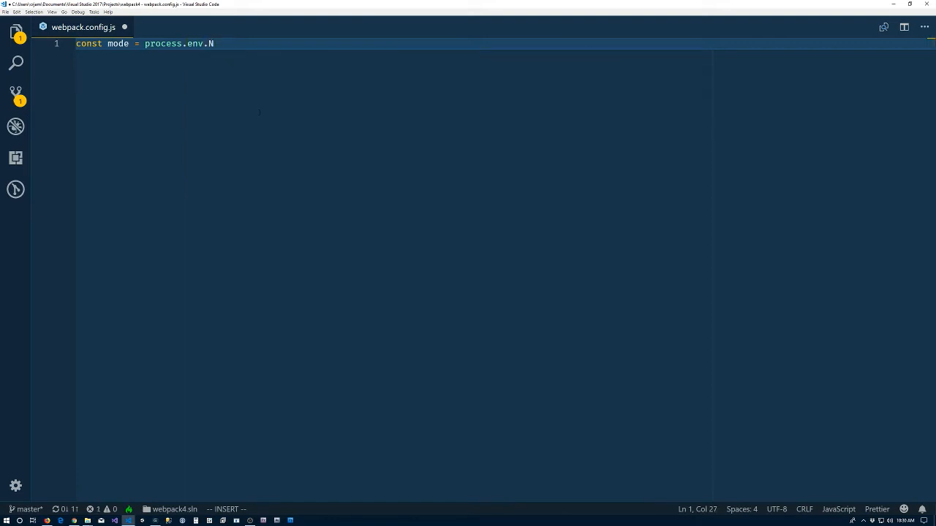
type("ODE_ENV")
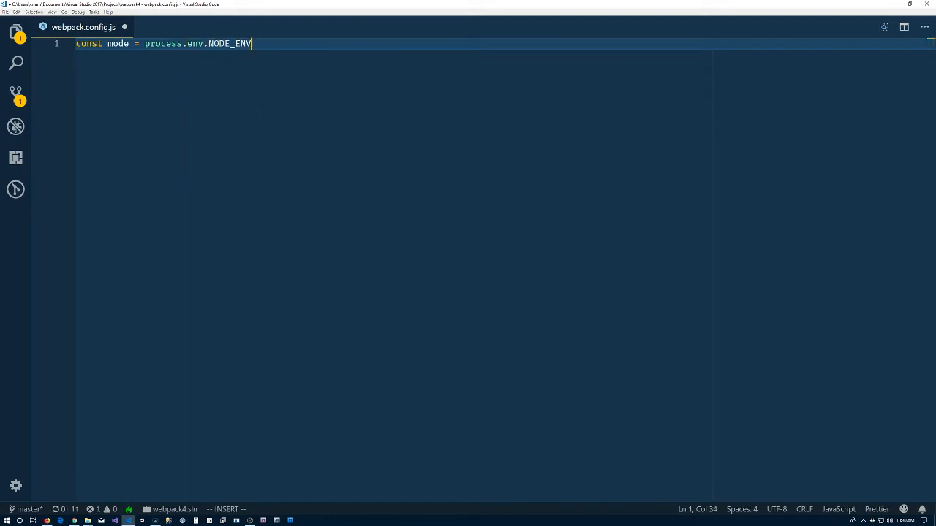
type("||")
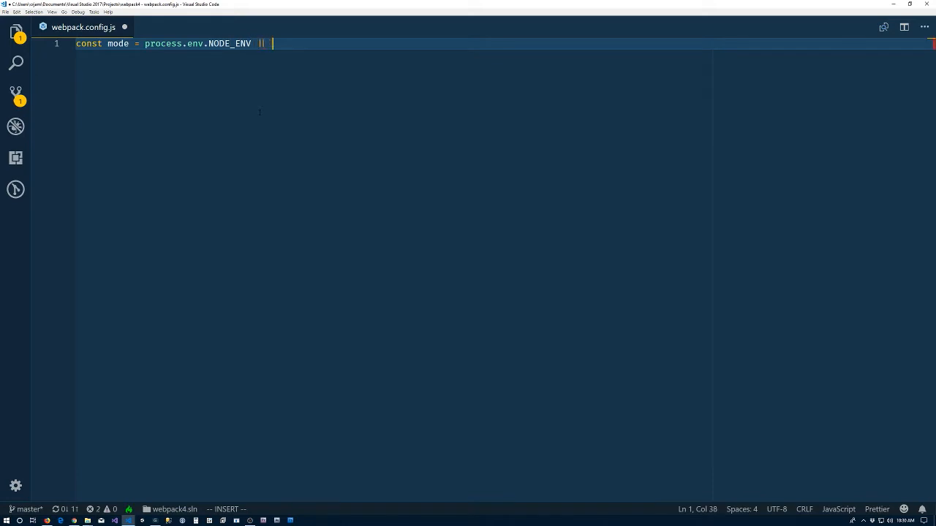
type("\"developm\"")
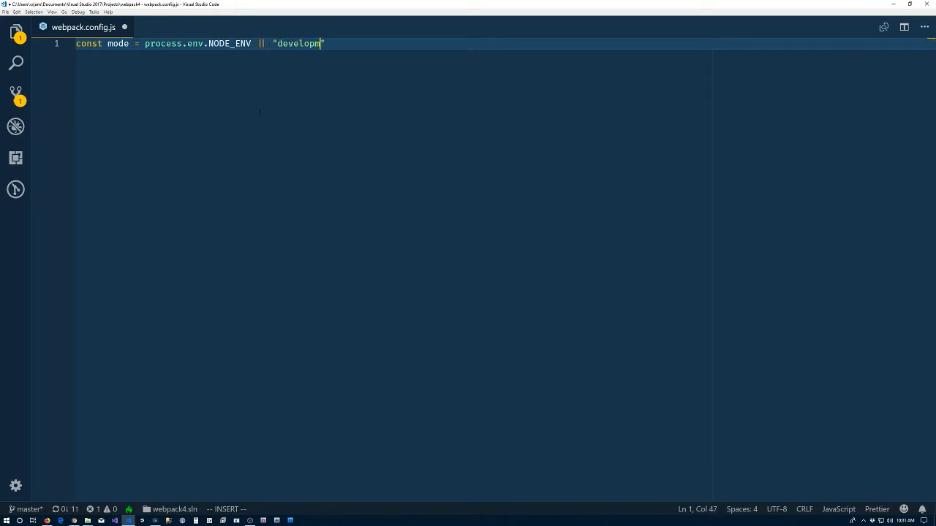
type("ent\";")
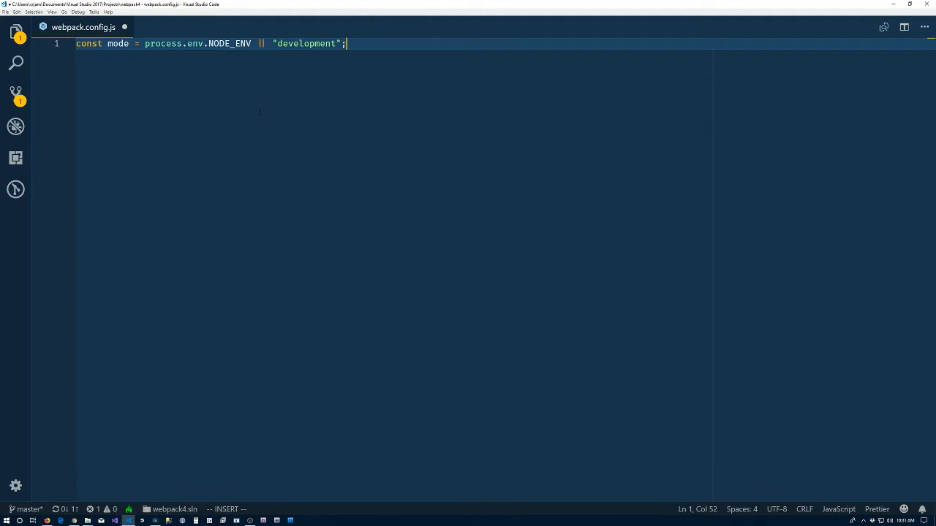
key("ctrl+p")
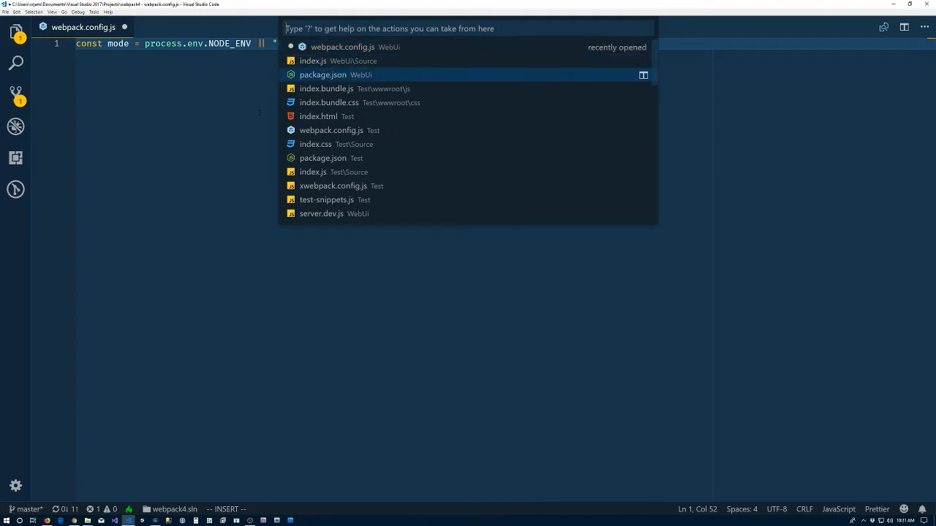
Open the WebUI package.json and check the build script setting NODE_ENV=development.
left_click(322, 75)
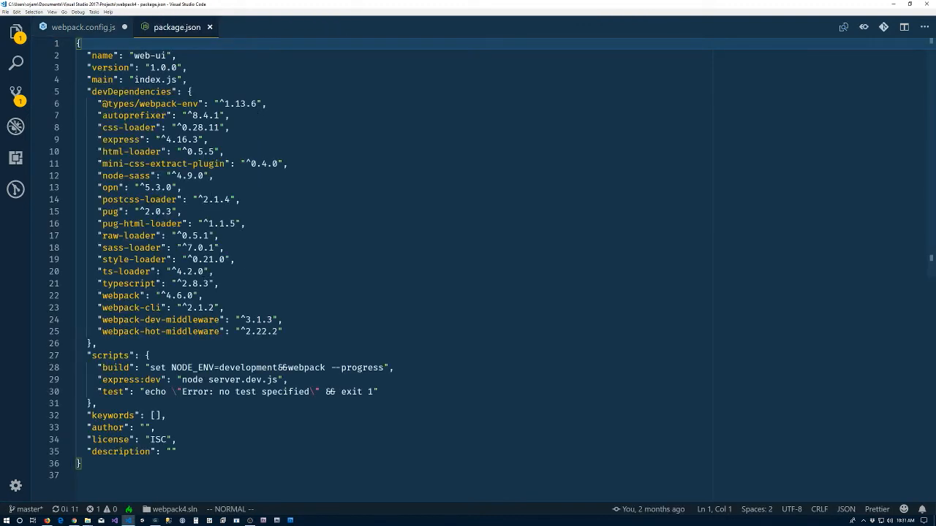
scroll("down", 3)
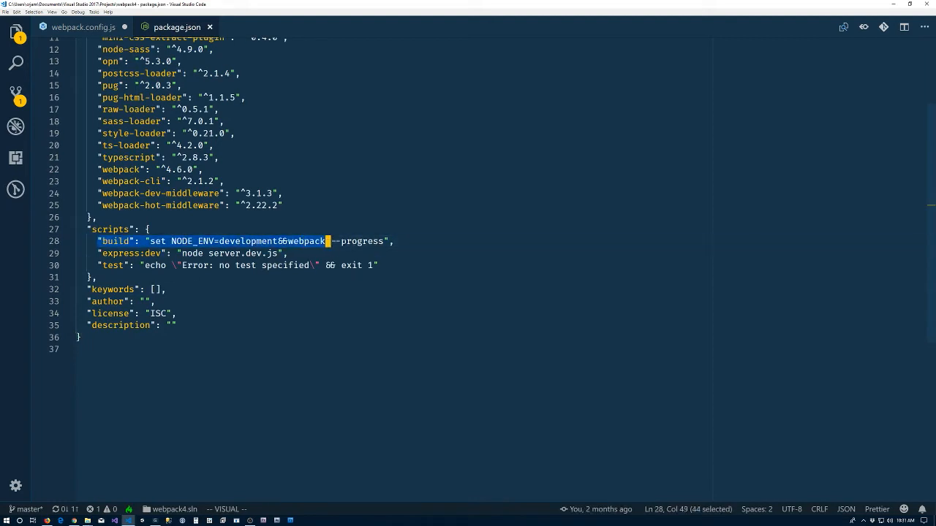
key("Escape")
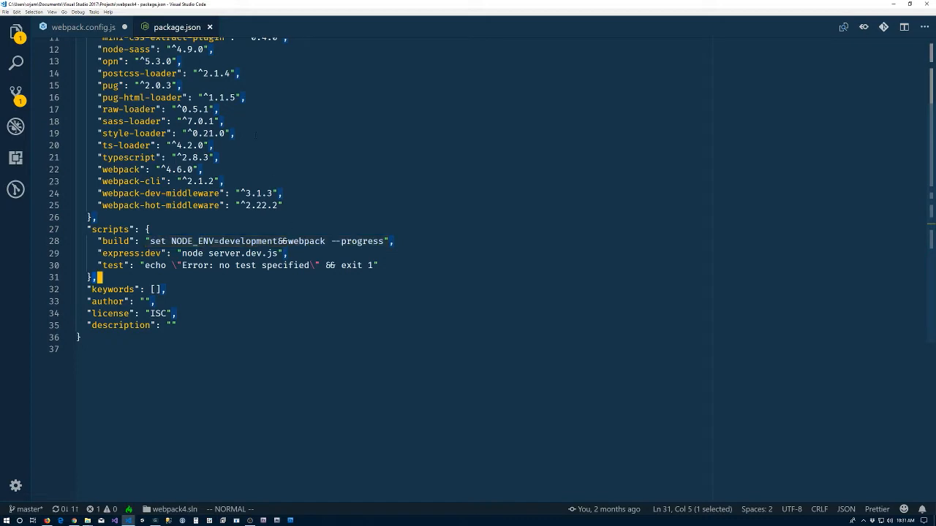
Return to webpack.config.js and start a const entry = { object below the mode constant.
left_click(84, 27)
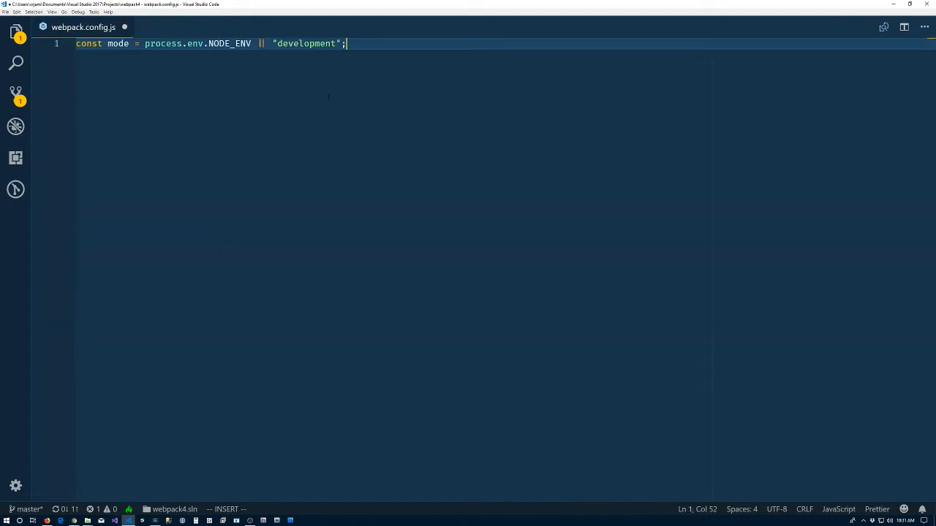
key("Enter")
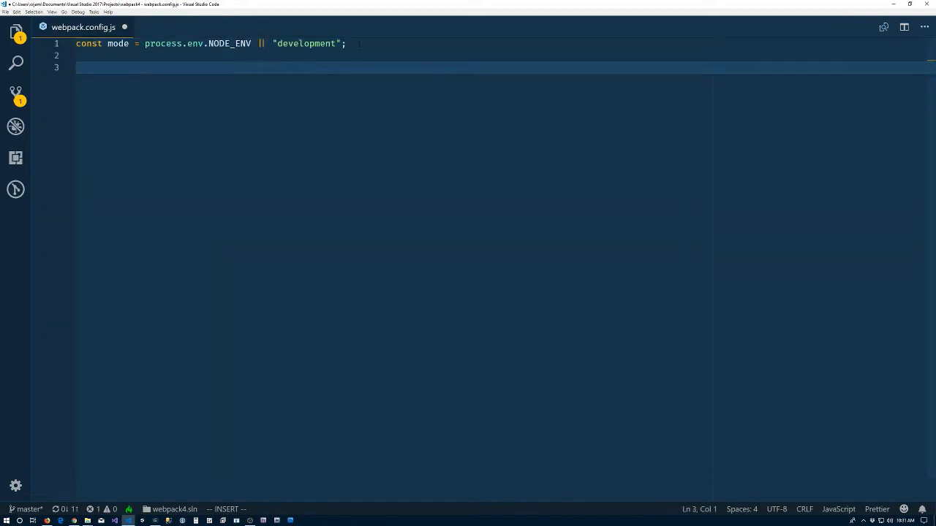
type("const")
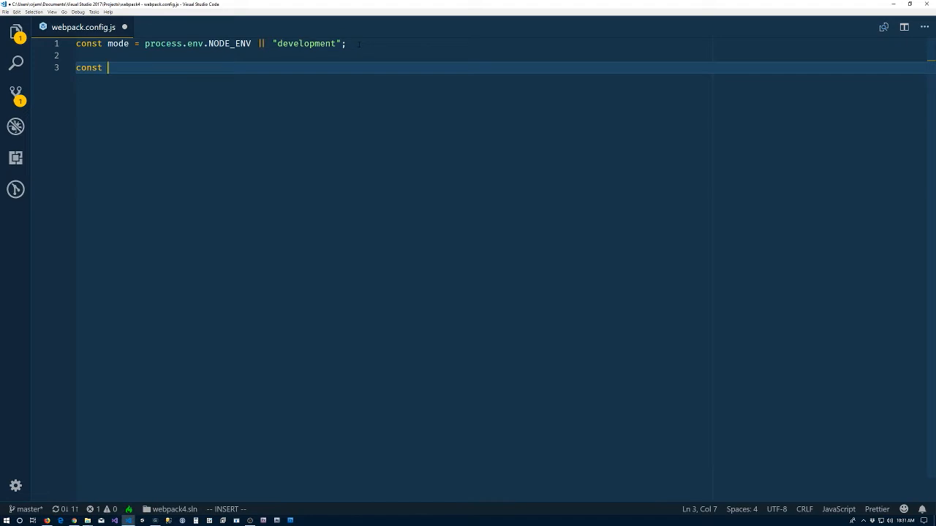
type("entry =")
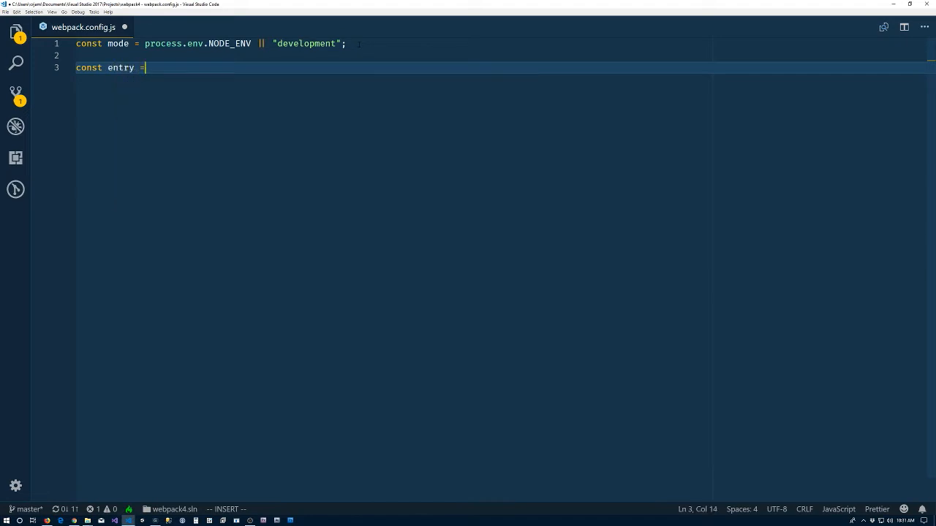
type("{")
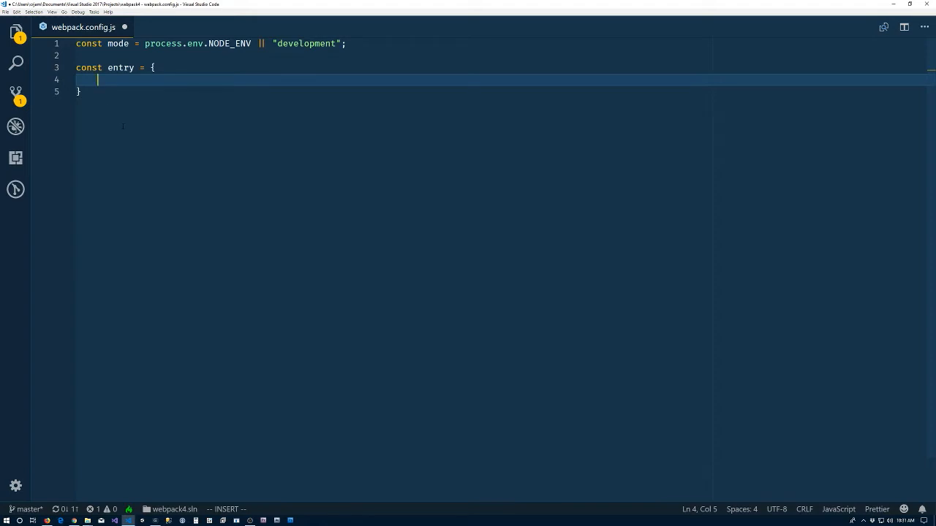
mouse_move(155, 114)
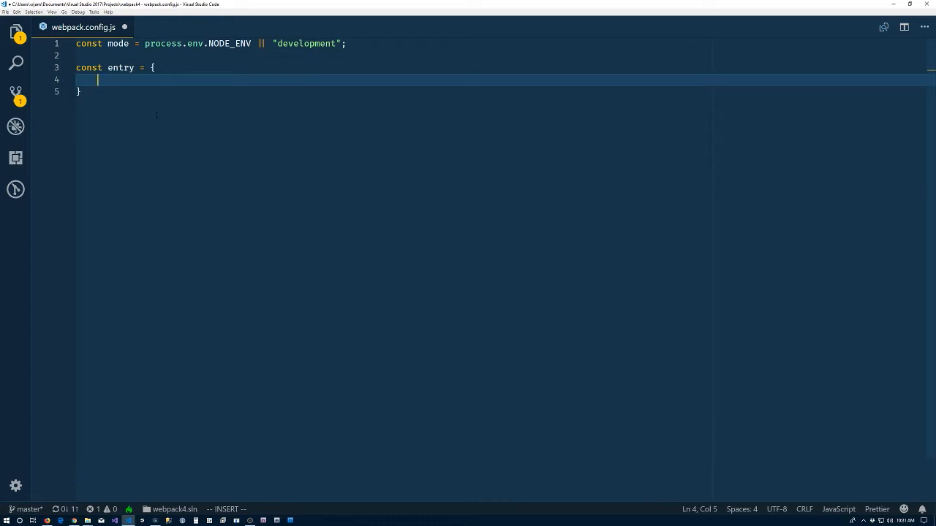
Map "index" to "./Source/index.js" inside the entry object.
type("\"index\":")
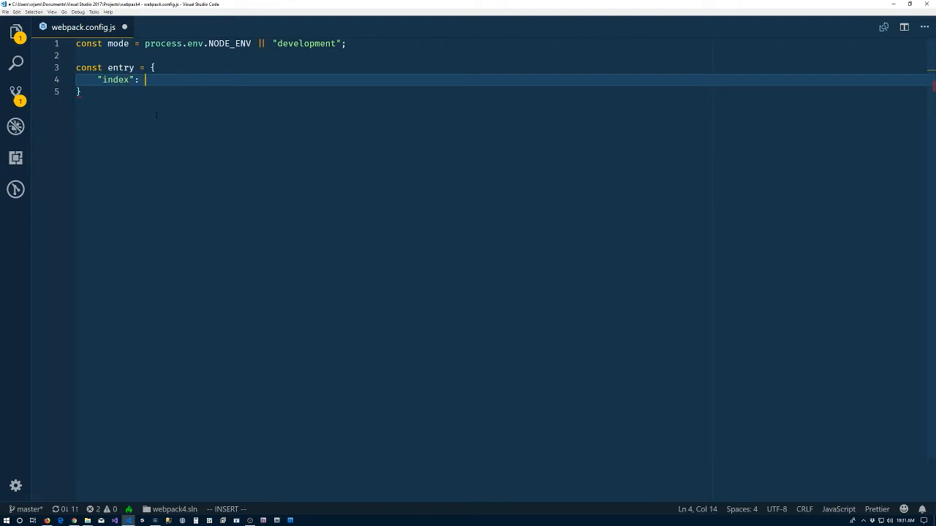
type("\"")
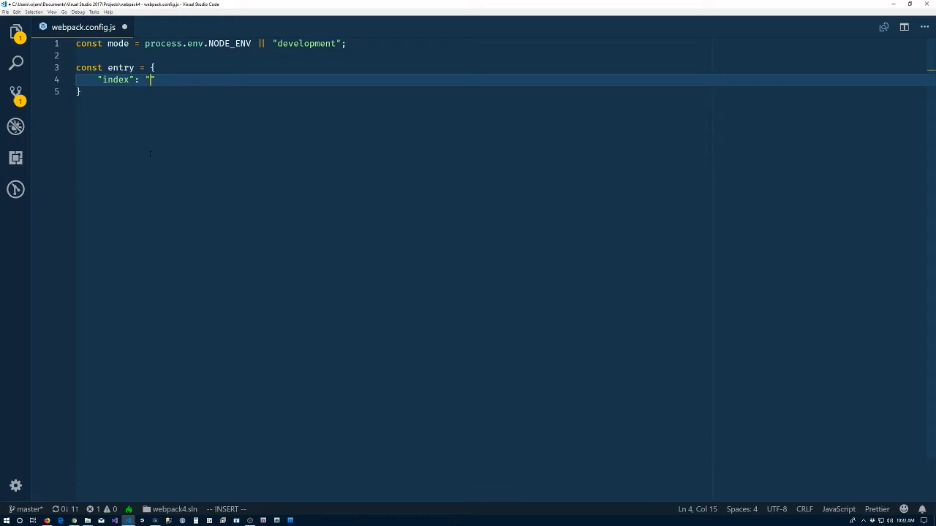
type("./")
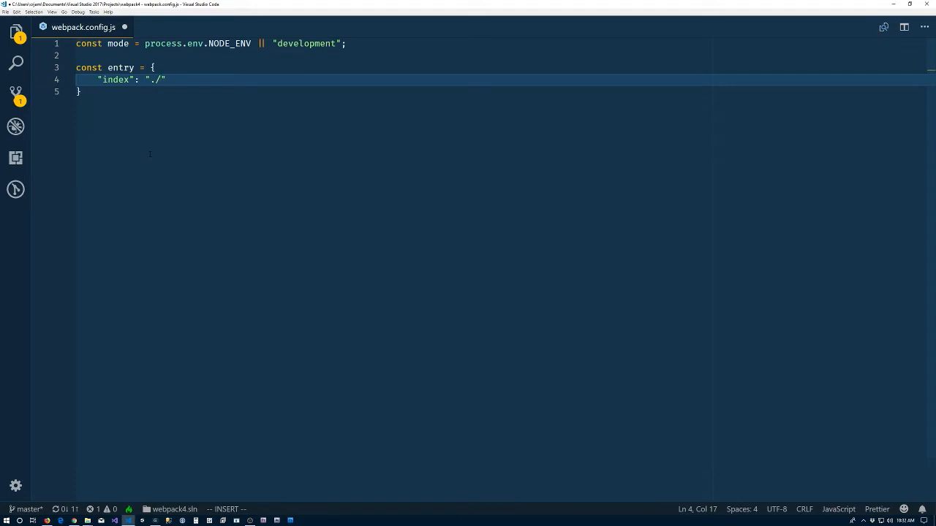
type("Sou")
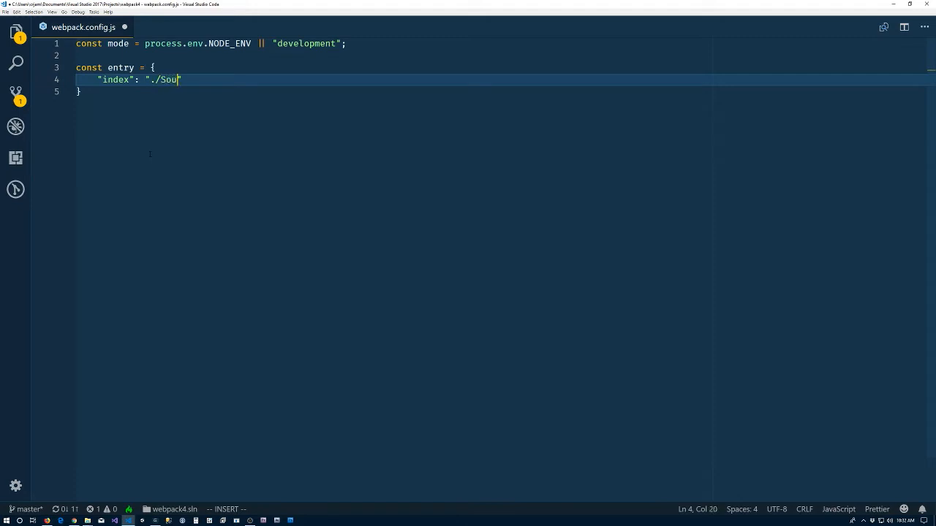
type("rce/")
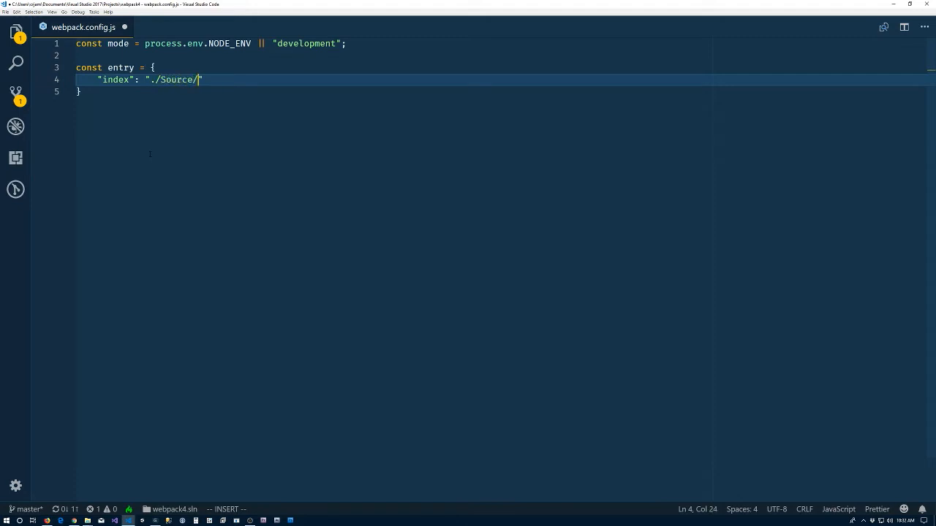
type("index.js")
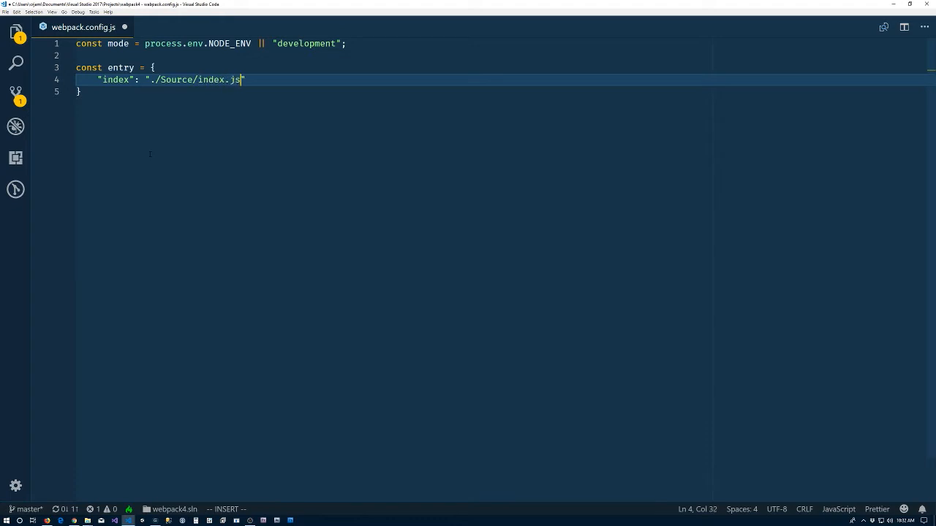
key("Enter")
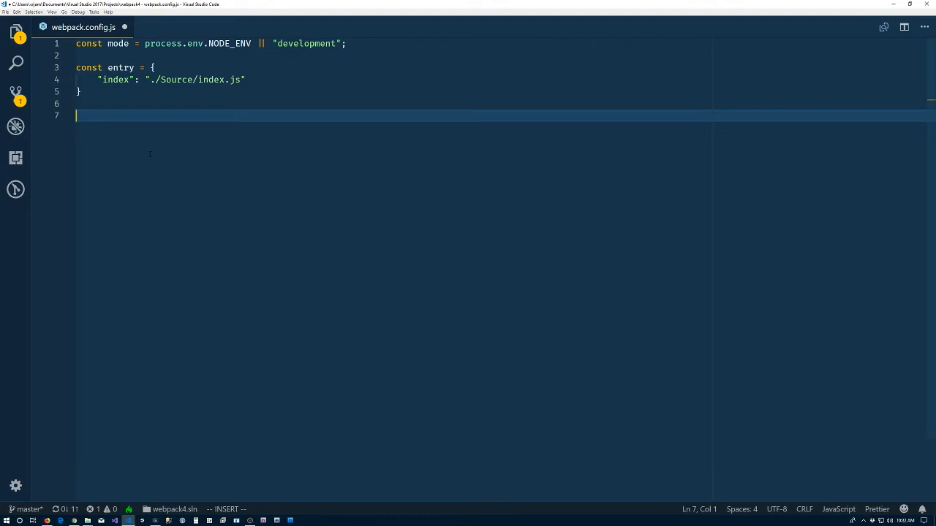
Define an output object with filename "[name].bundle.js".
type("const output")
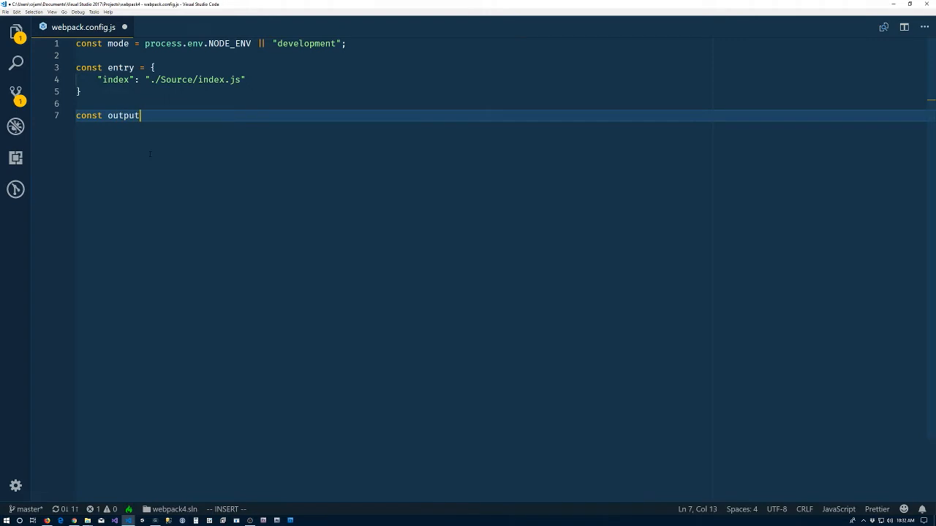
type("= {")
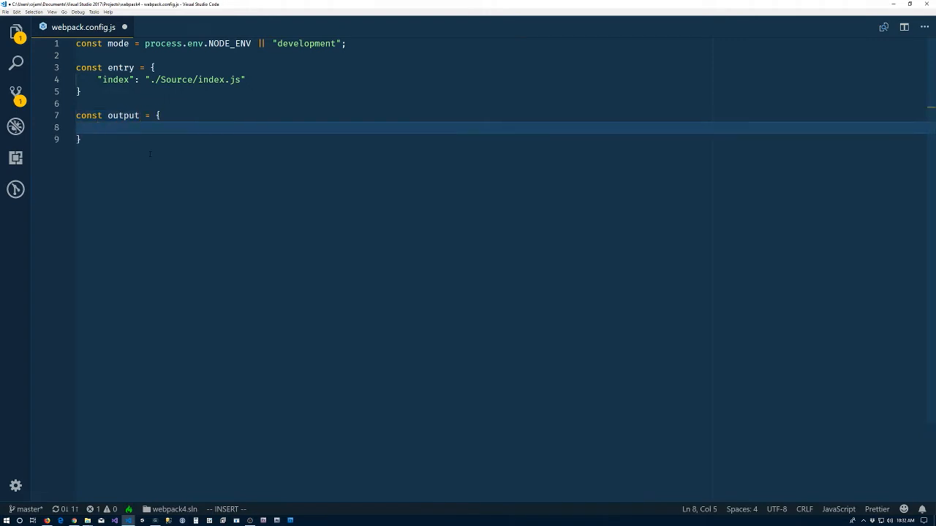
type("filenam")
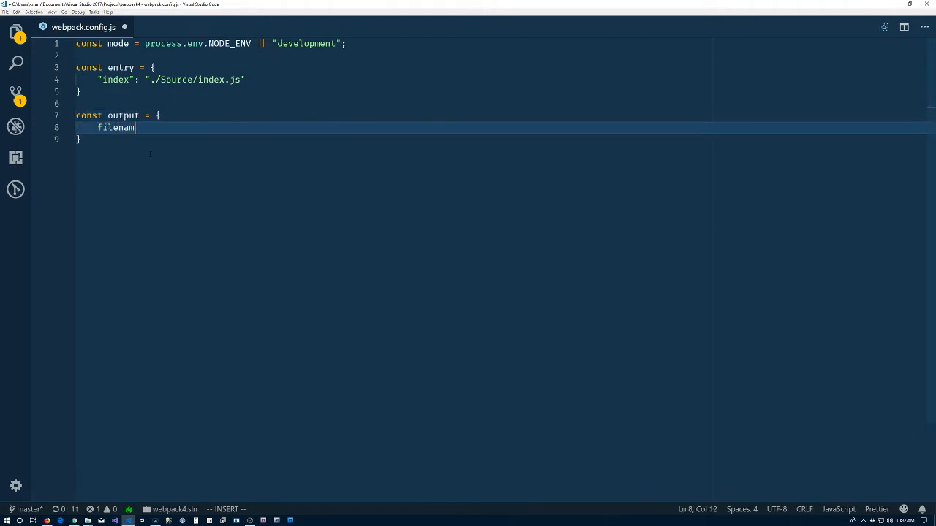
type("e: \"\"")
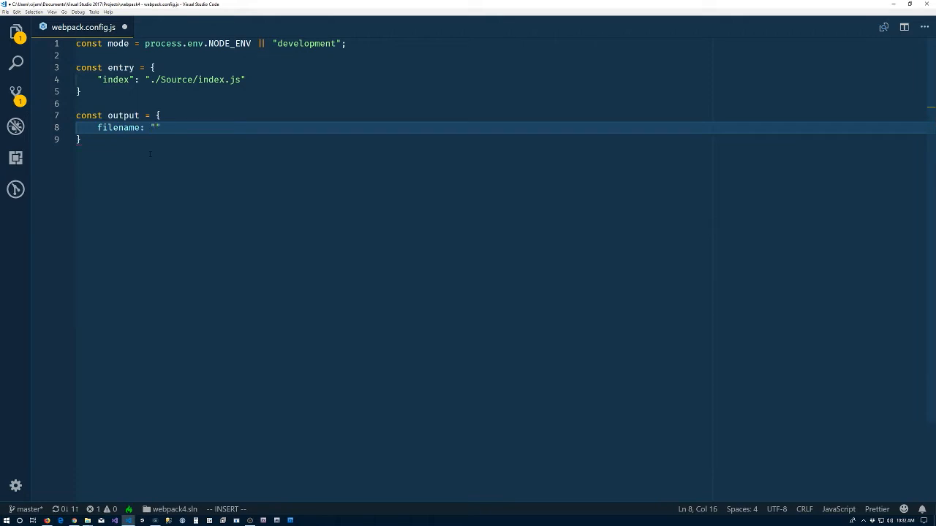
type("[name")
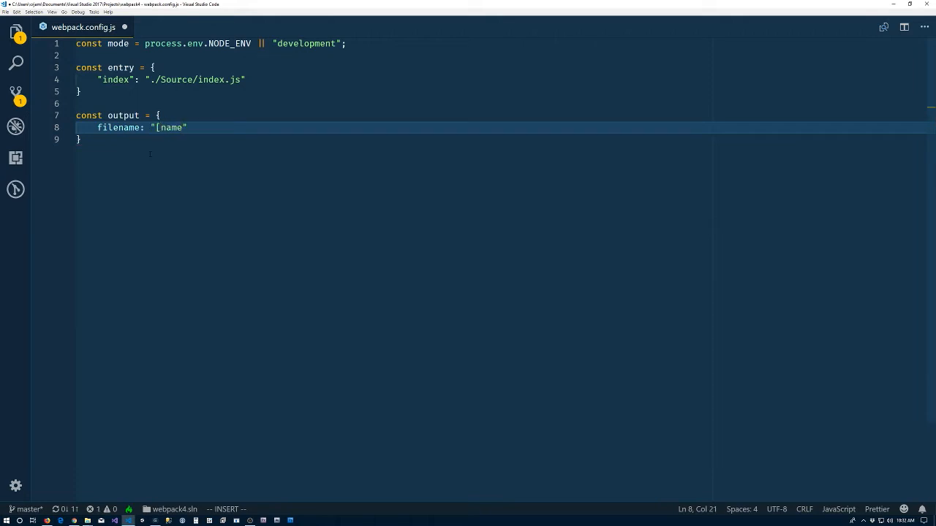
type("]")
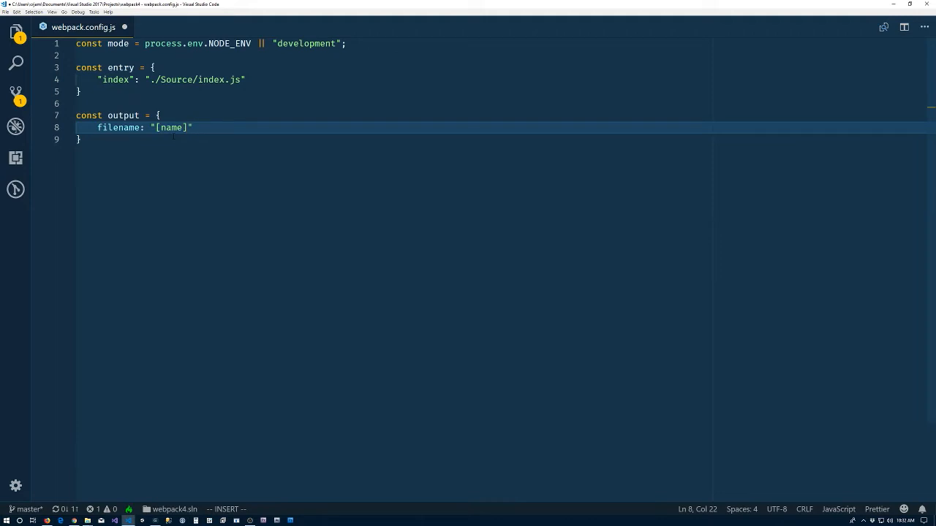
mouse_move(114, 79)
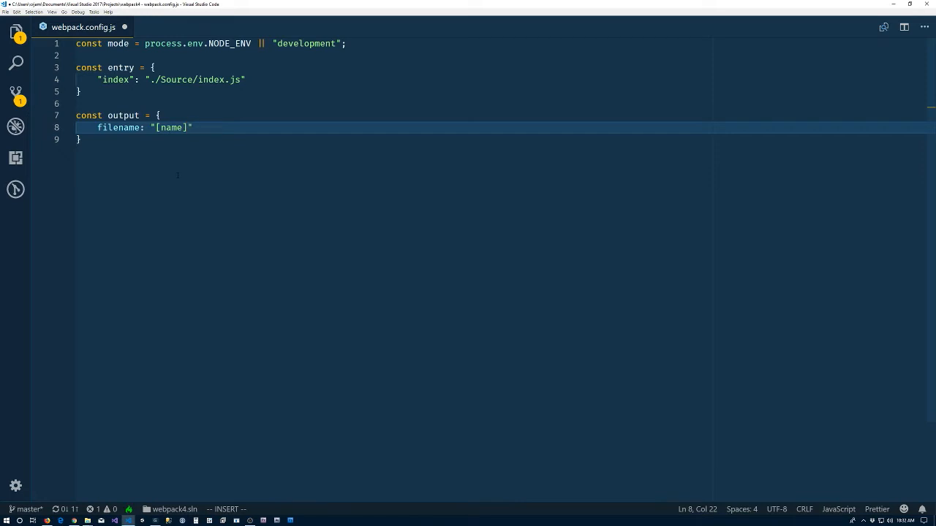
type(".bundle.js")
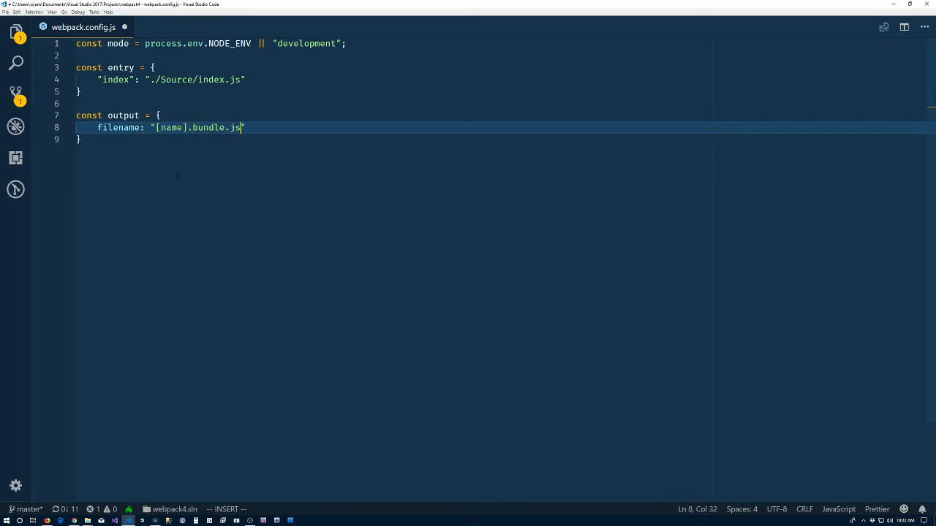
type(",")
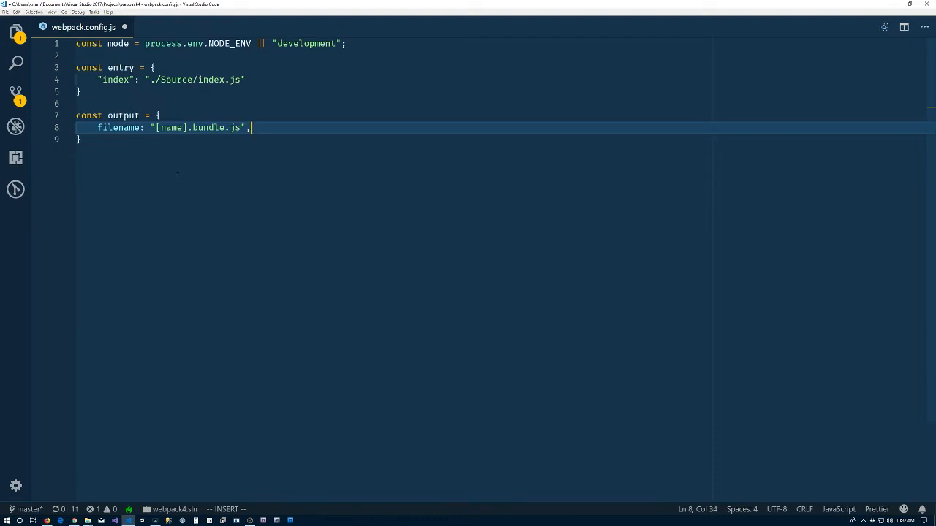
Set the output path to __dirname + "/wwwroot/js/", checking the folder in the Explorer.
type("path: --")
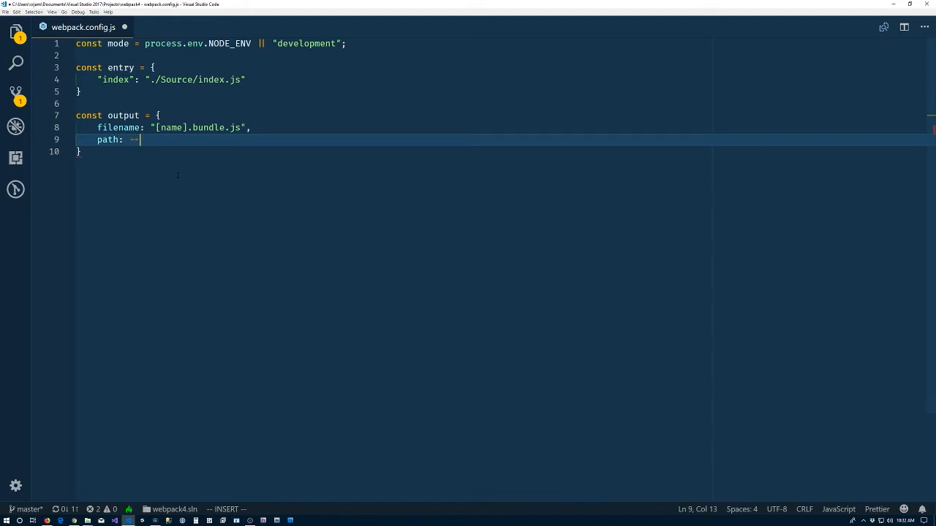
type("_dirname")
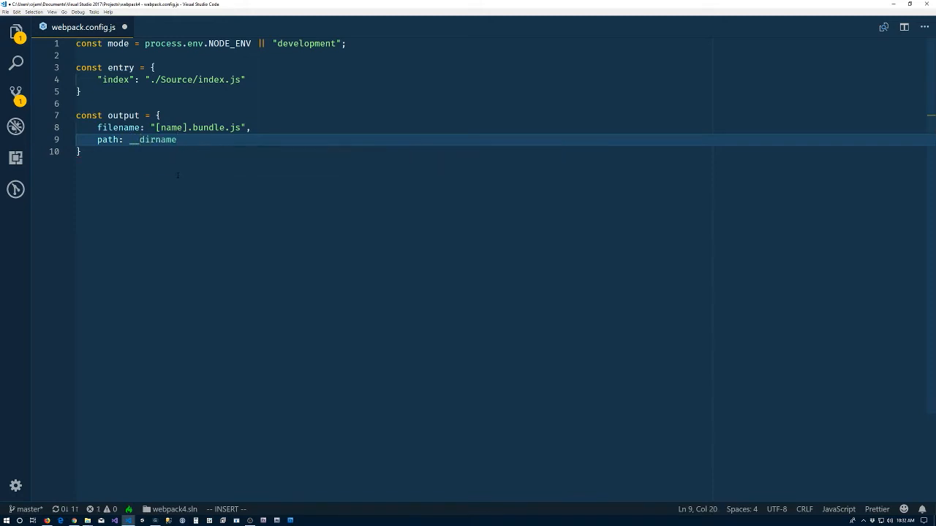
type("+ \"")
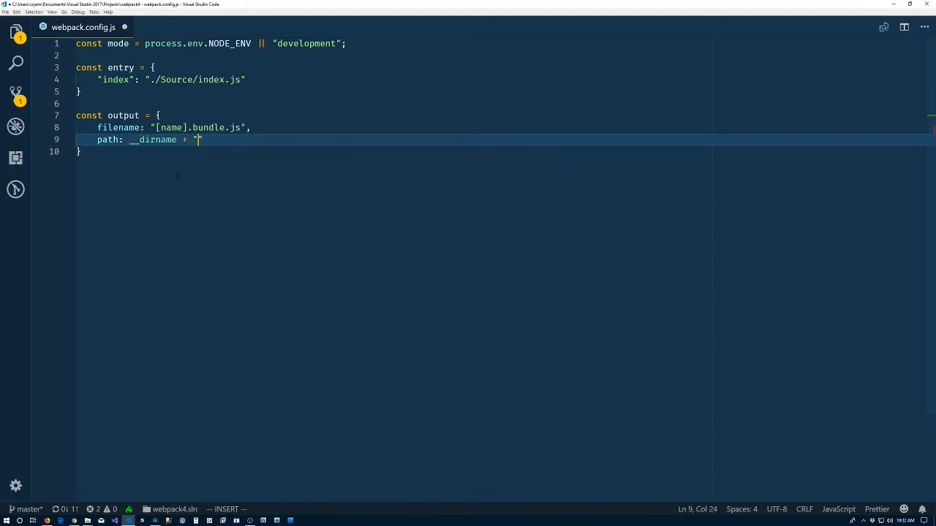
type("/")
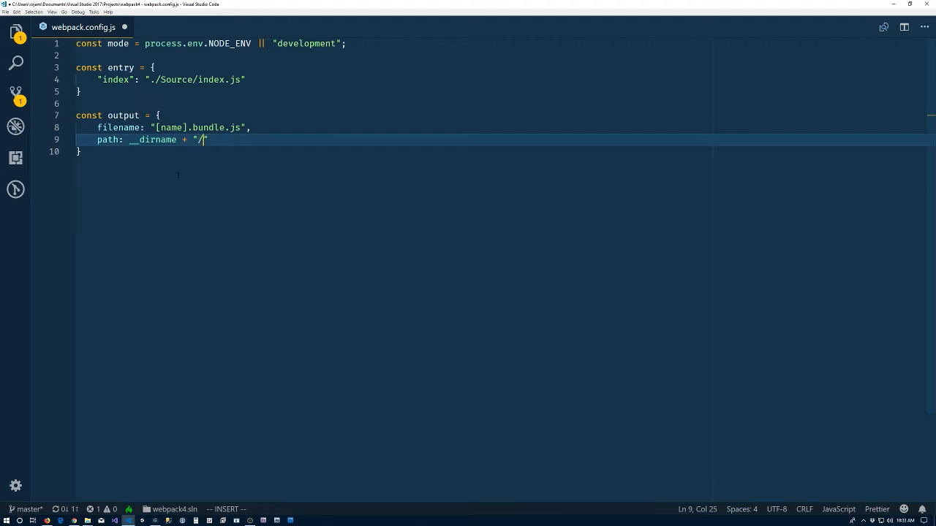
type("wwroot/js/")
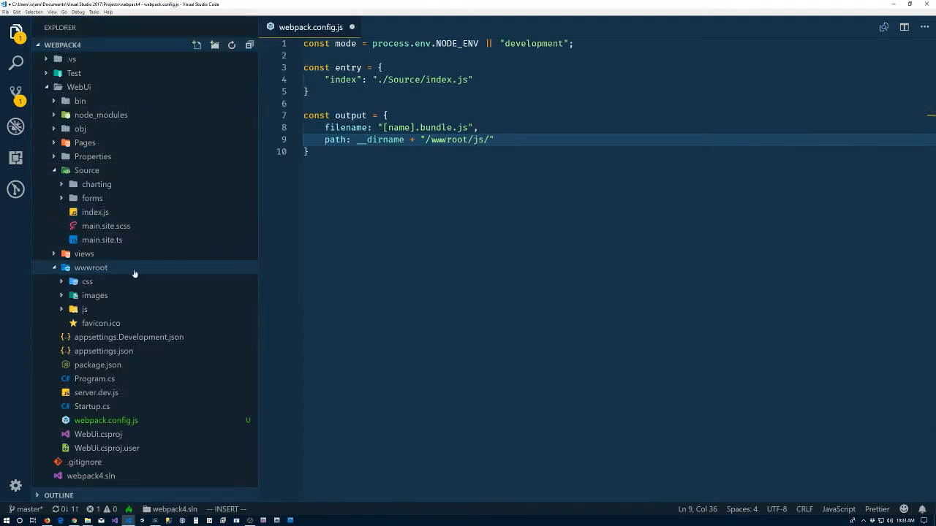
left_click(85, 310)
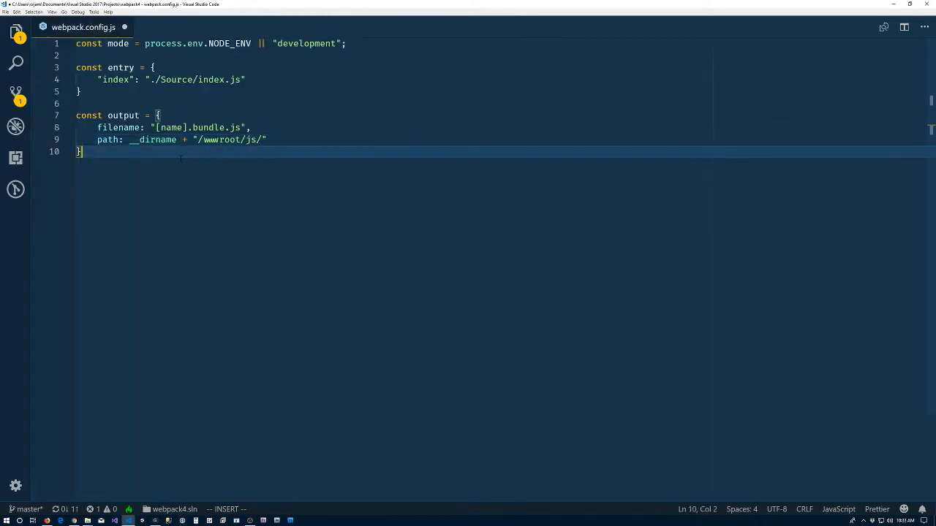
Write module.exports = { entry, mode, output } below the output object.
key("Enter")
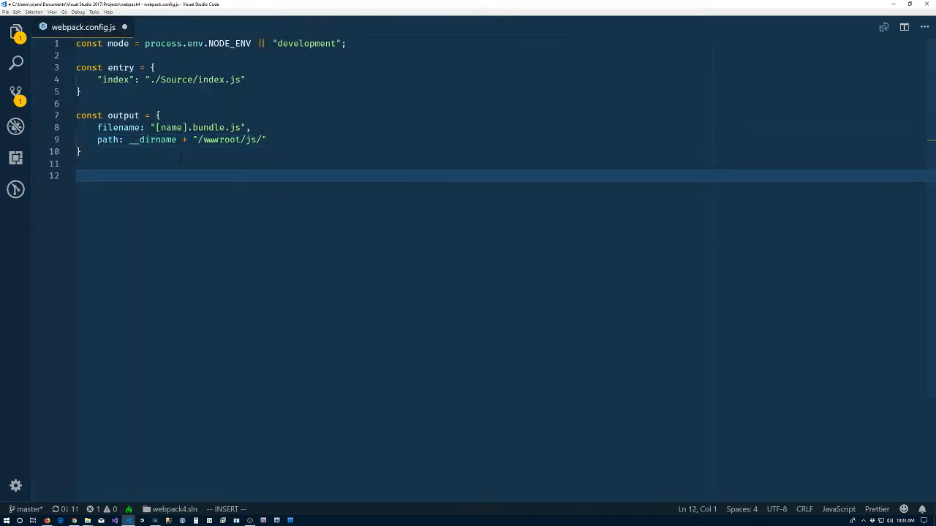
type("module.exports = {")
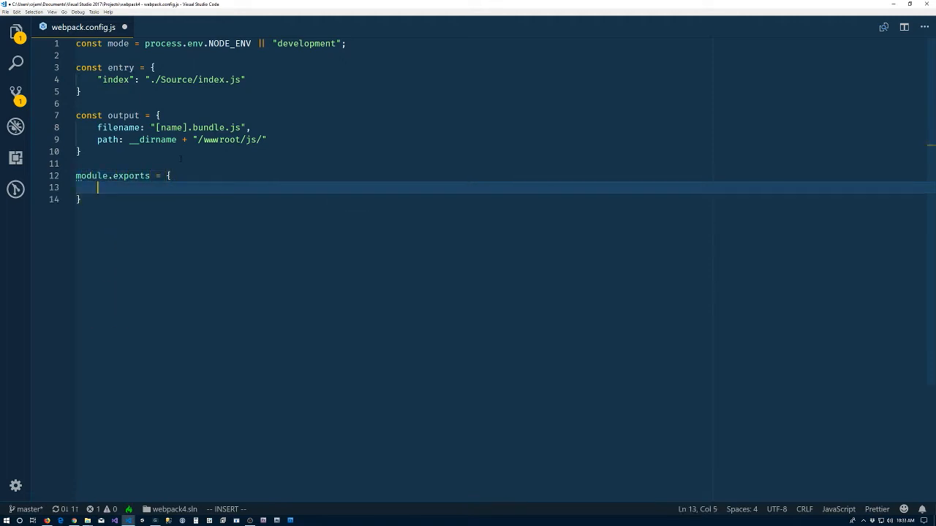
type("entry,")
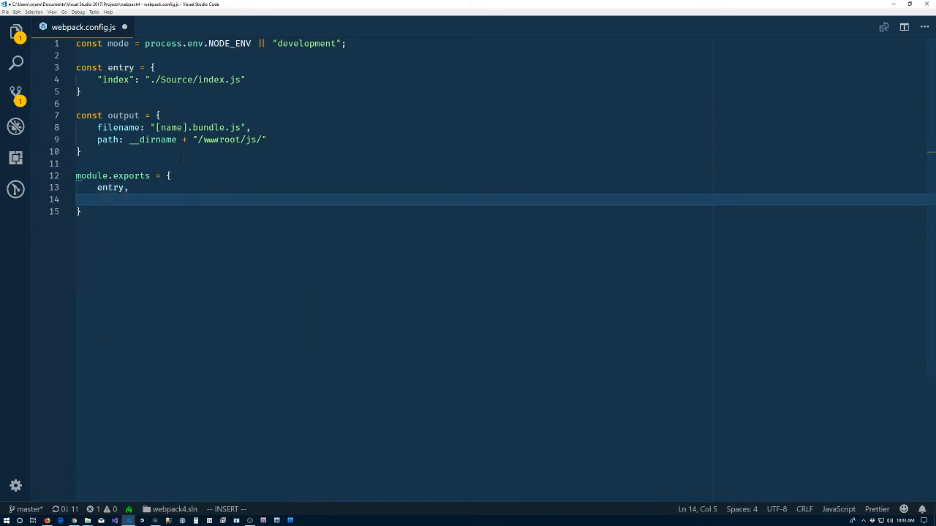
type("mode,")
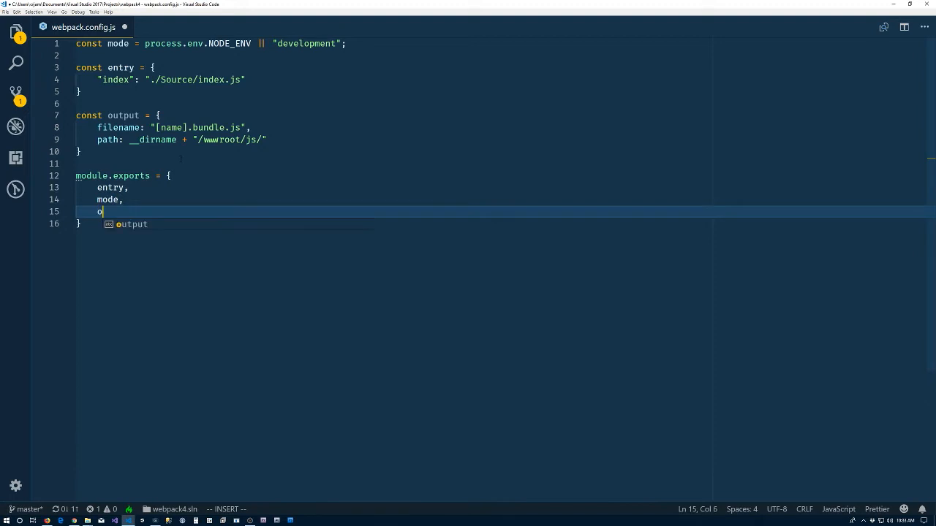
type("utput")
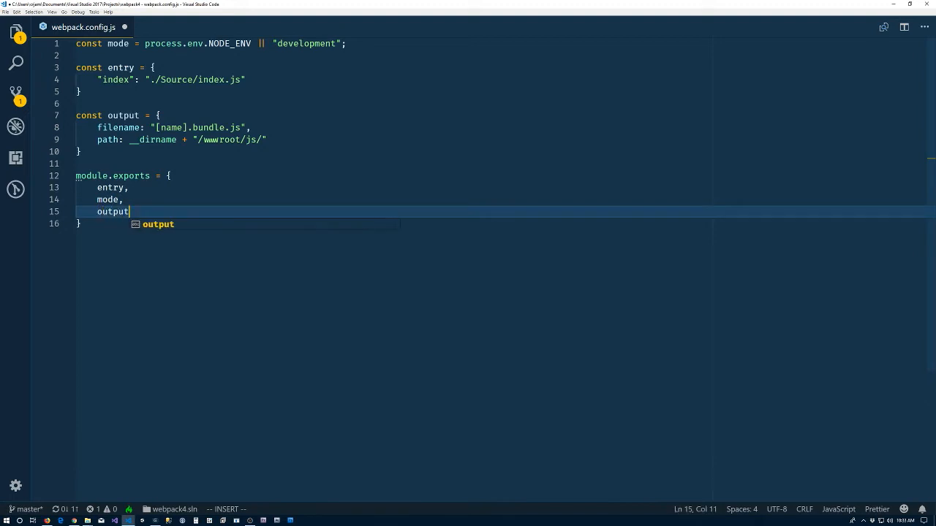
key("Enter")
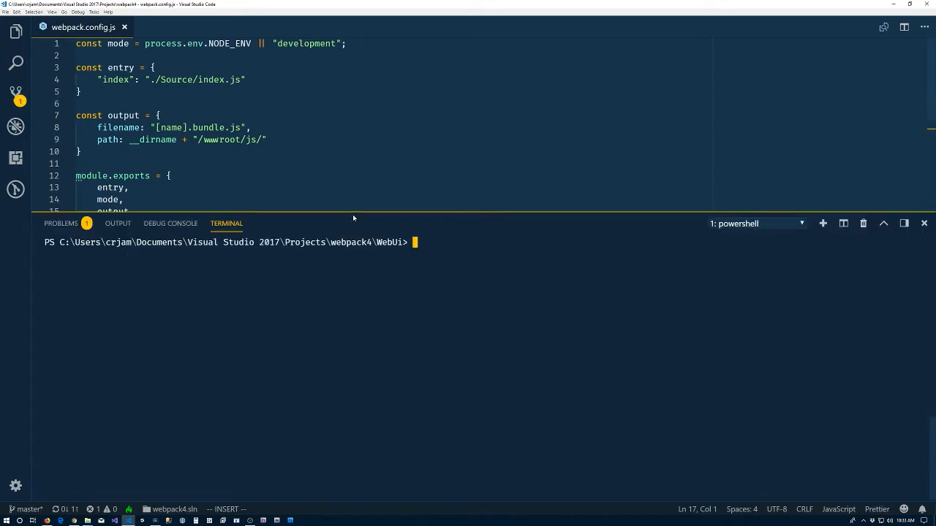
Run npm run build in the terminal, emitting index.bundle.js from ./Source/index.js.
type("npm")
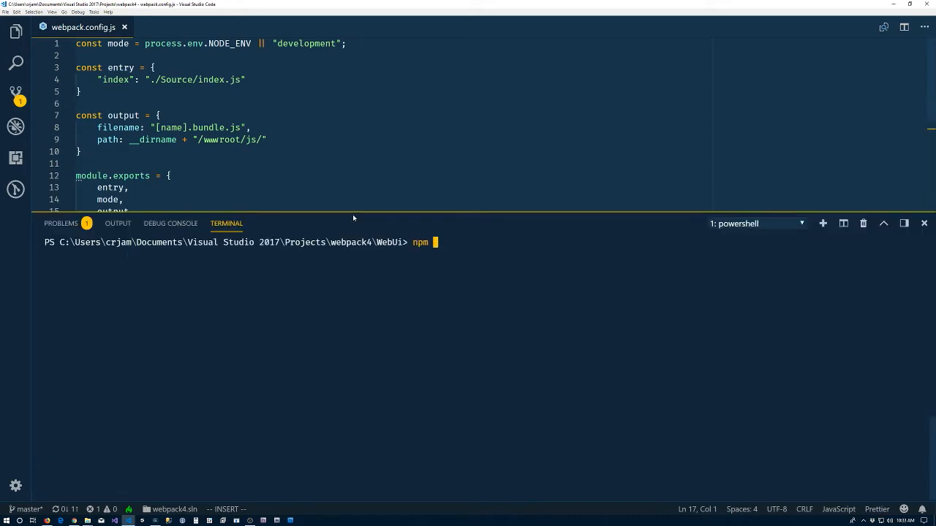
type("run build")
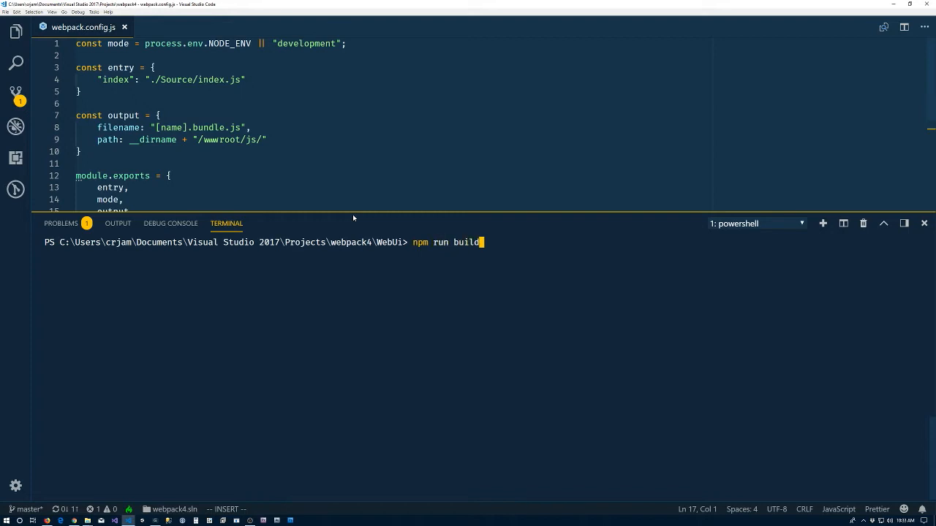
key("Return")
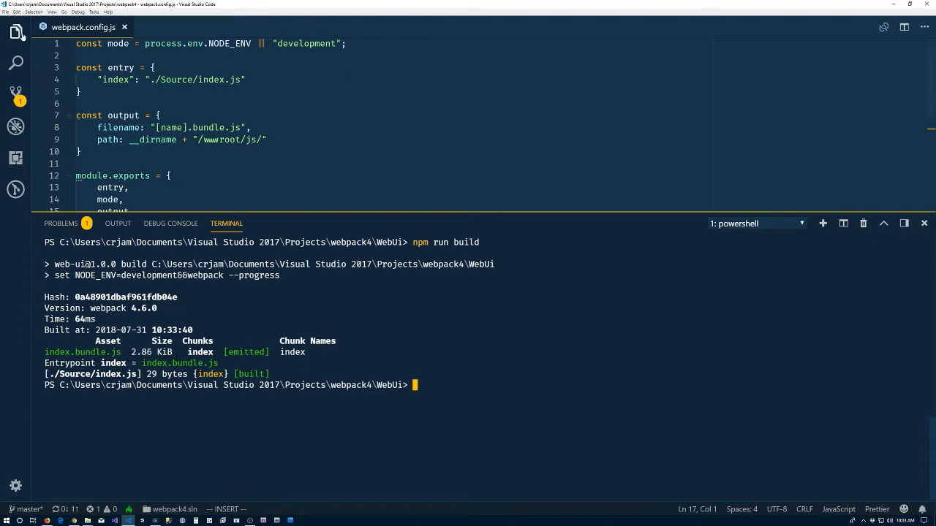
View wwwroot/js/index.bundle.js with sidebar and terminal hidden, scrolling to the hello world eval.
left_click(16, 32)
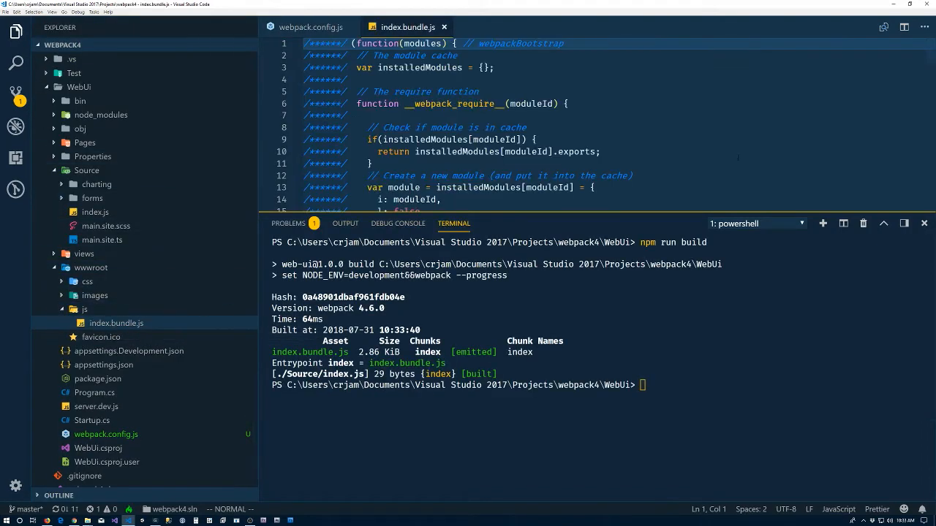
left_click(16, 32)
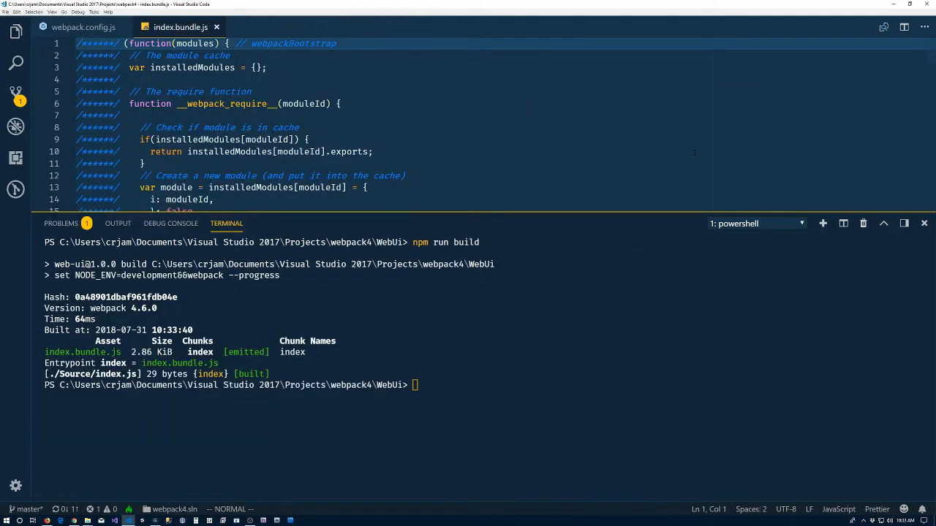
left_click(924, 223)
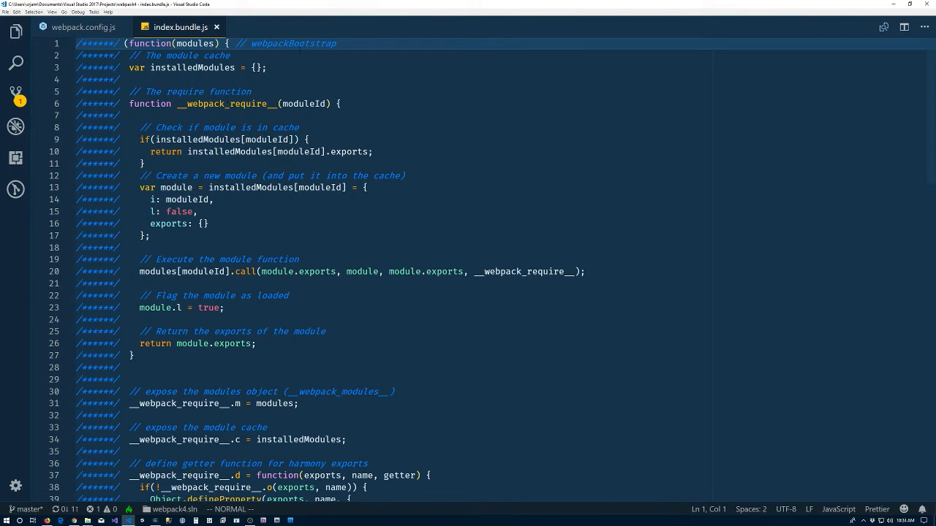
scroll("down", 3)
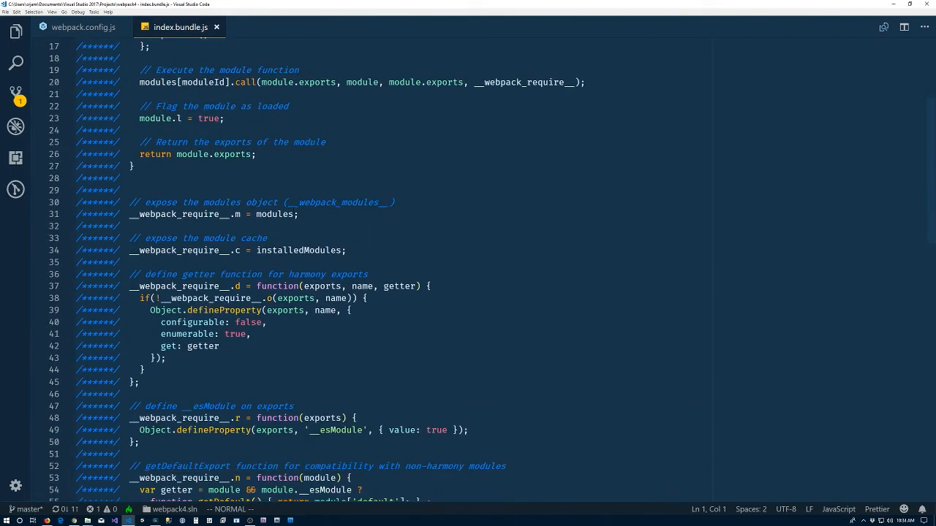
scroll("down", 3)
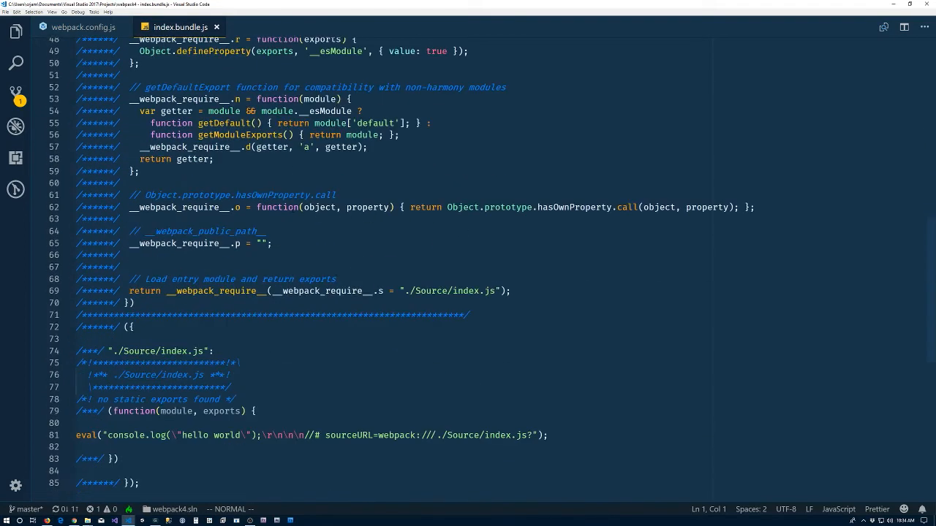
scroll("down", 3)
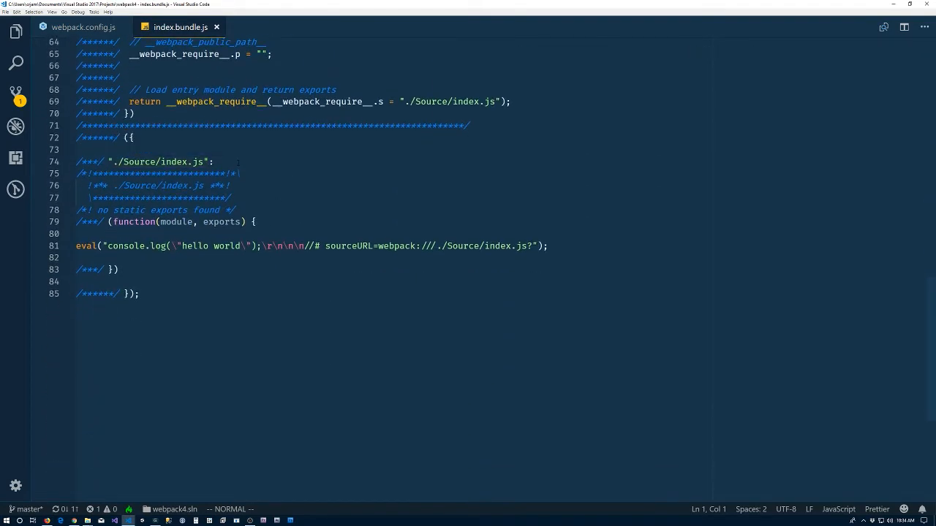
mouse_move(158, 161)
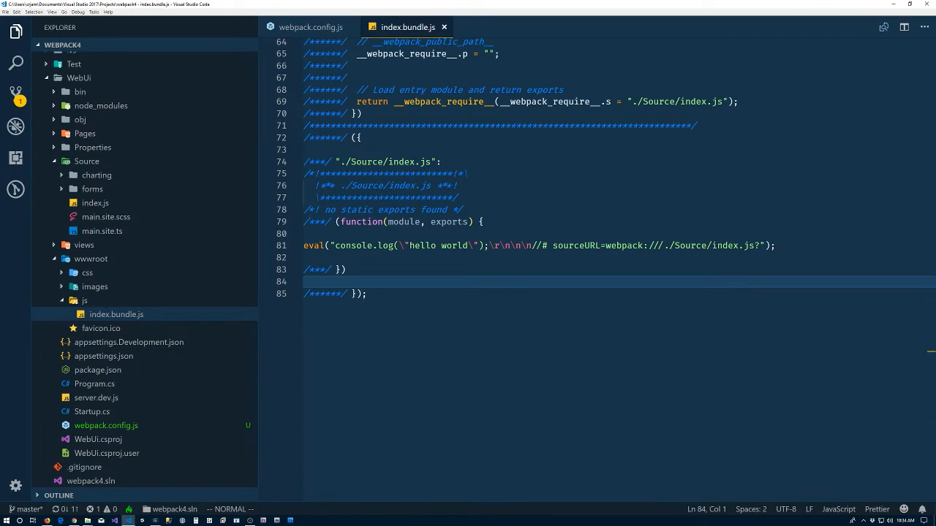
Create index.html in WebUi with Emmet boilerplate, removing the extra meta tags.
left_click(85, 301)
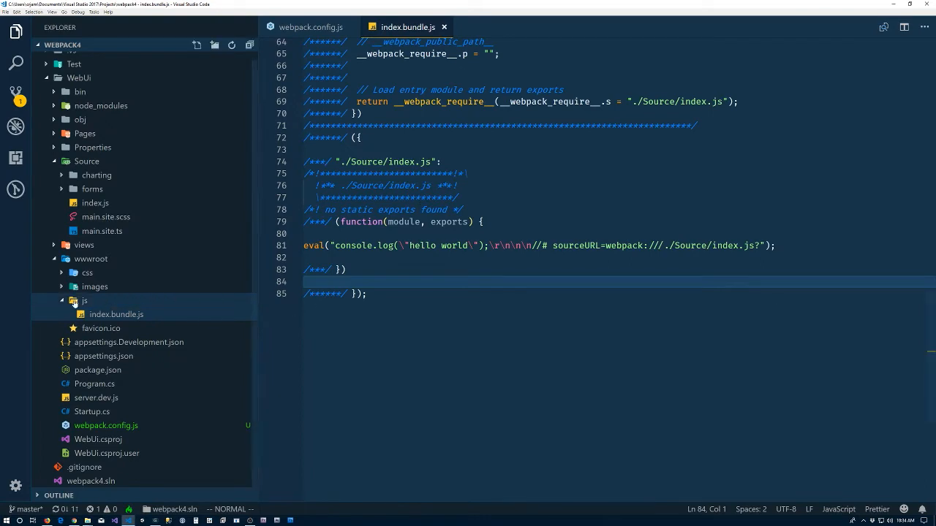
left_click(83, 301)
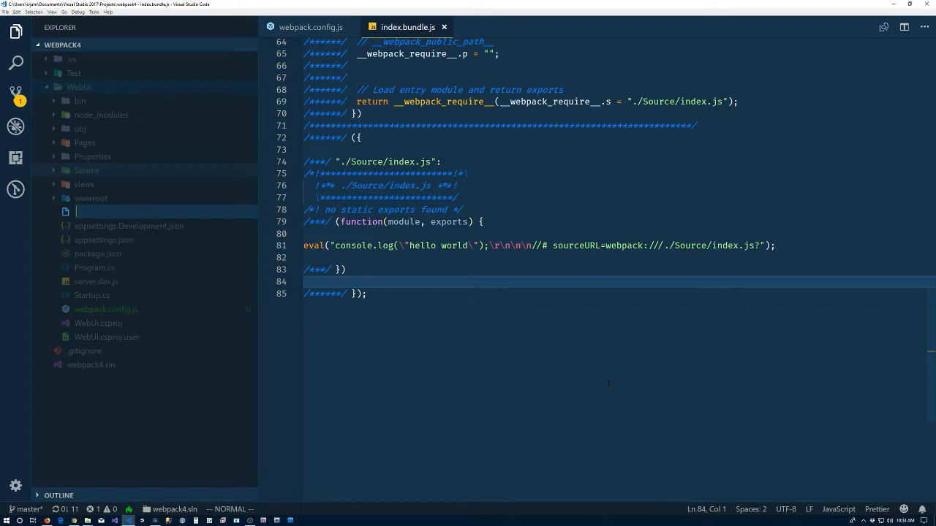
type("index.html")
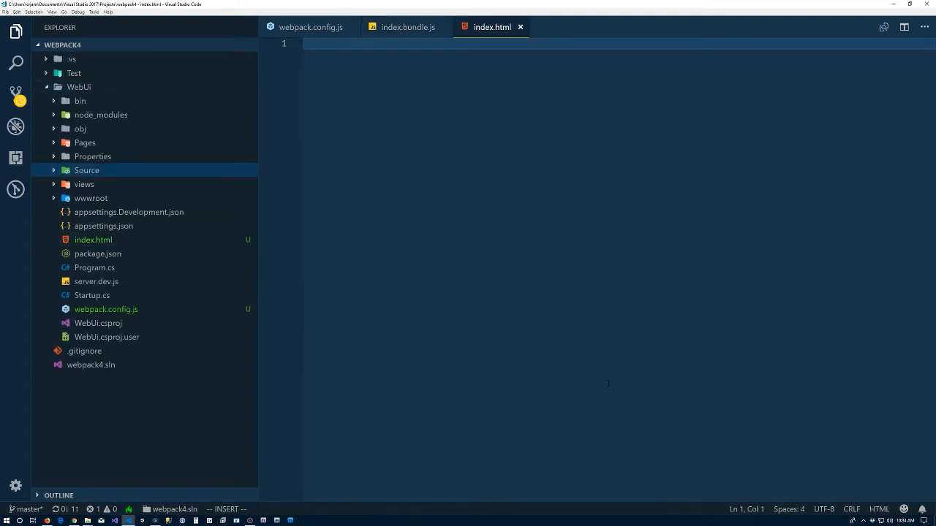
type("!")
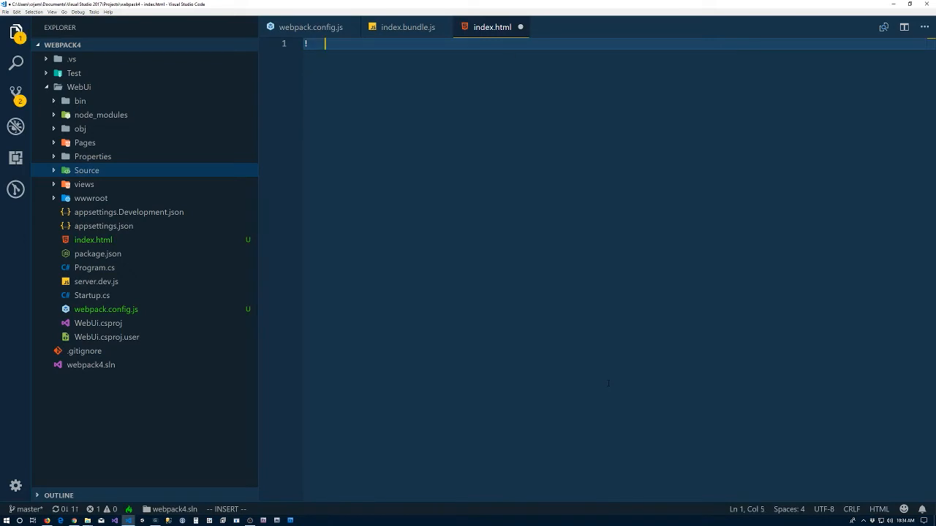
type("!")
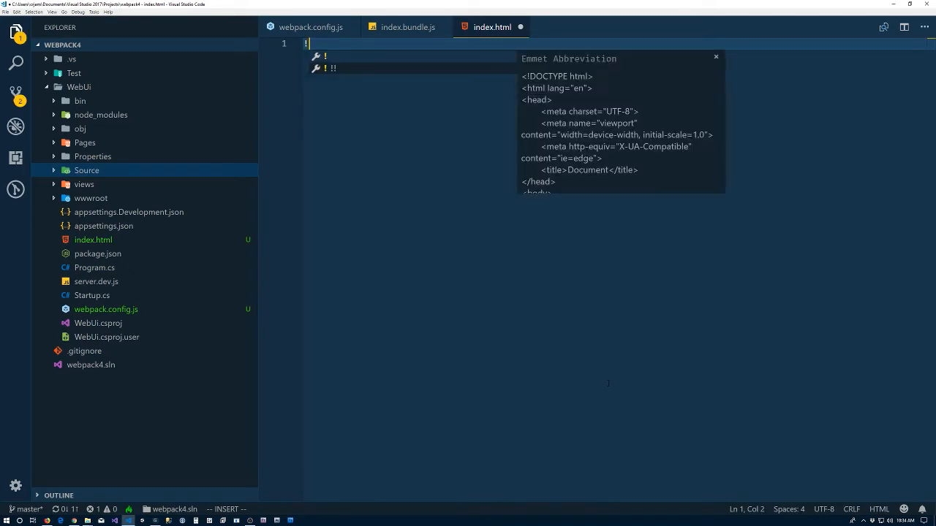
key("Tab")
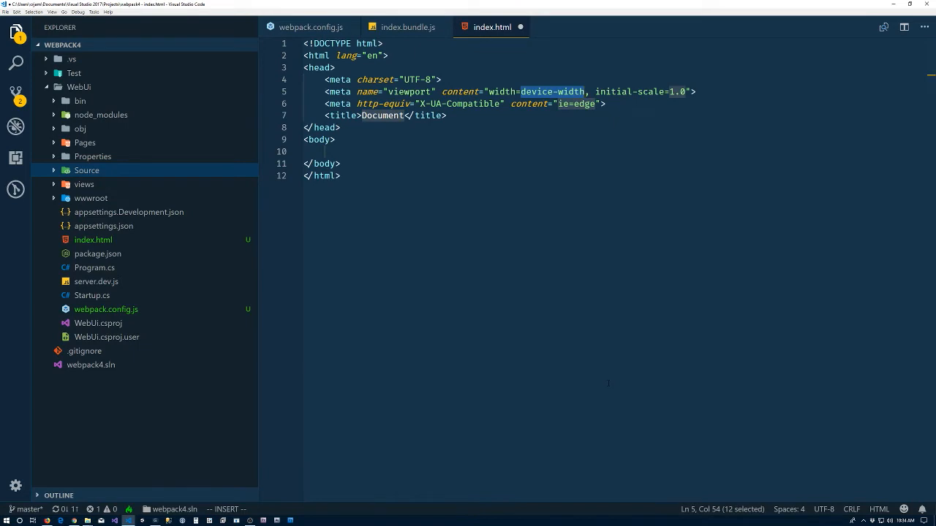
key("Escape")
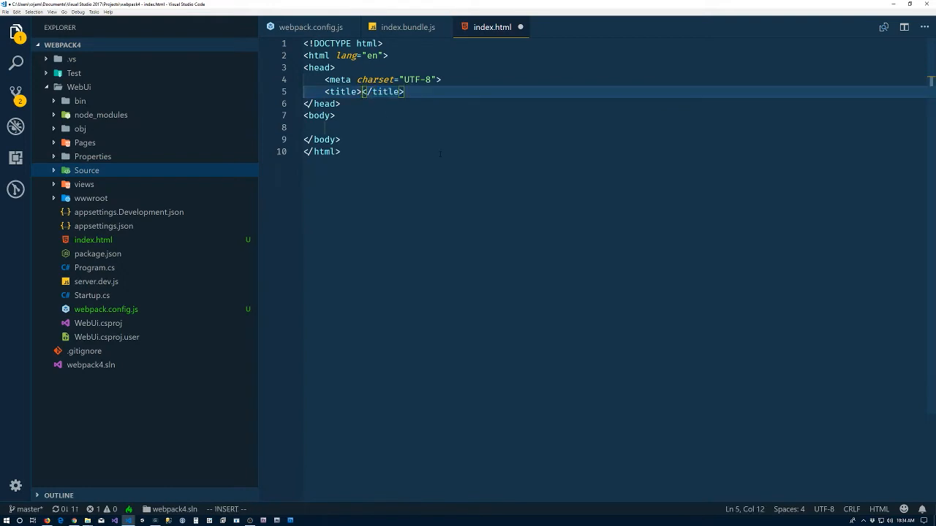
Title the page "Webpack 4 - Step By Step".
type("Webpack 4")
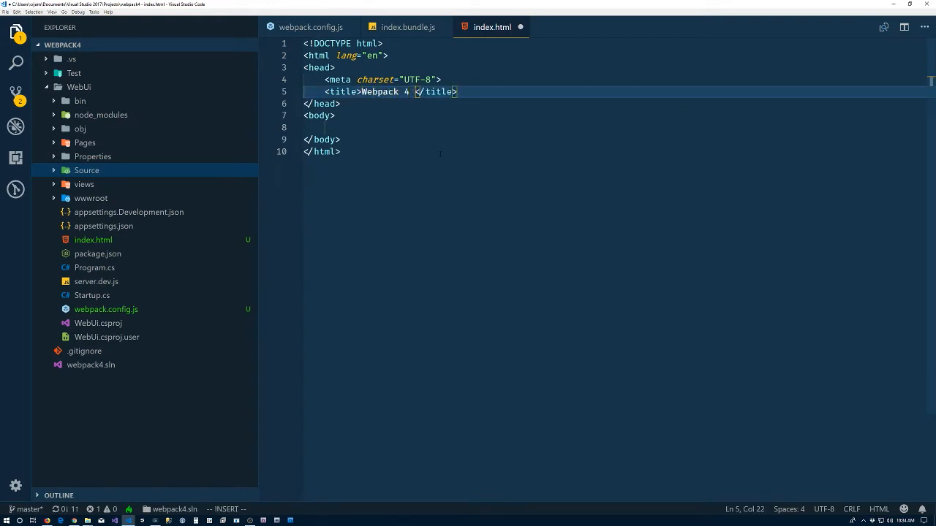
type("- Step By")
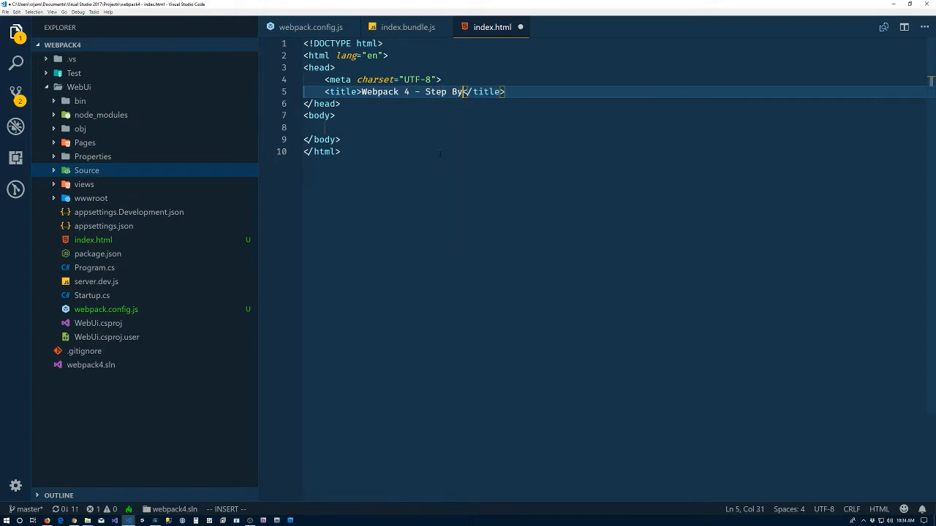
type("Step")
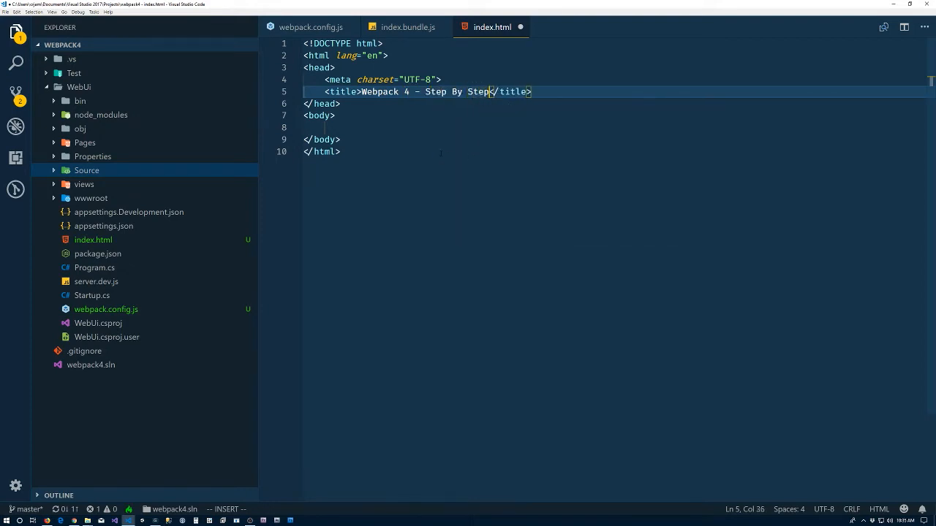
mouse_move(403, 114)
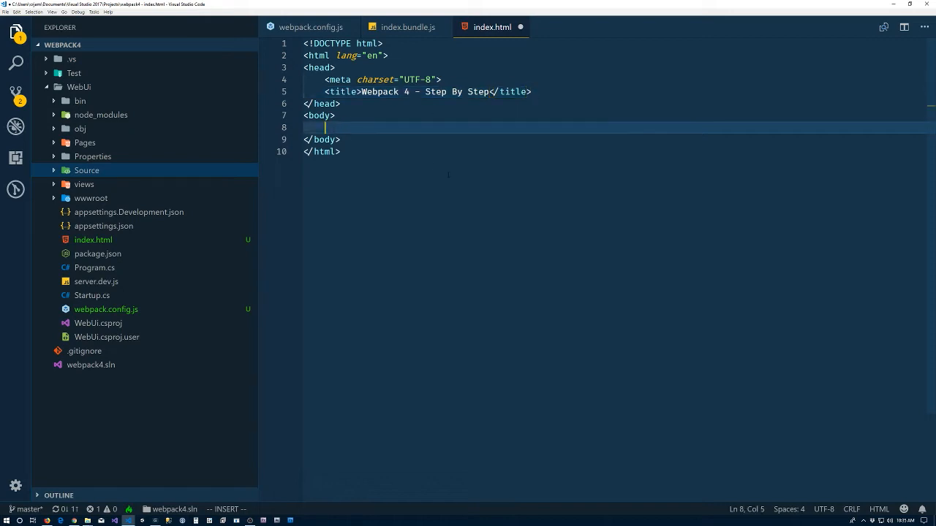
Add a script tag with src pointing into wwwroot/js.
type("<script></script>")
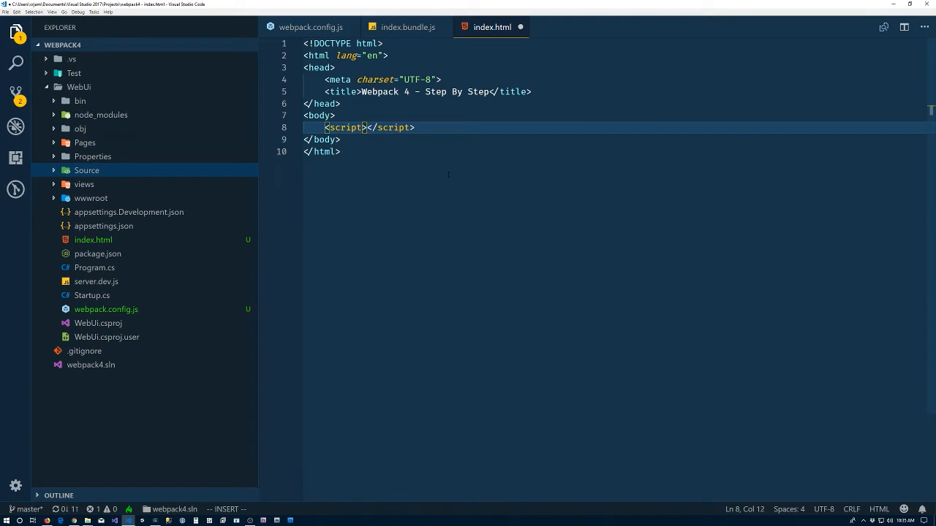
type("src=")
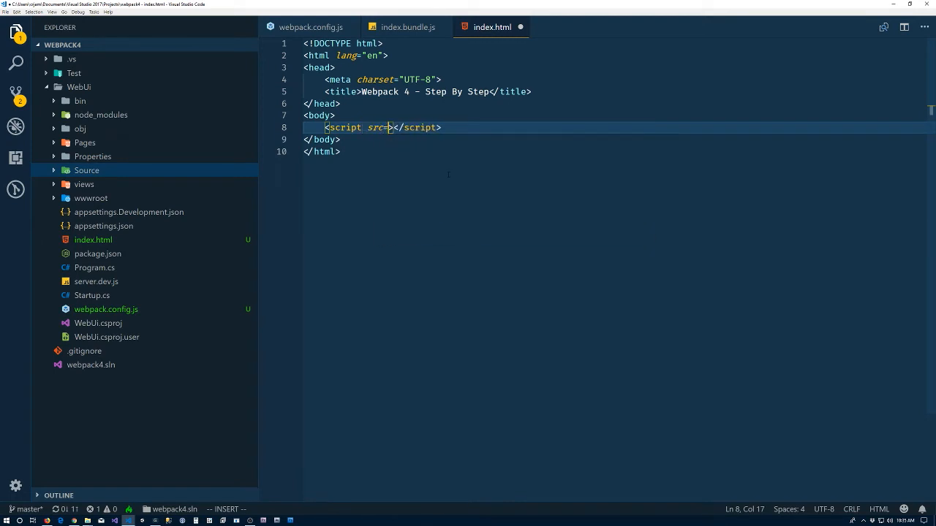
type("\"\"")
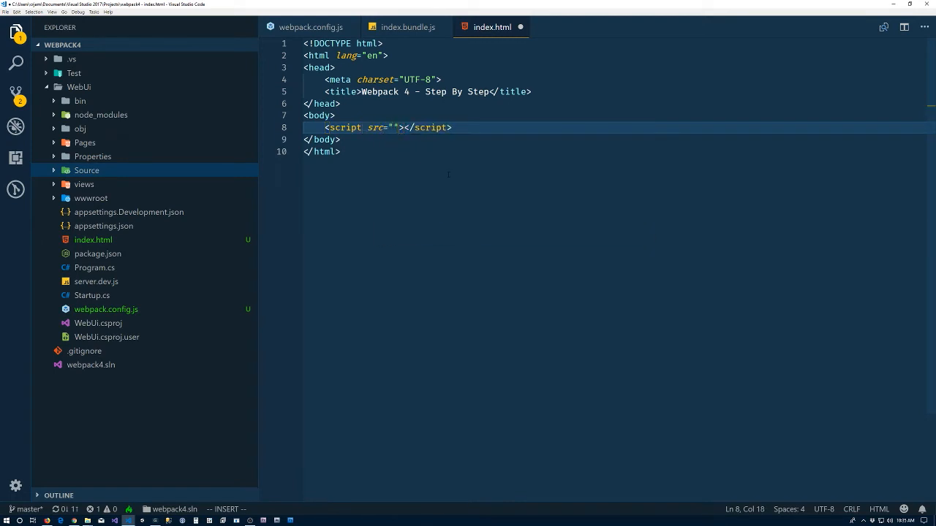
type("wwwroot/")
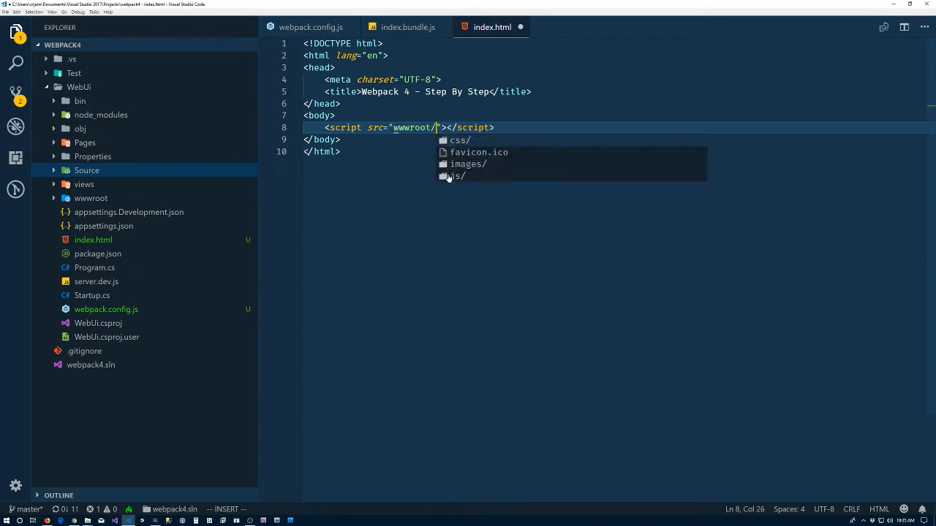
left_click(453, 176)
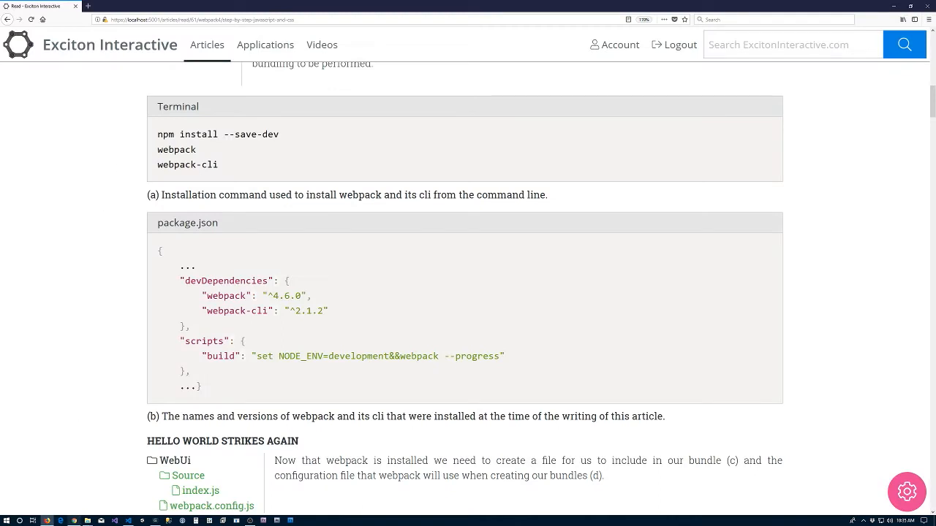
mouse_move(73, 520)
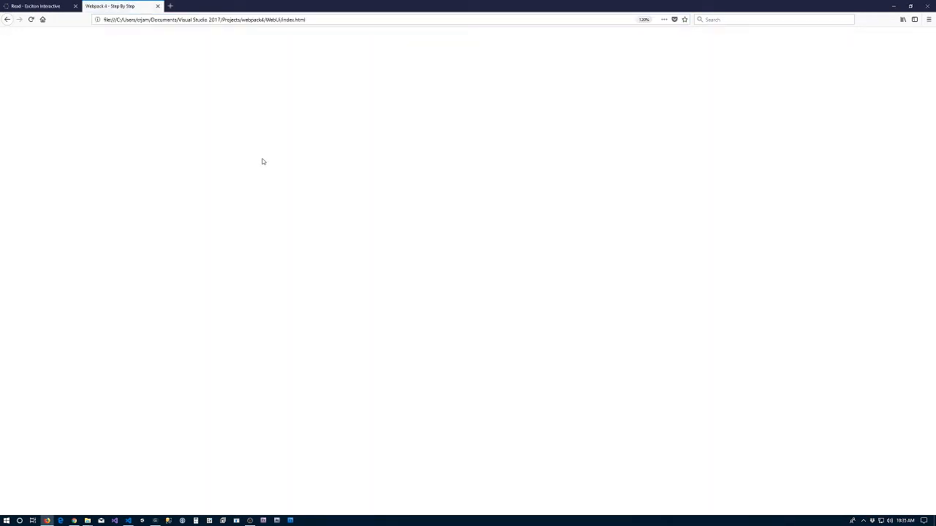
Show the Firefox developer console logging hello world from index.js.
key("F12")
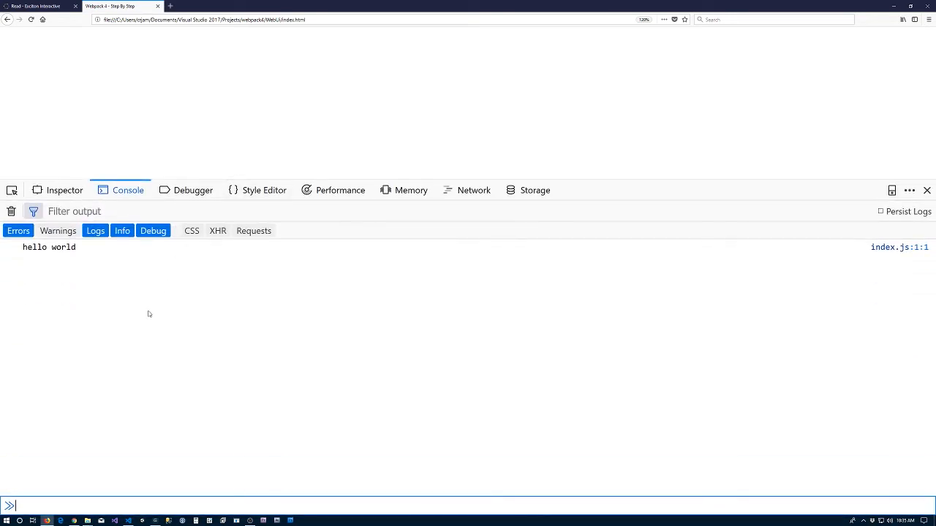
mouse_move(53, 266)
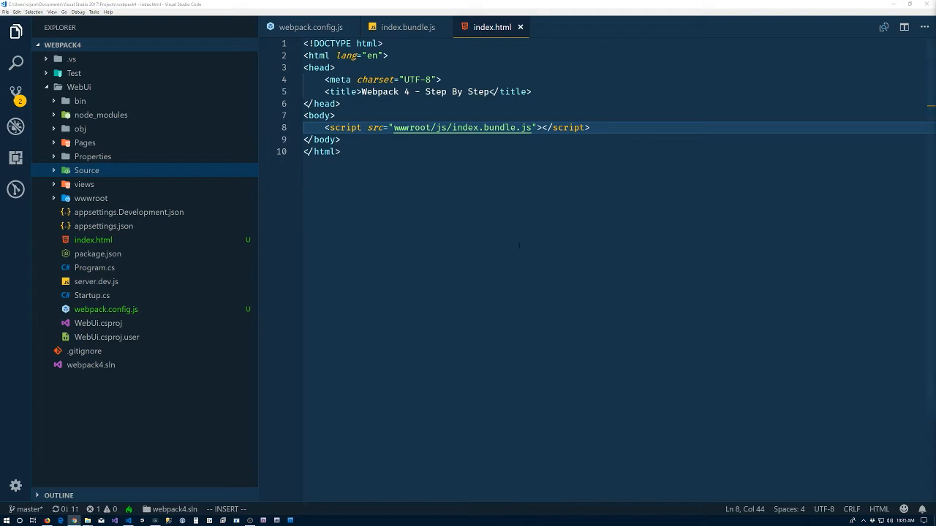
mouse_move(403, 174)
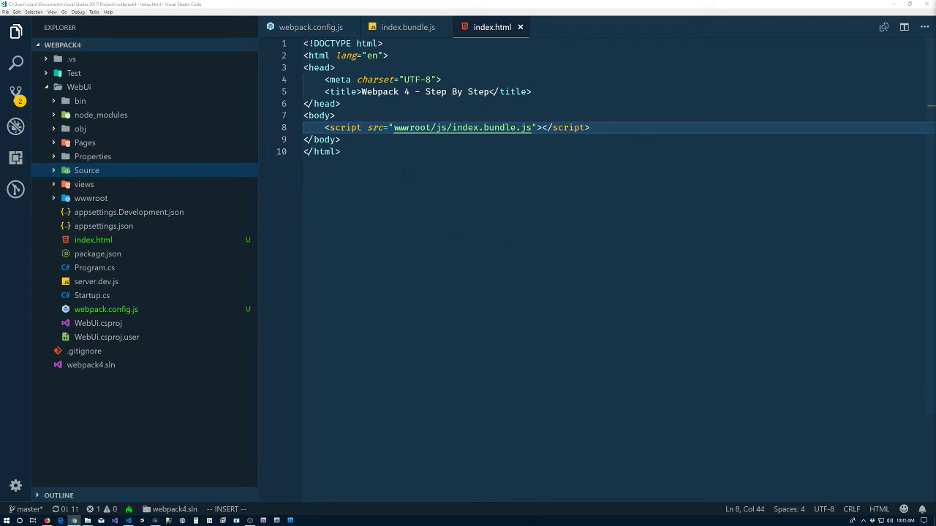
Create Source/index.css containing a body background-color rule.
left_click(310, 26)
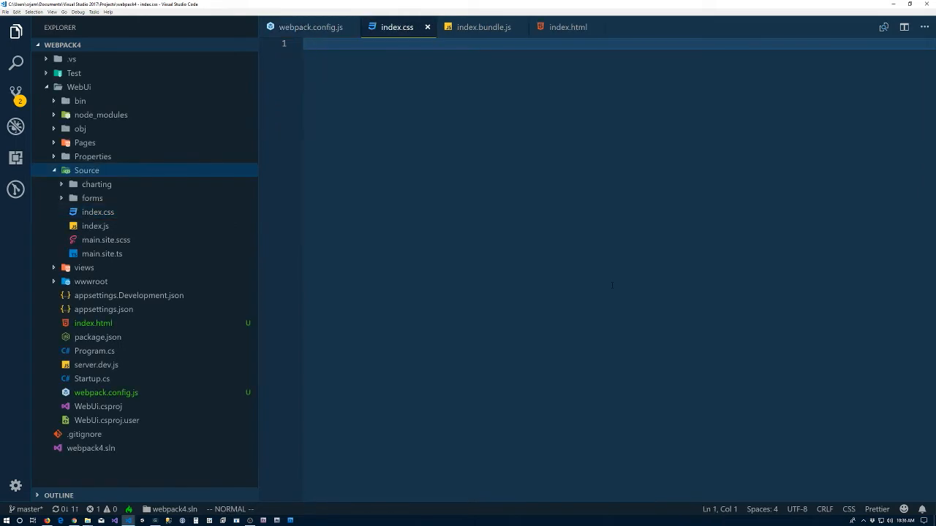
type("body")
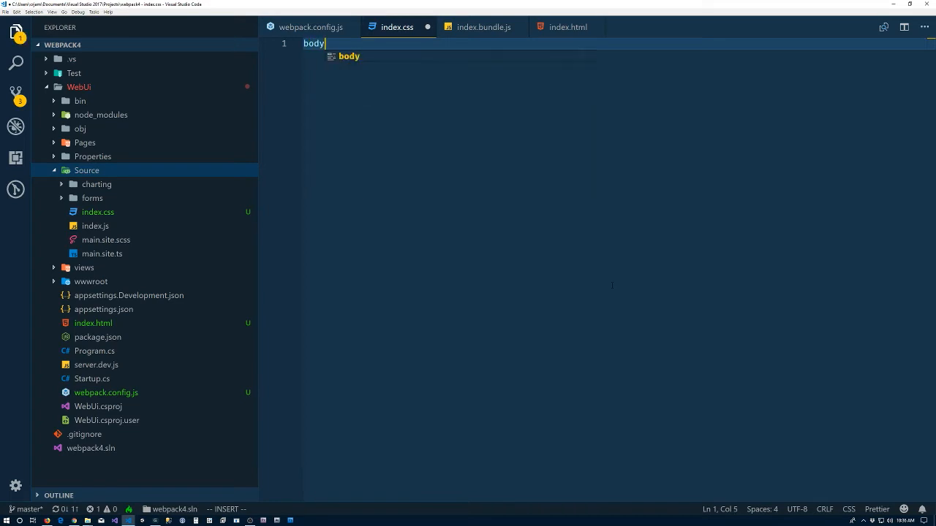
type("{ bac")
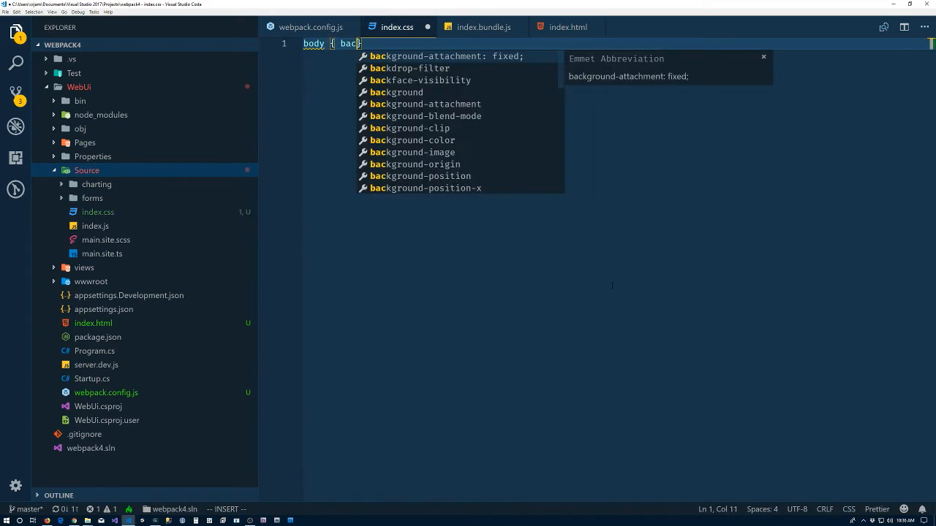
type("co")
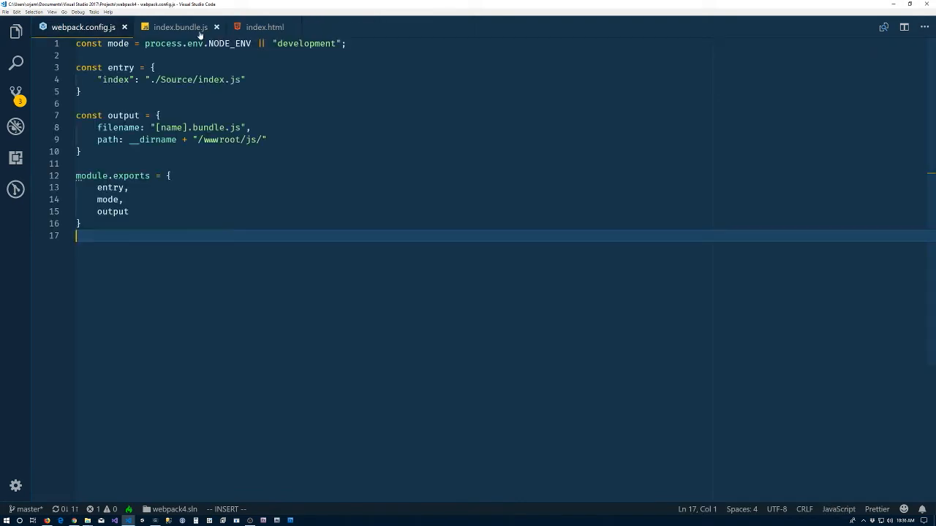
Make the index entry an array of "./Source/index.js" and "./Source/index.css".
left_click(216, 26)
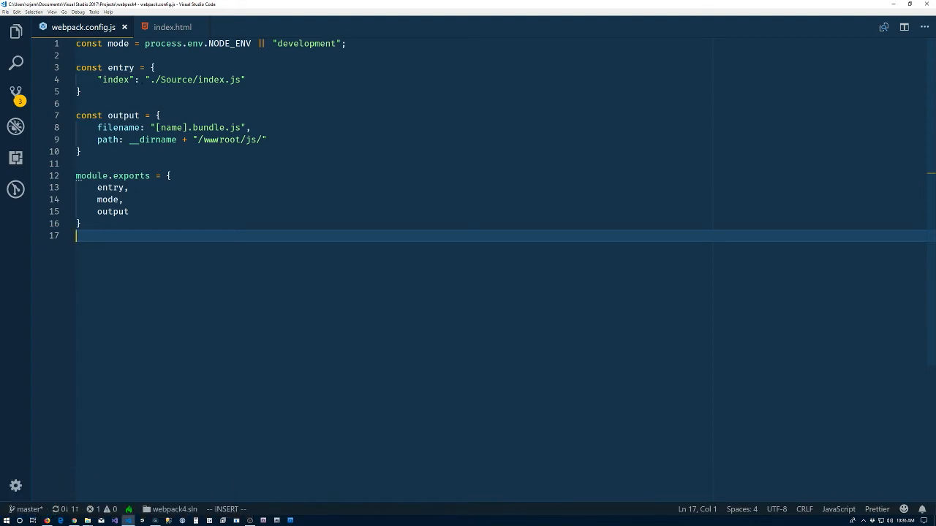
left_click(146, 79)
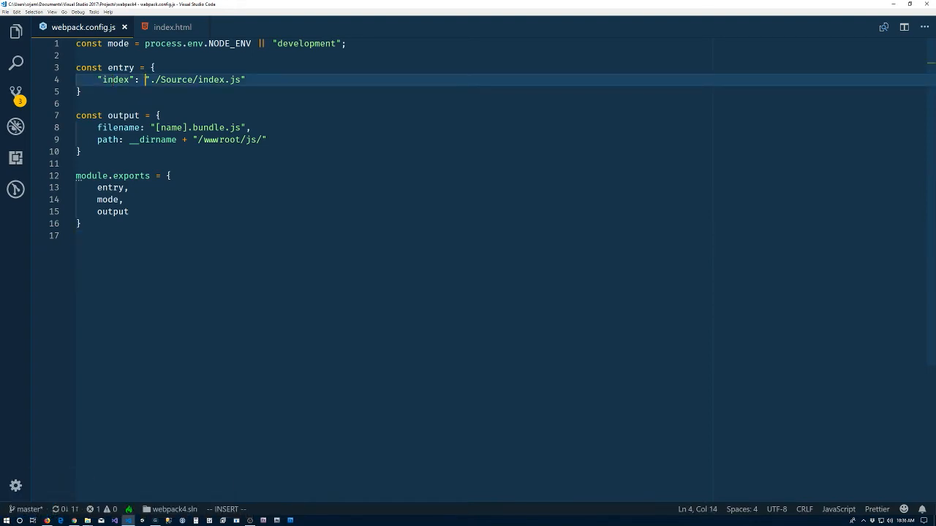
type("[")
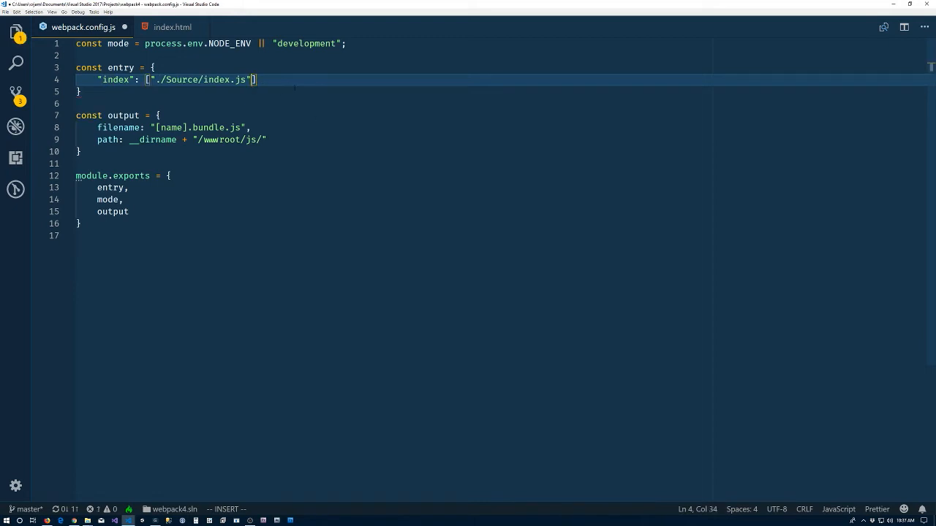
type(", \"")
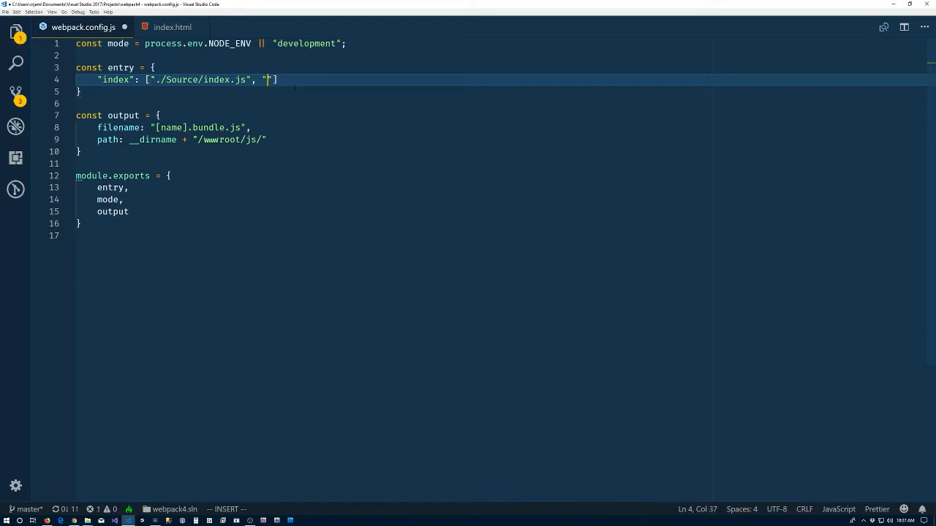
type("./Sou")
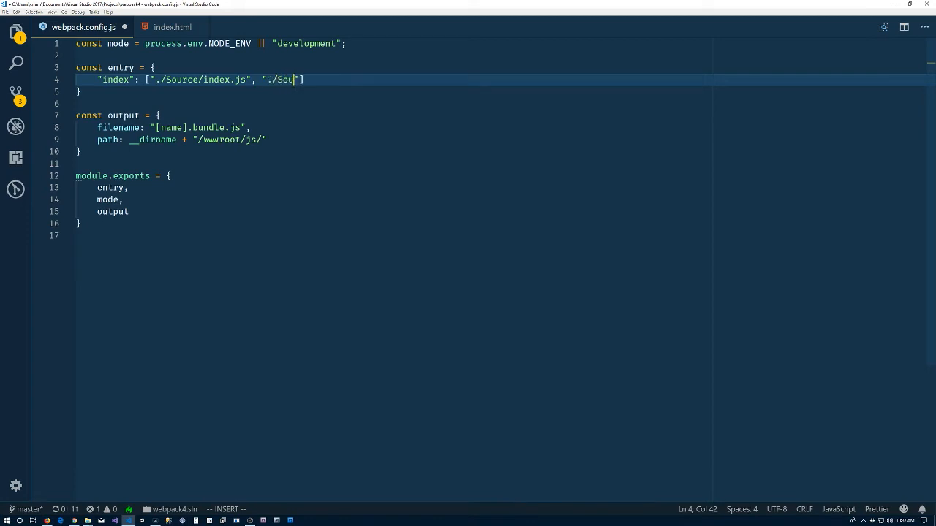
type("rce")
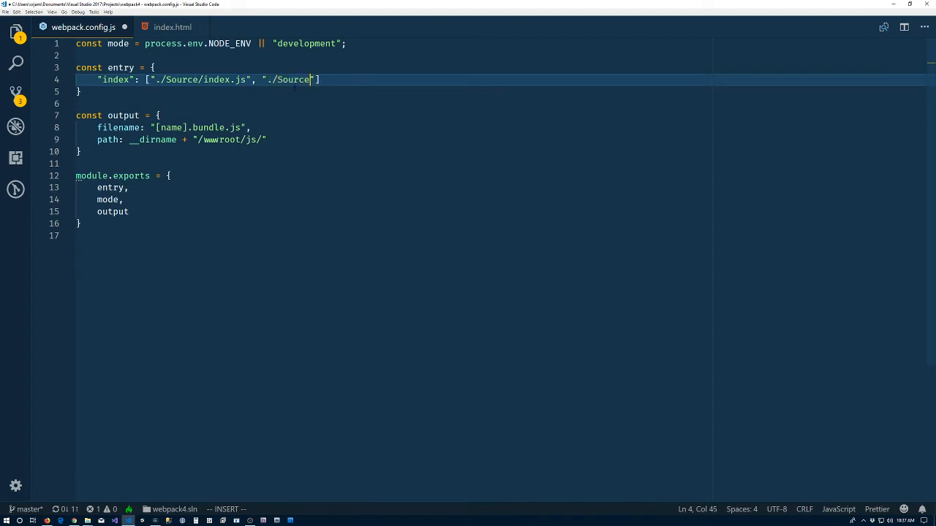
type("ind")
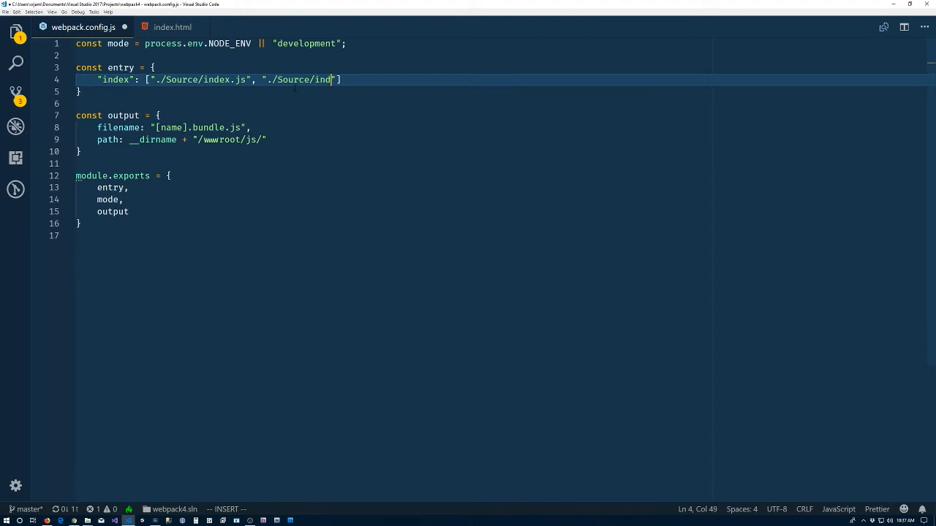
type("ex.css")
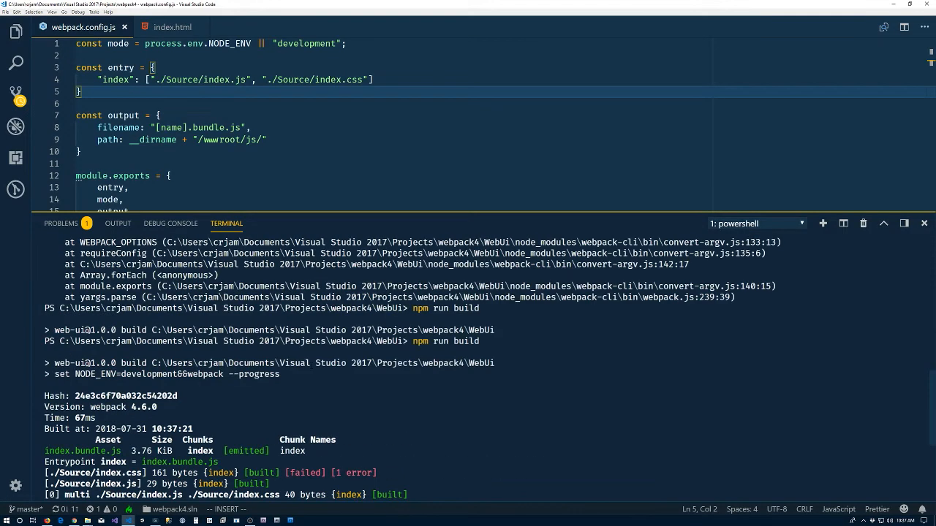
Scroll the webpack tutorial article to the JavaScript and CSS bundles section.
scroll("down", 3)
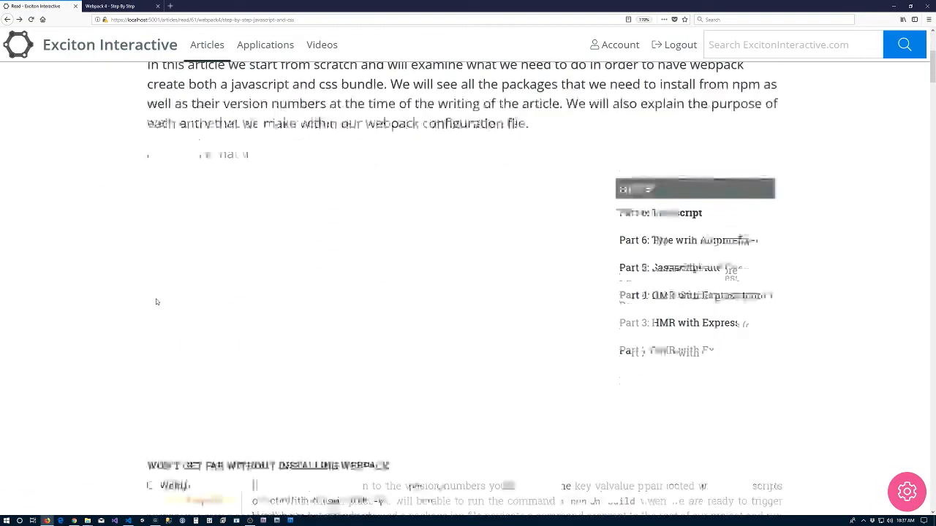
Scroll to the css-loader install section and select the css-loader package name.
scroll("down", 3)
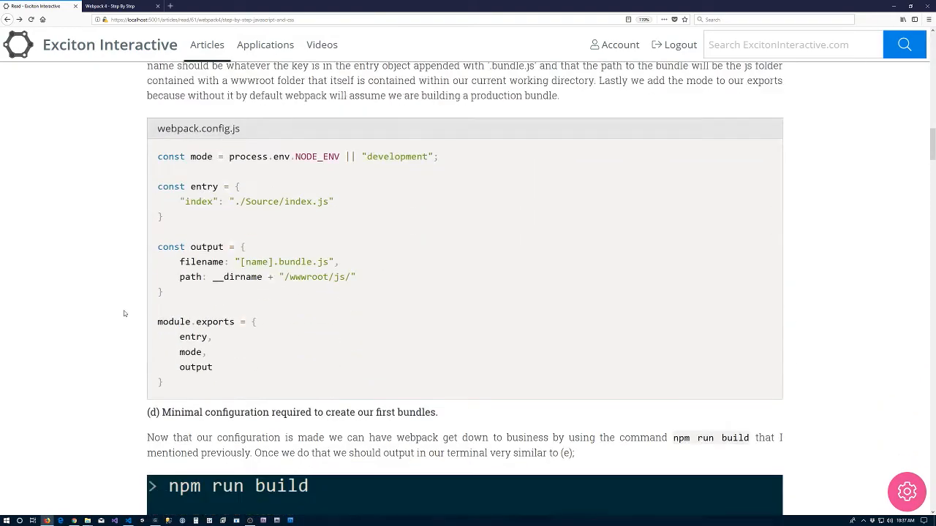
scroll("down", 3)
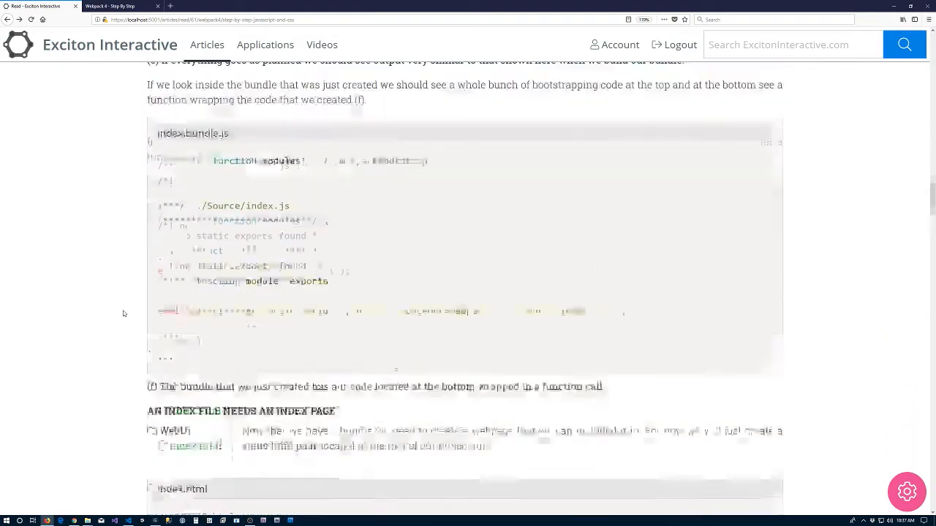
scroll("down", 3)
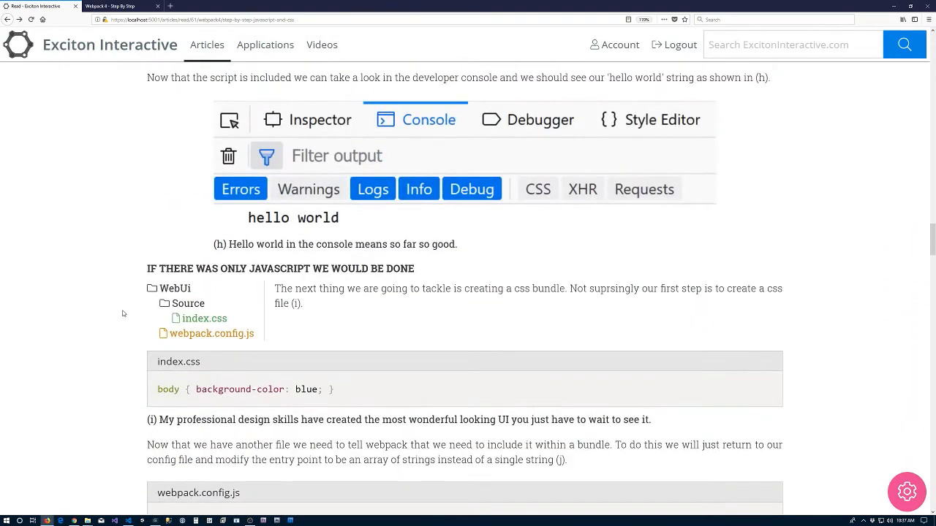
scroll("down", 3)
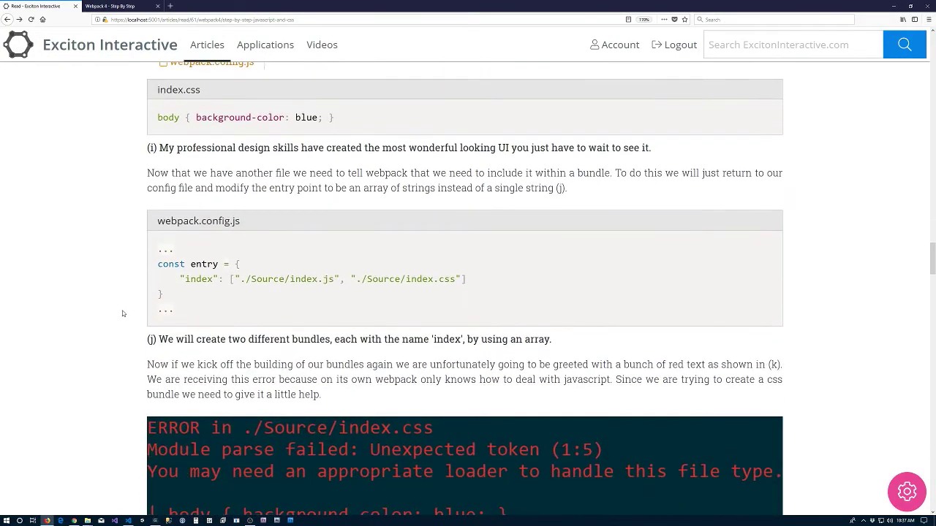
scroll("down", 3)
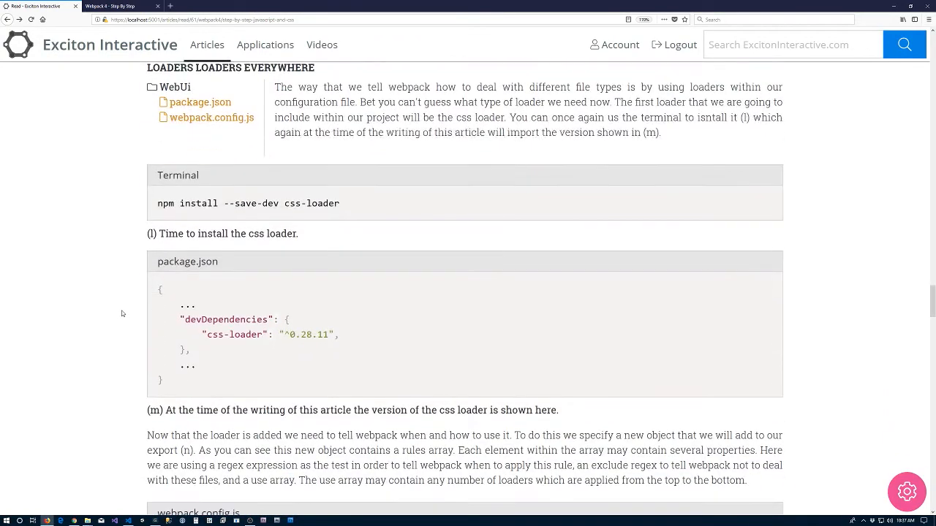
scroll("down", 3)
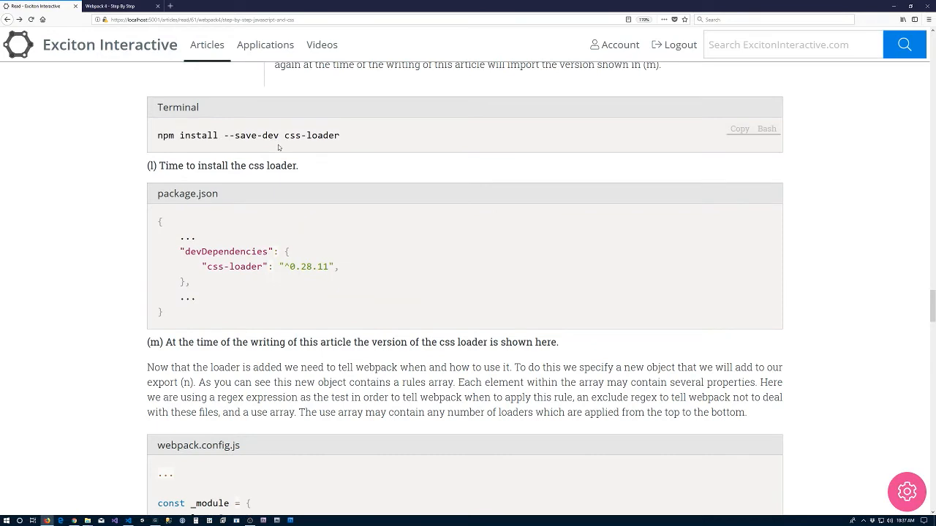
double_click(310, 135)
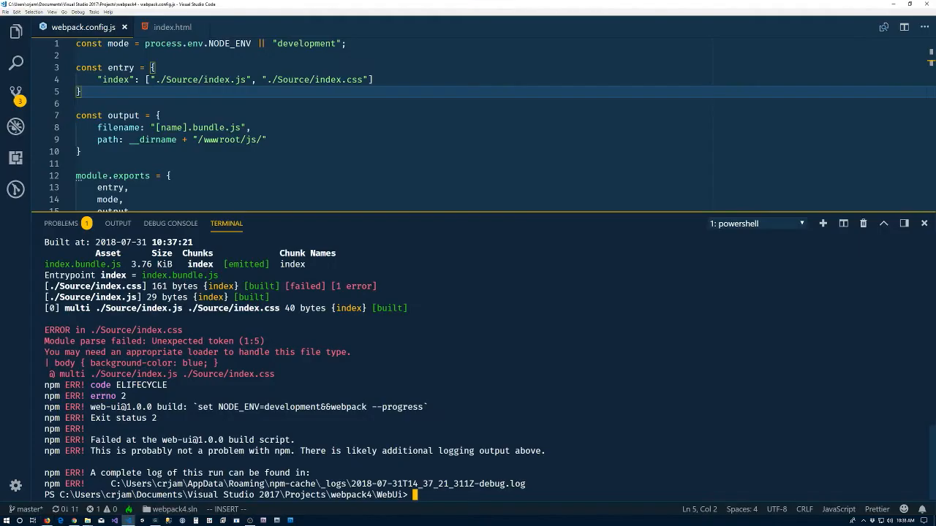
Start a const _module = { rules: [{ object below the entry in webpack.config.js.
left_click(267, 141)
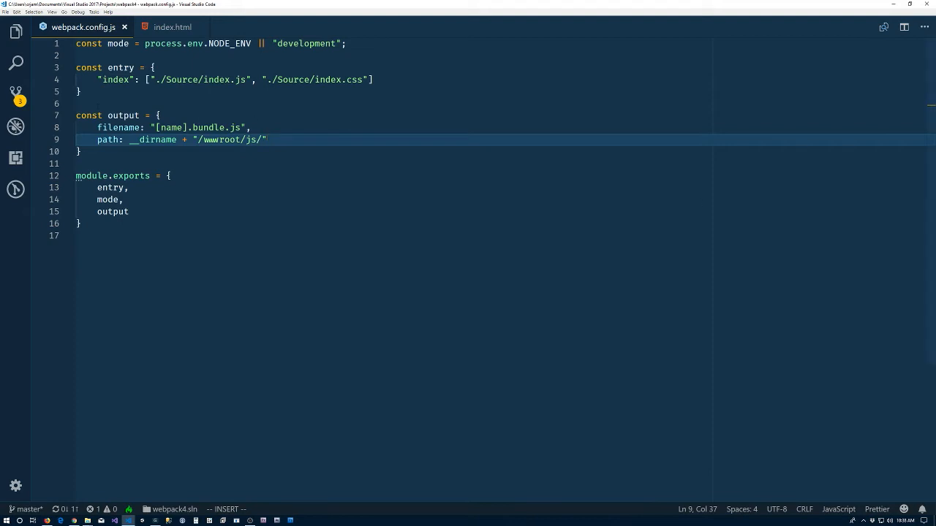
key("enter")
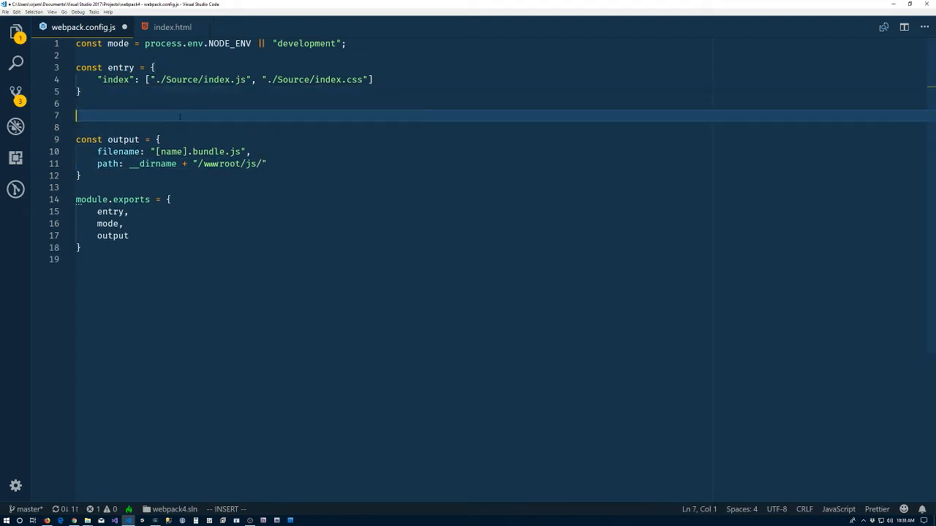
type("const")
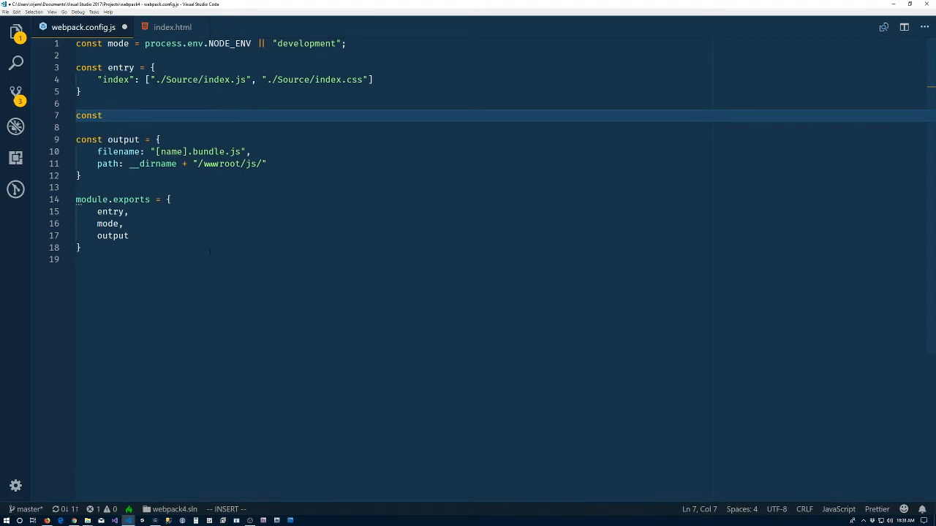
type("_m")
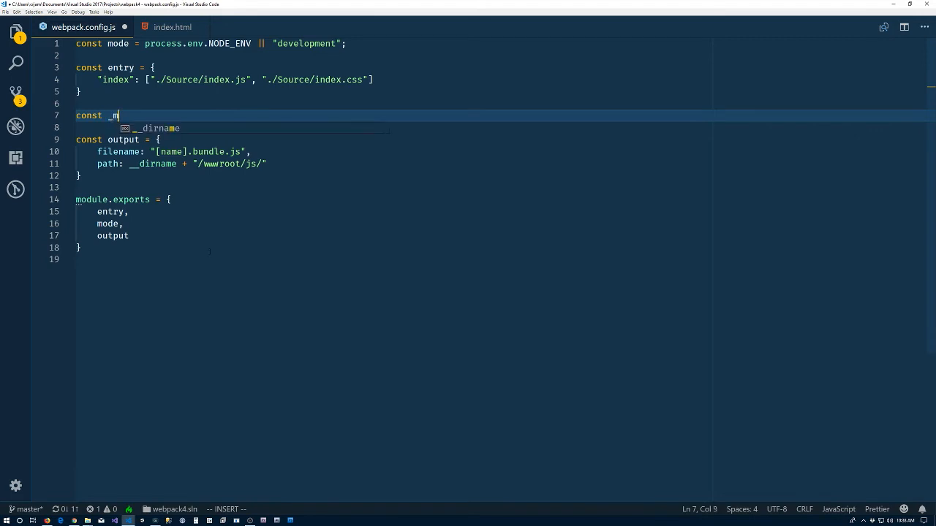
type("odule =")
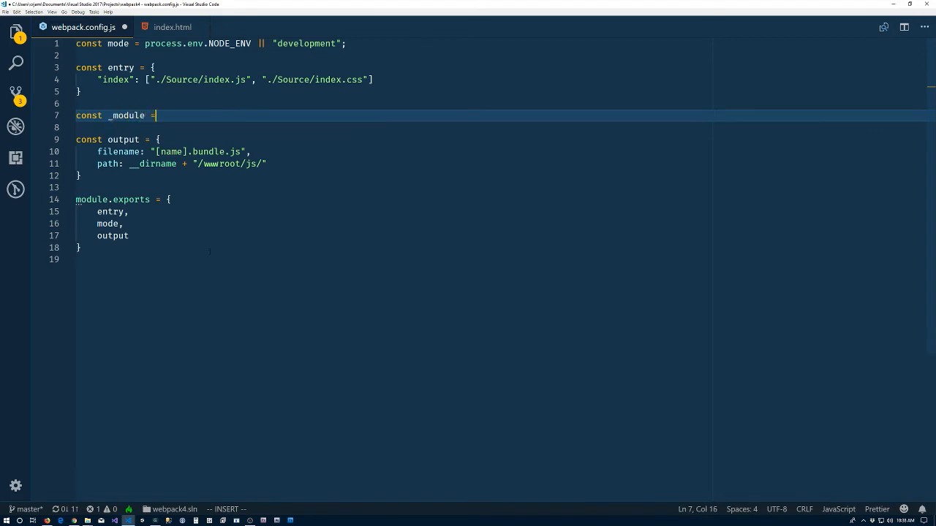
type("{")
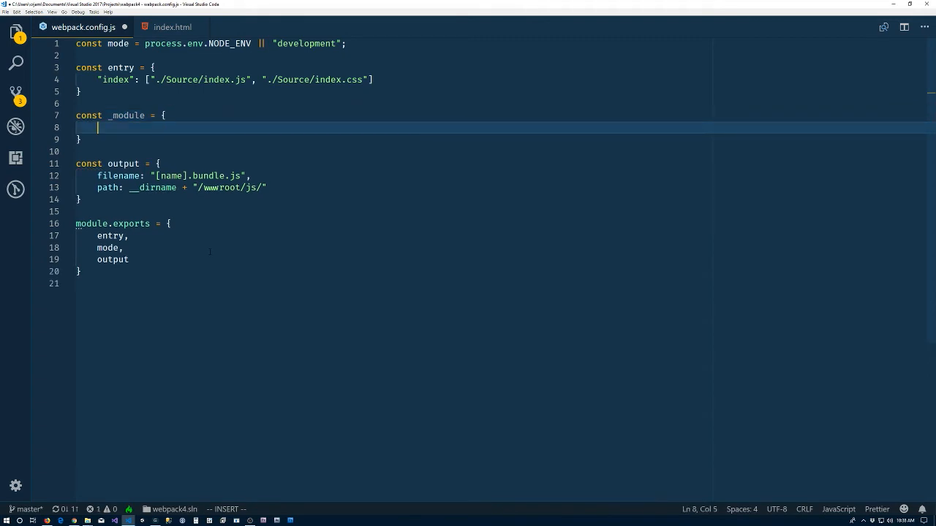
type("rules:")
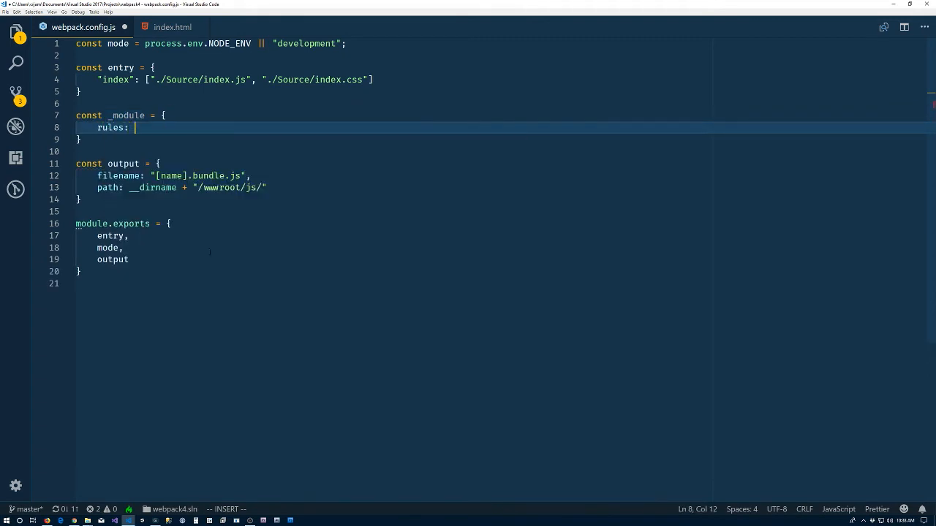
type("[")
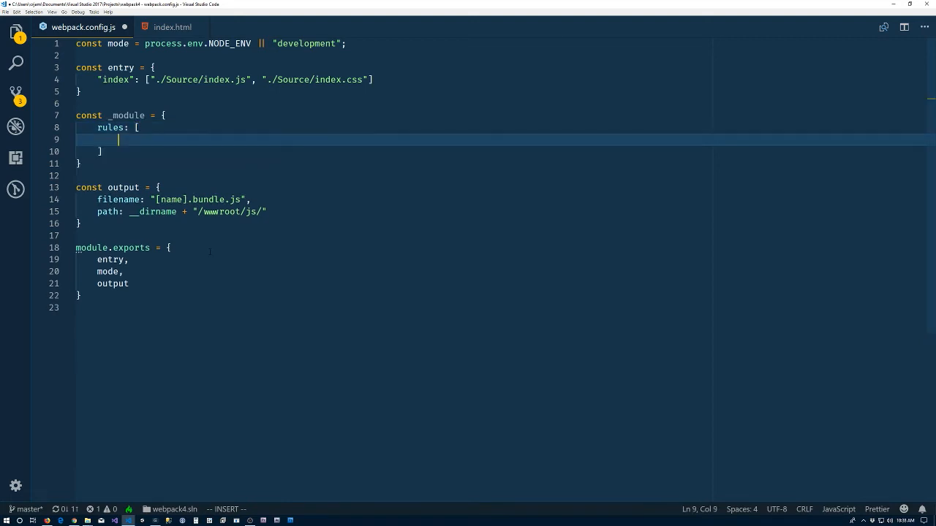
type("{")
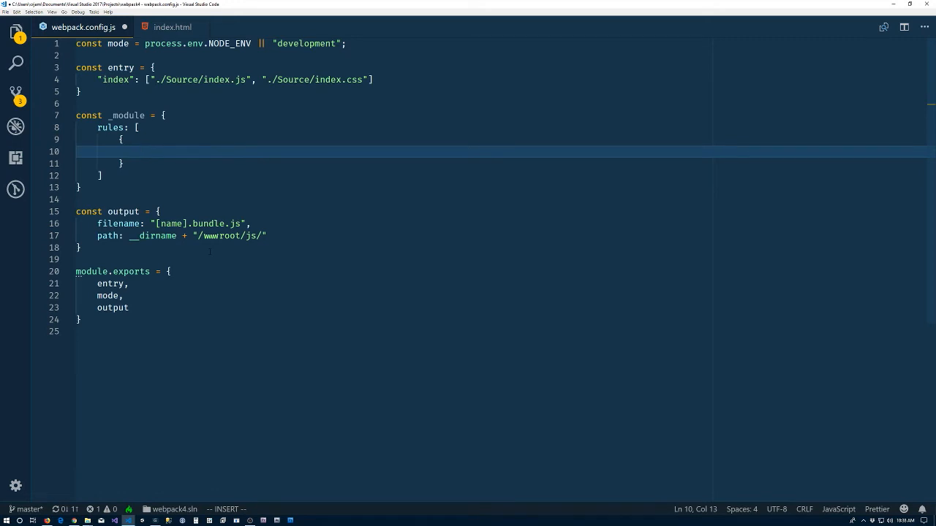
Give the rule test: /\.css$/ and exclude: /node_modules/.
type("test:")
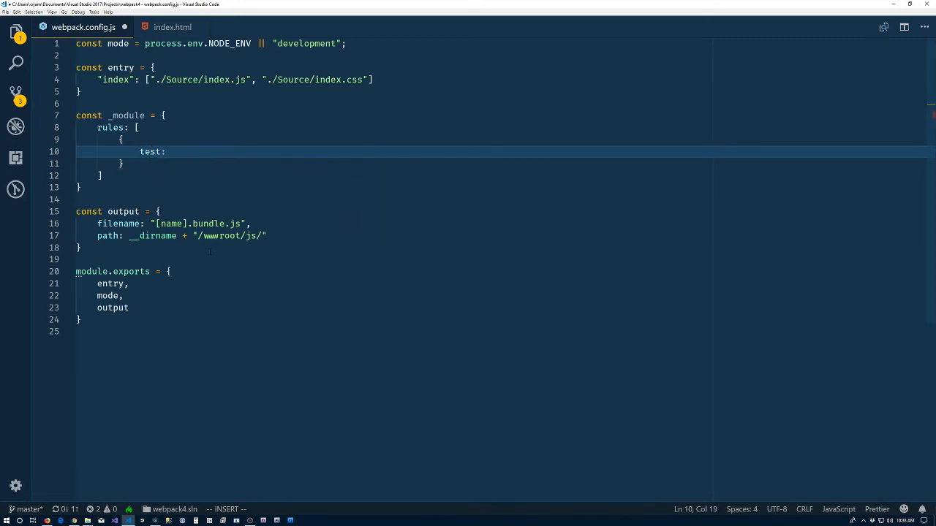
type("//")
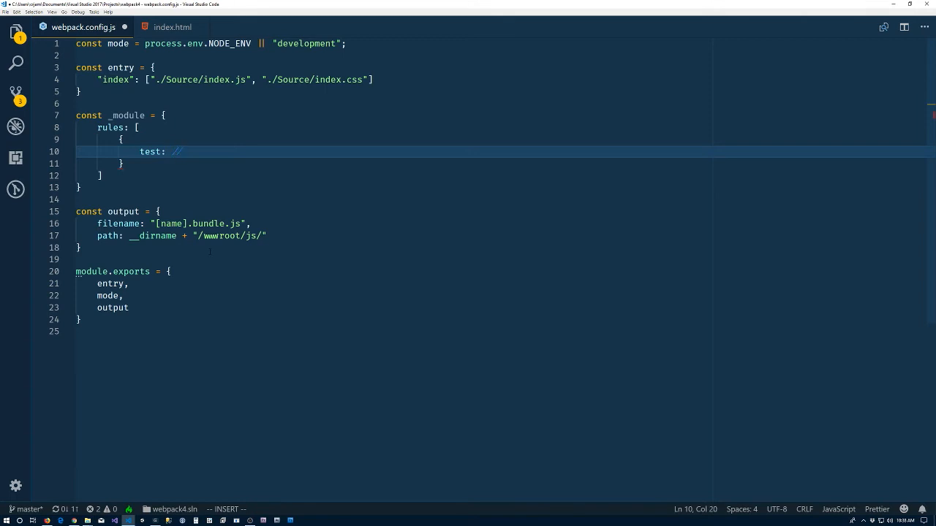
type("\\.css/")
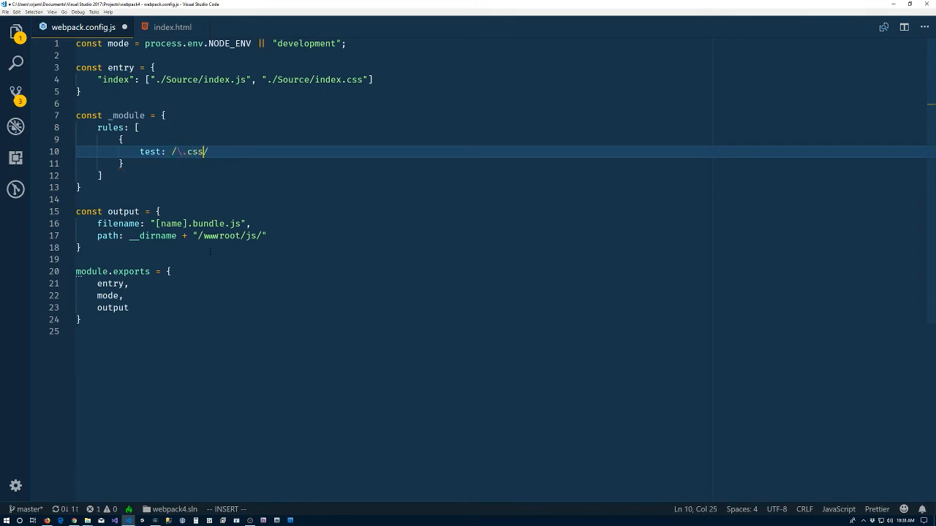
type("$")
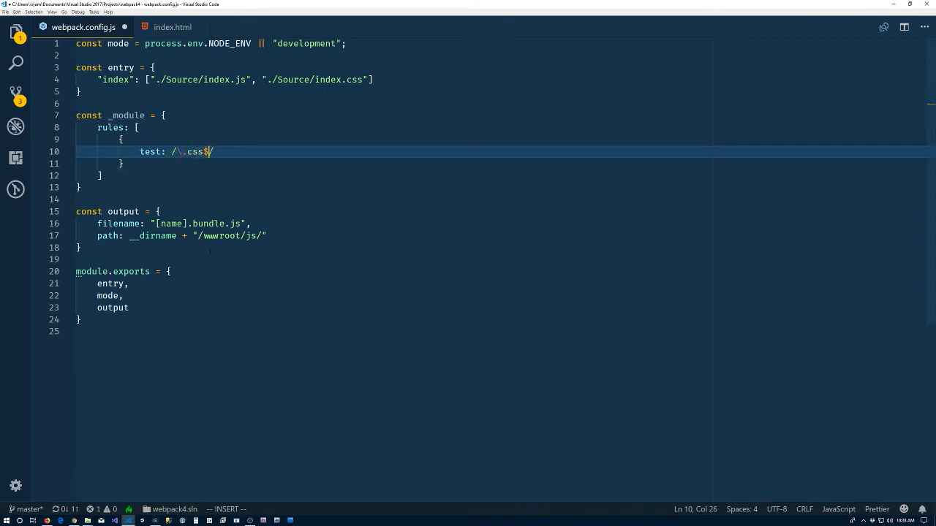
type("/")
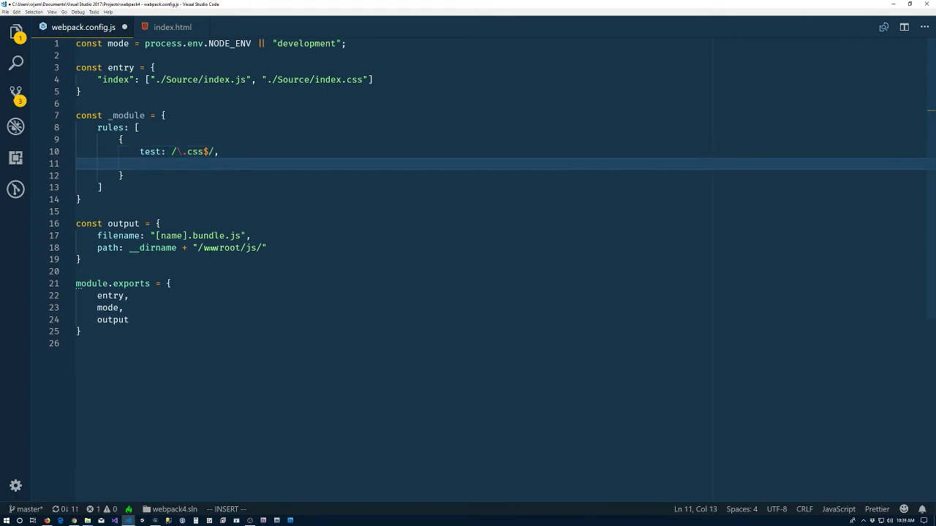
type("exc")
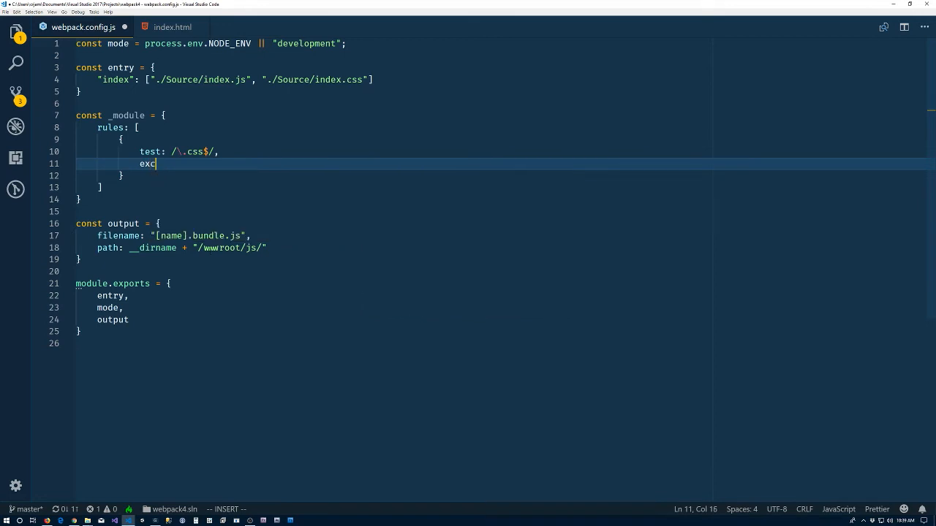
type("lude")
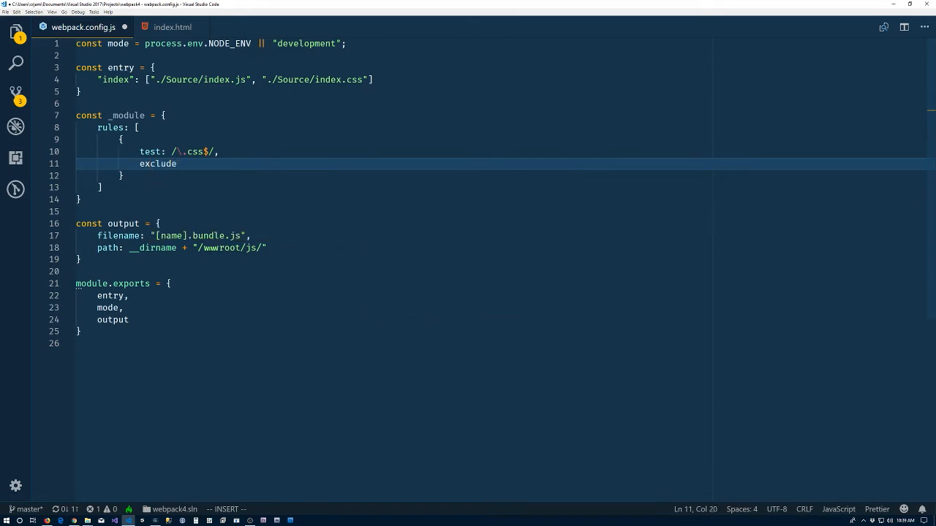
type(":")
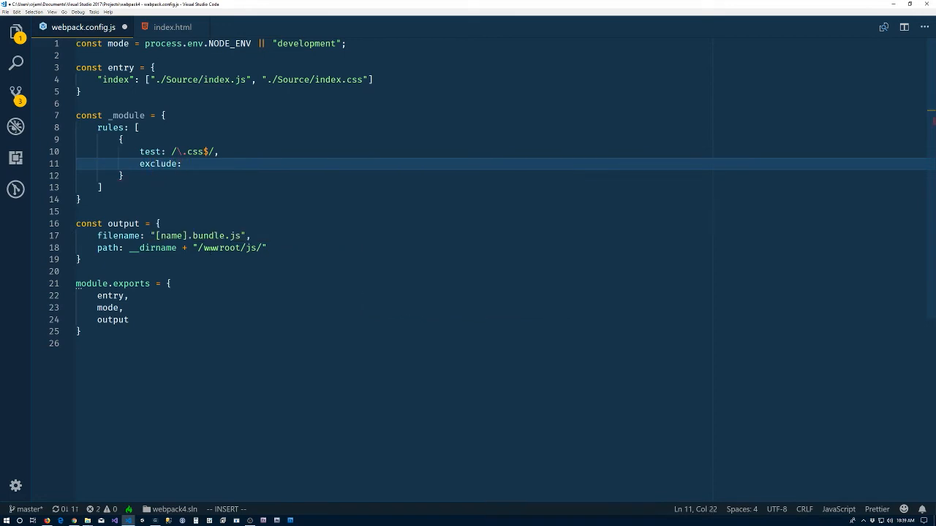
type("//")
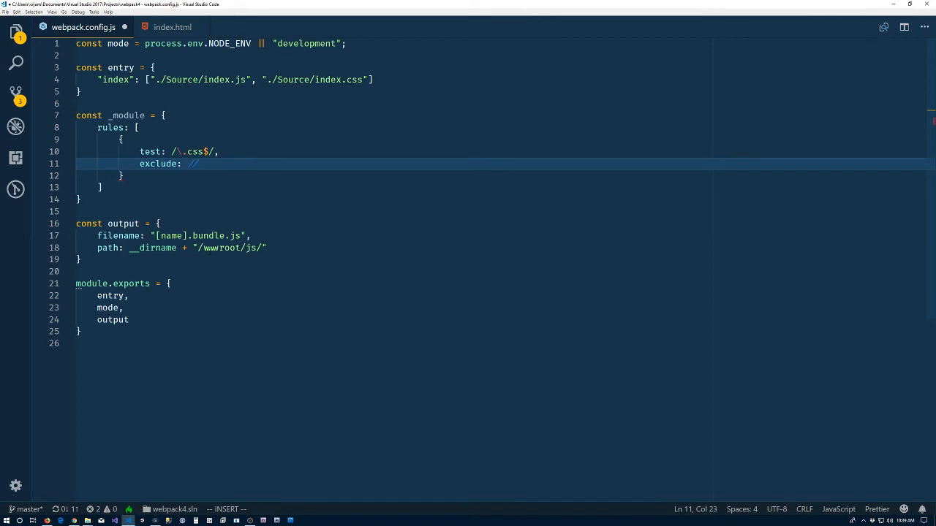
type("/node_/")
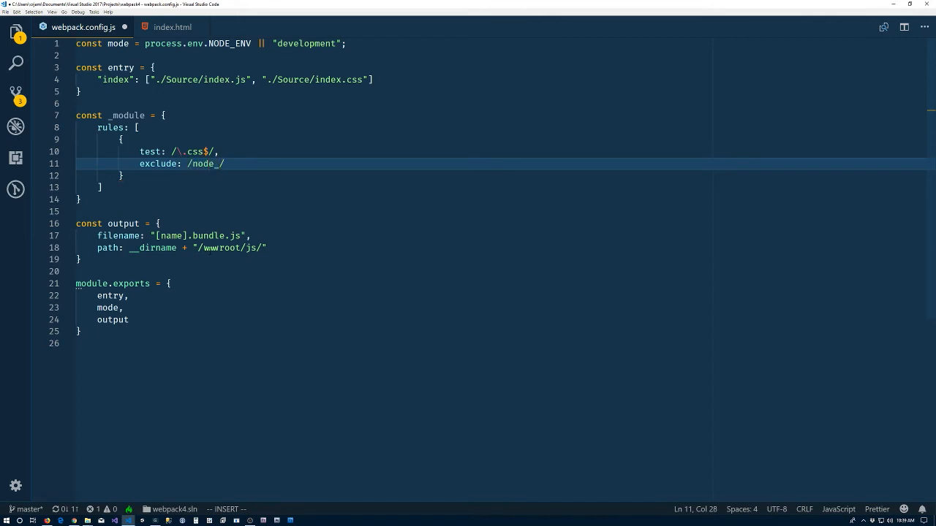
type("modules/")
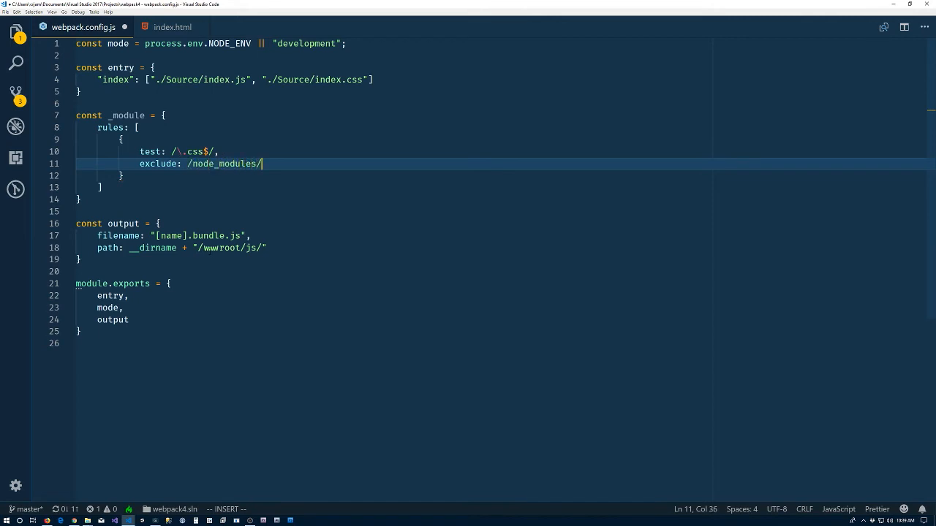
type(",")
type("use: [")
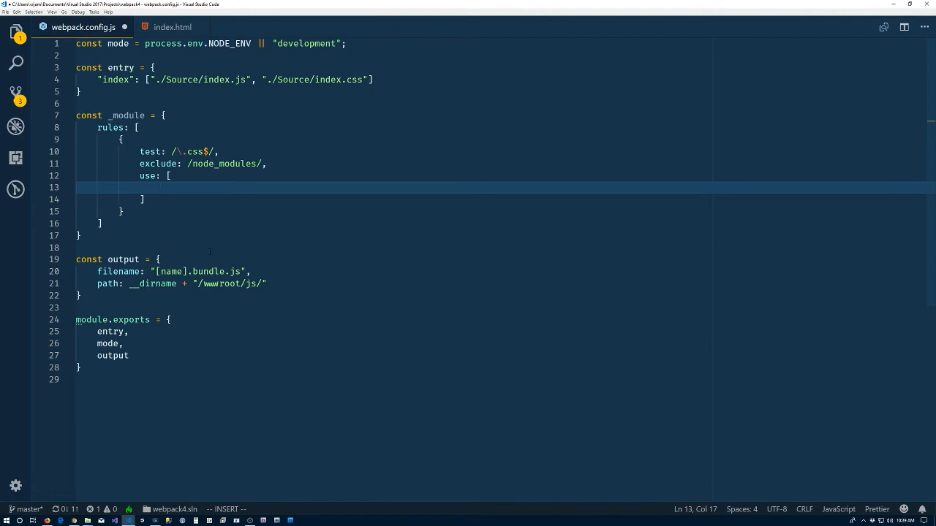
Set use to ["css-loader"] and add module: _module to module.exports.
type("\"c")
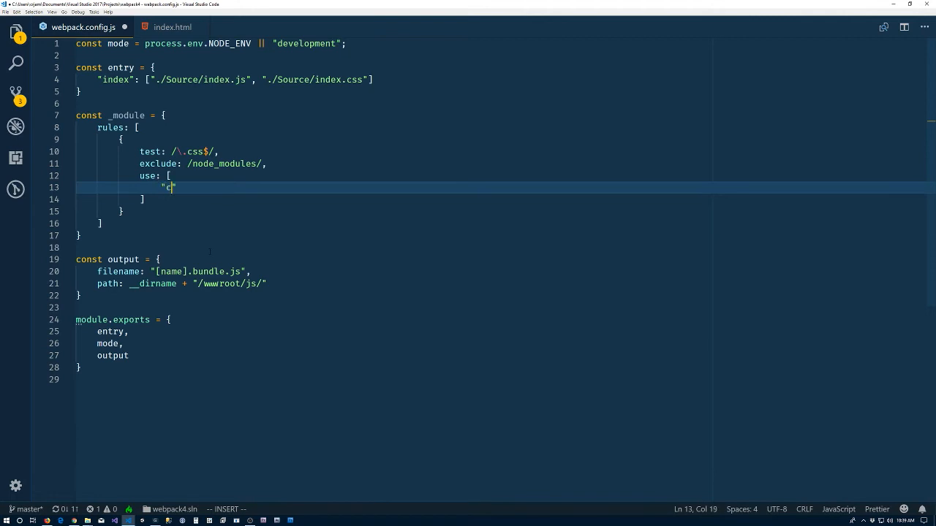
type("ss-loader")
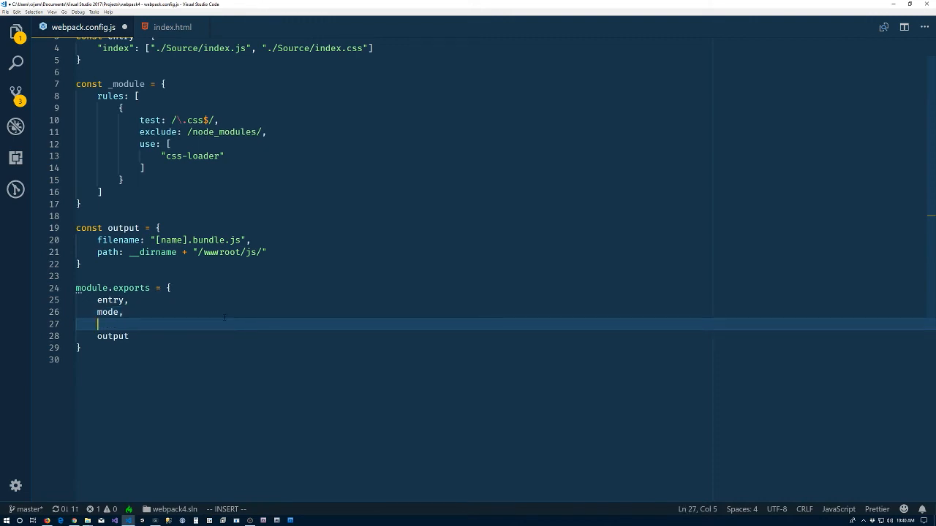
type("module: _module")
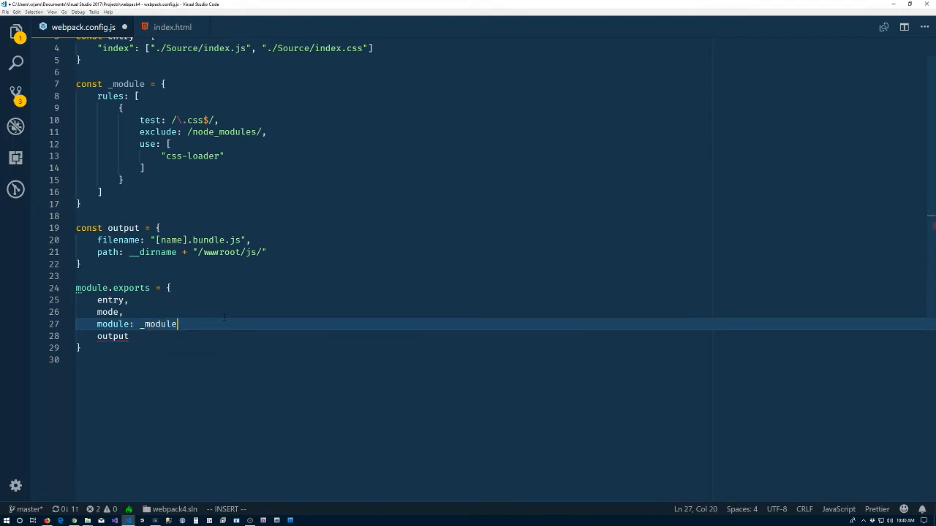
type(",")
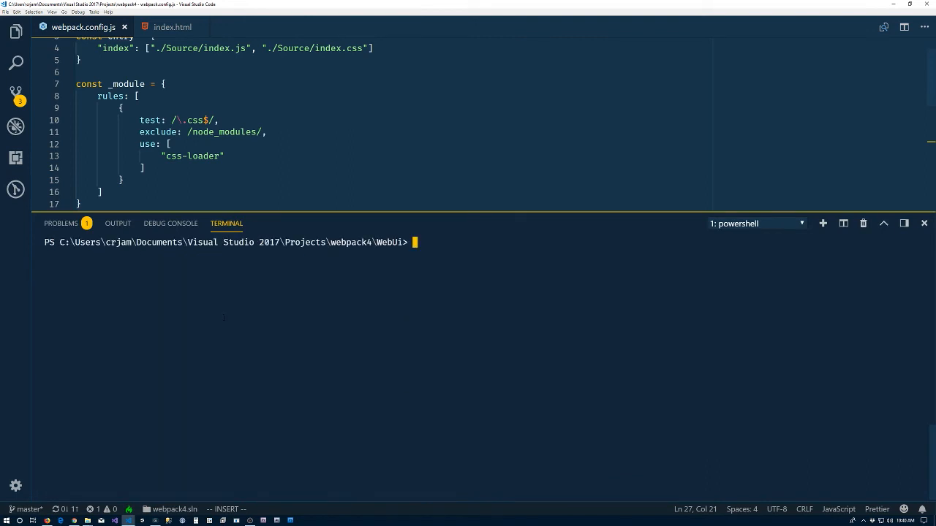
Run npm run build so webpack emits index.bundle.js with Source/index.css included.
type("npm run build")
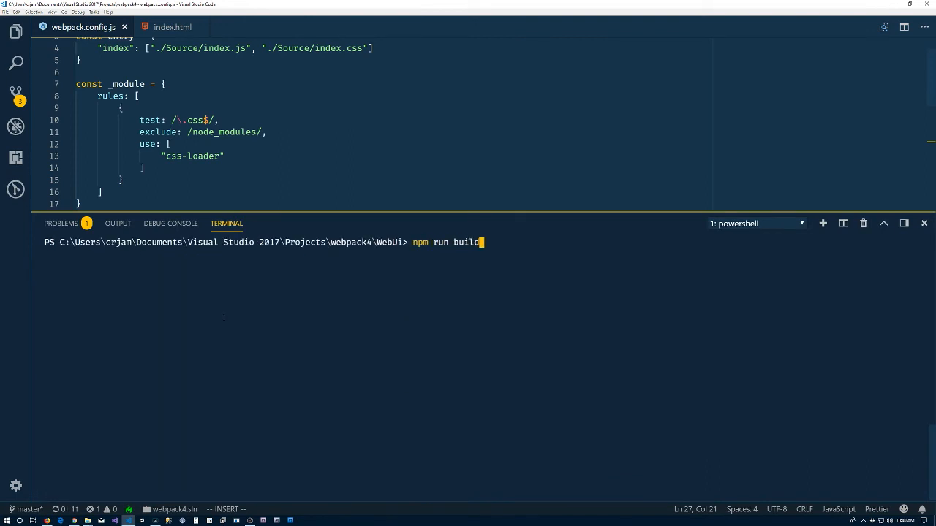
key("Return")
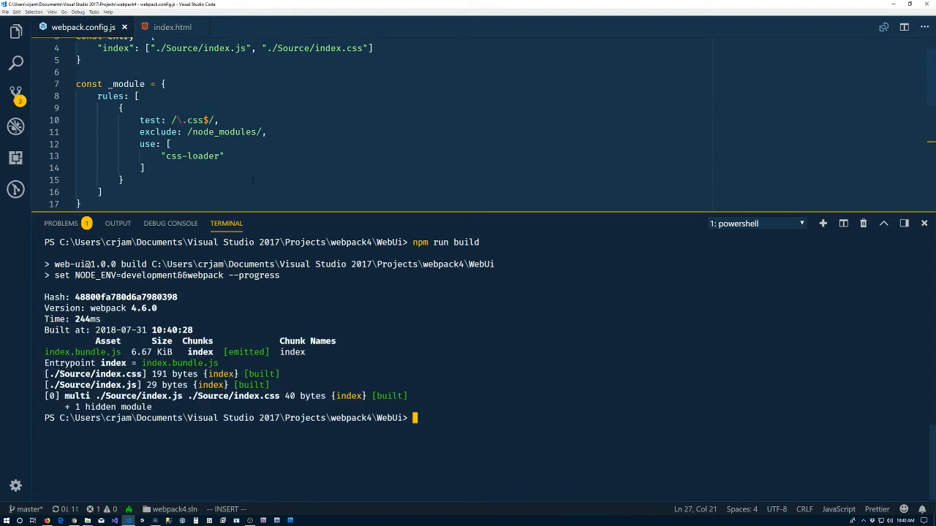
left_click(122, 180)
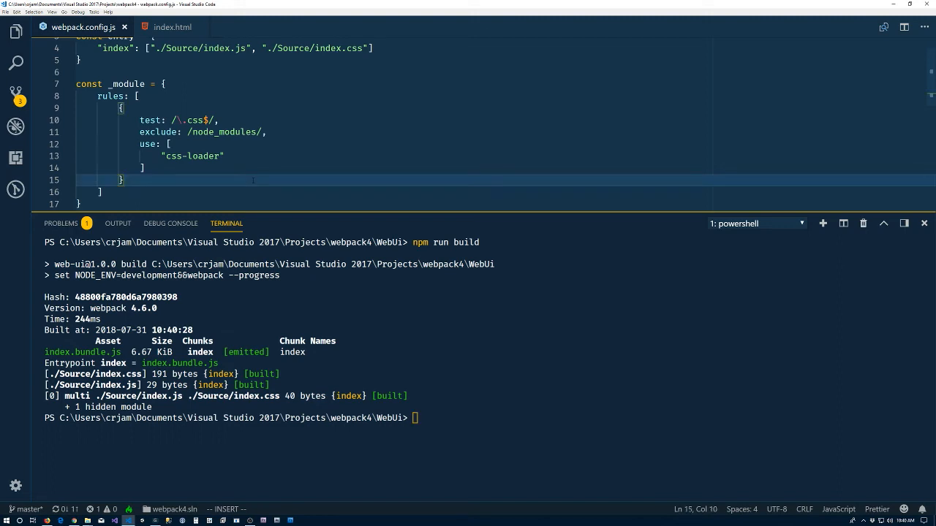
Locate and open the generated wwwroot/js/index.bundle.js via quick file search.
key("ctrl+p")
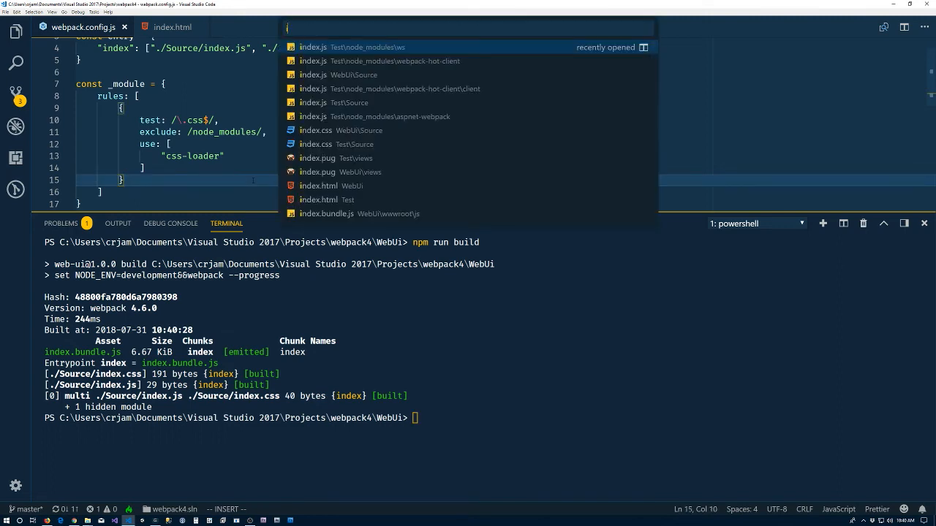
type("ndbu")
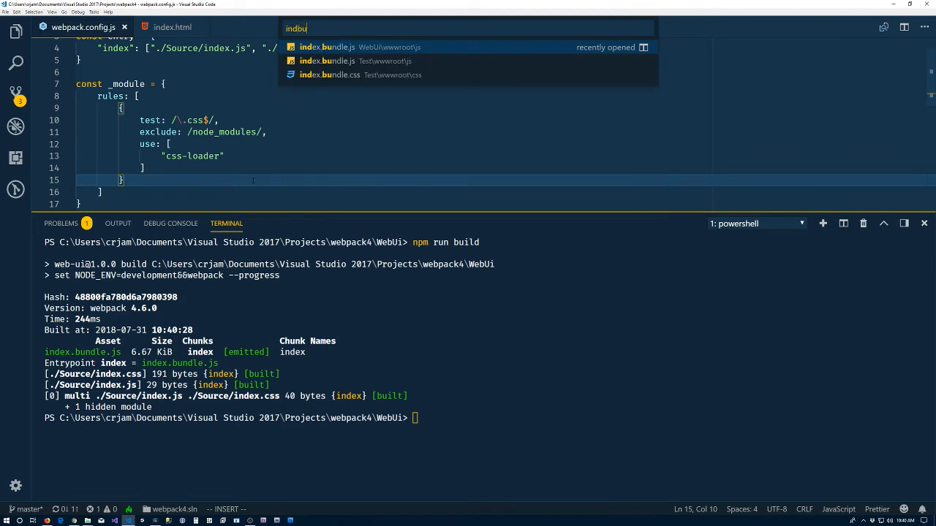
left_click(329, 46)
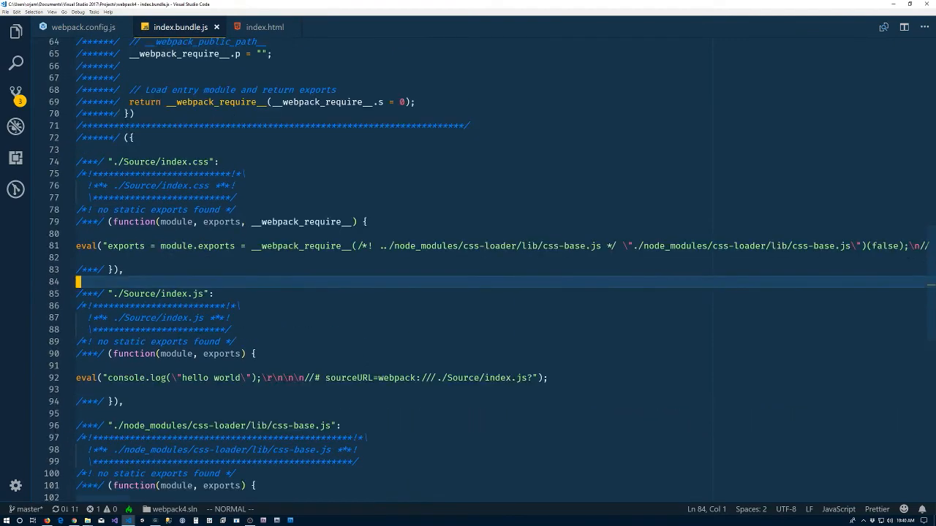
Find the ./Source/index.css module in the bundle and select its eval line embedding the CSS.
scroll("up", 3)
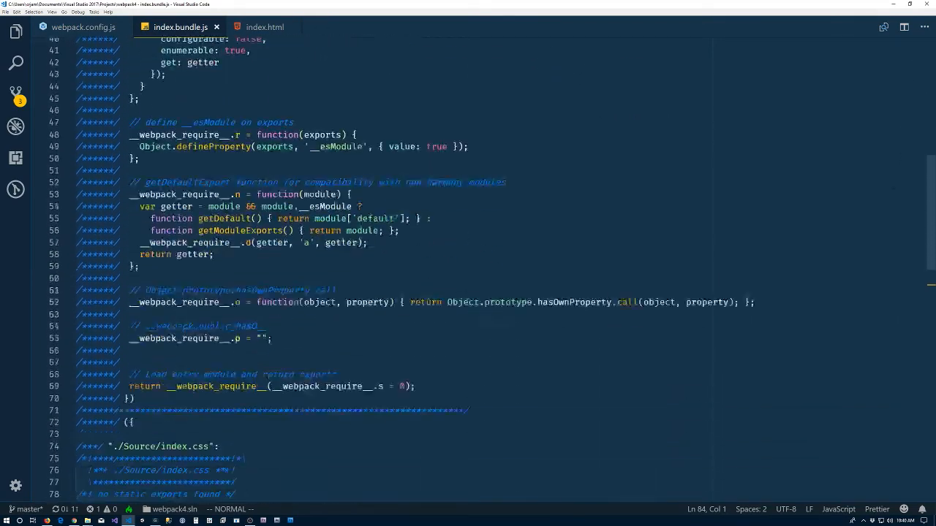
scroll("down", 3)
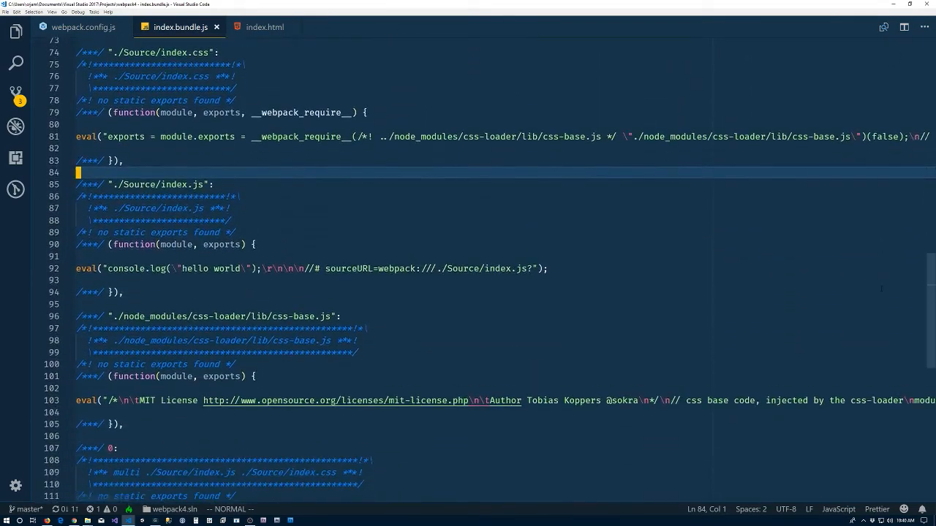
scroll("down", 3)
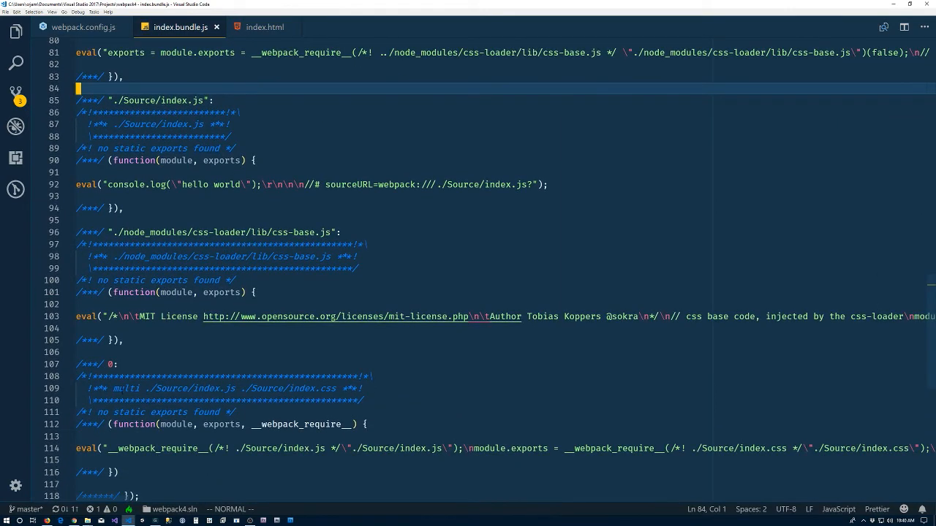
scroll("up", 3)
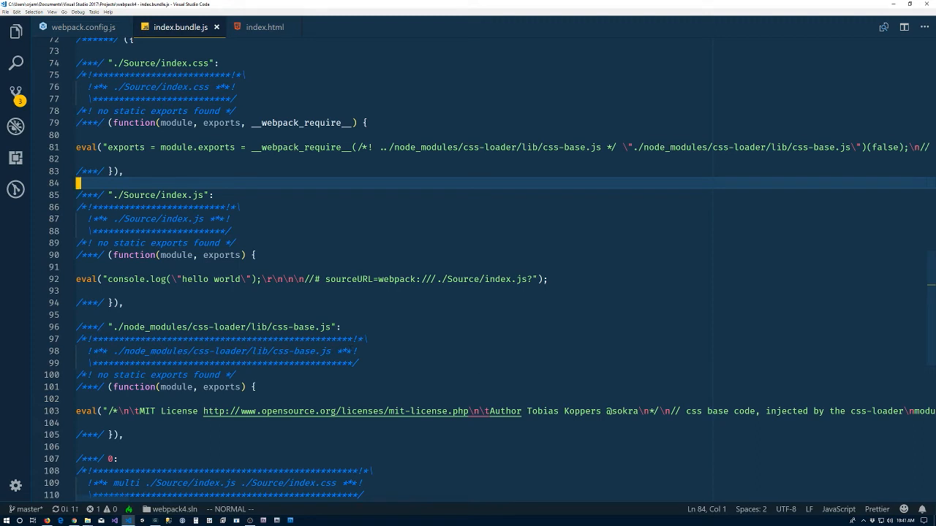
scroll("up", 3)
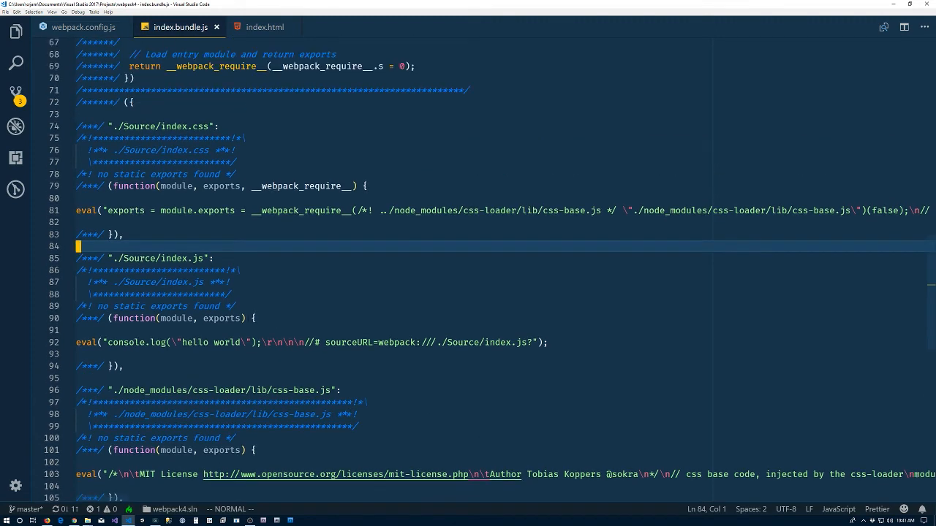
scroll("up", 3)
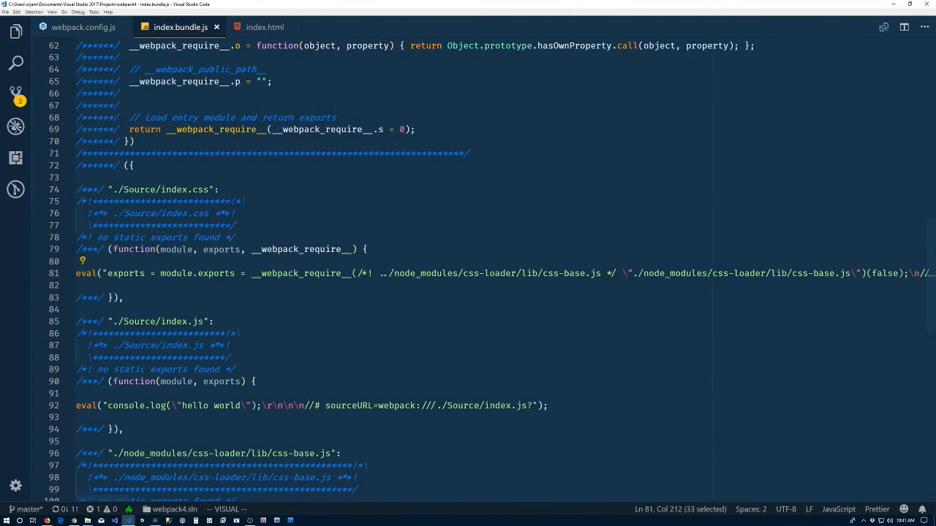
key("Escape")
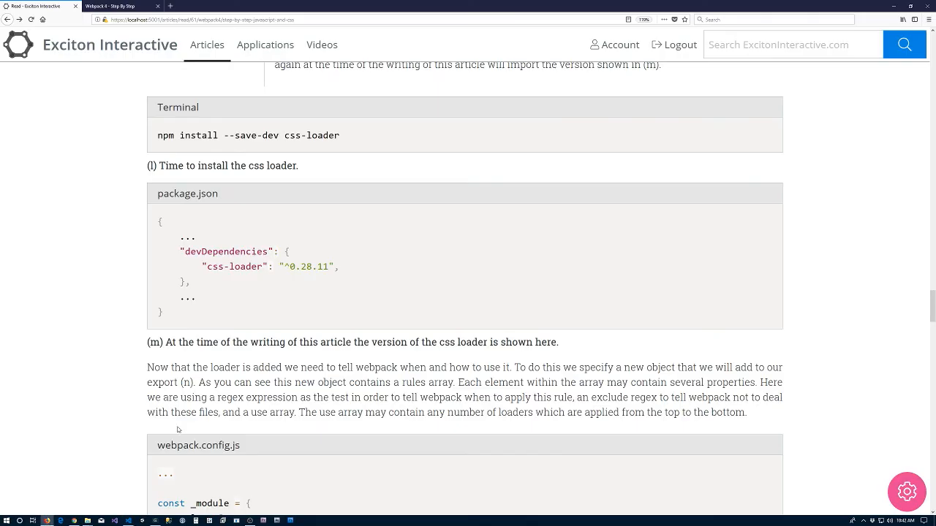
Scroll the article to the npm install --save-dev mini-css-extract-plugin step, then return to webpack.config.js.
scroll("down", 3)
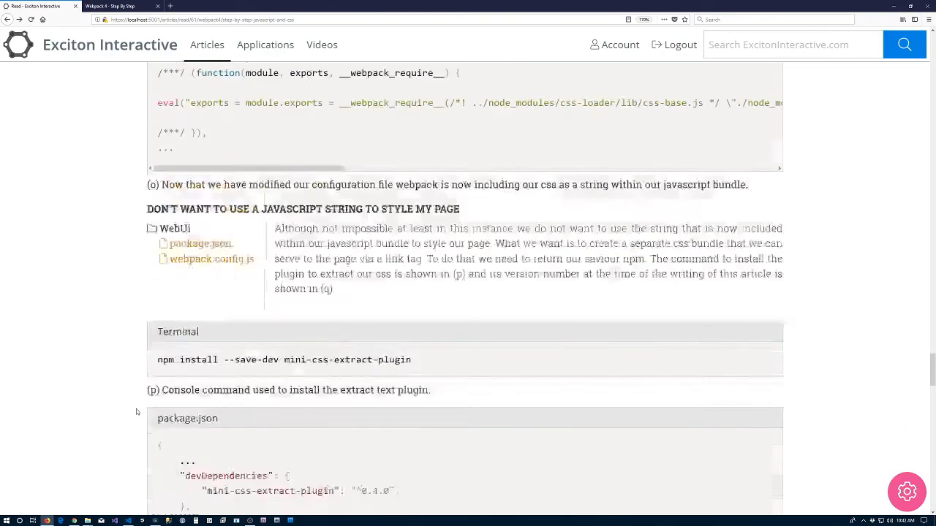
scroll("down", 3)
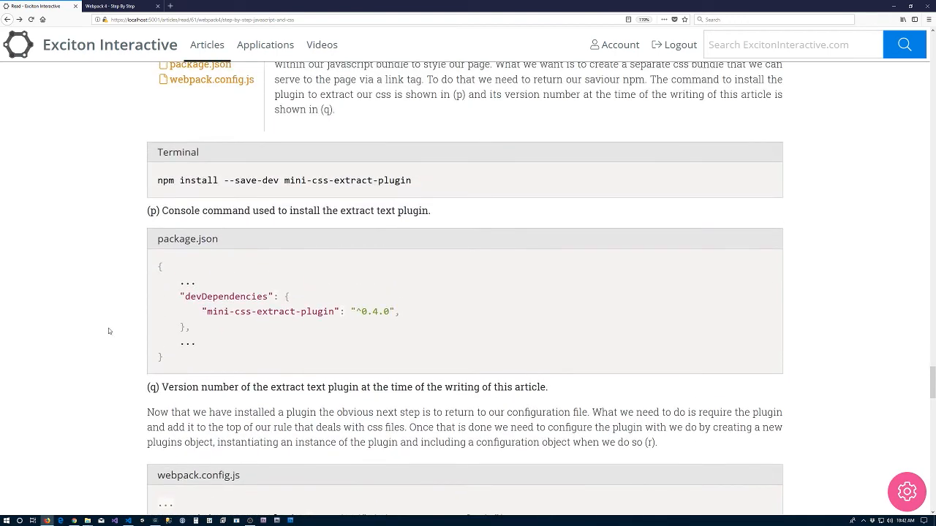
mouse_move(96, 274)
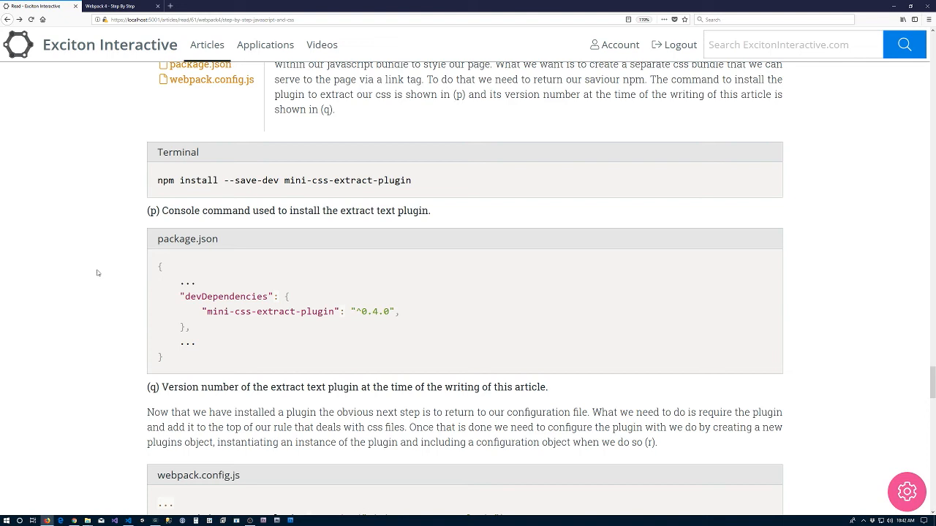
mouse_move(294, 246)
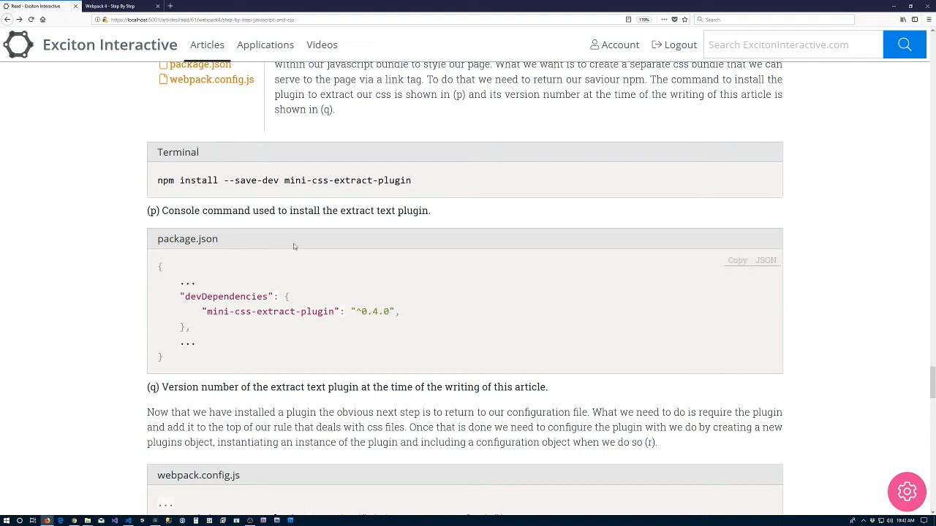
mouse_move(286, 188)
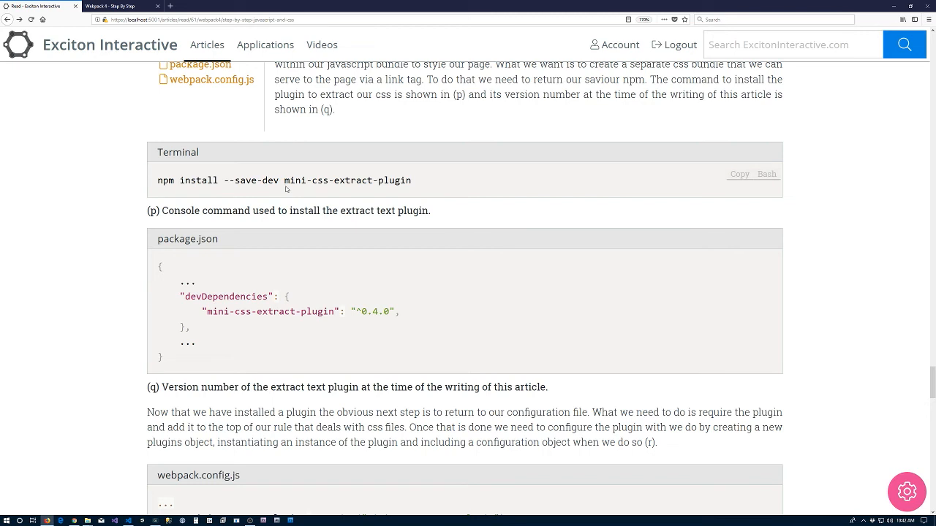
mouse_move(378, 190)
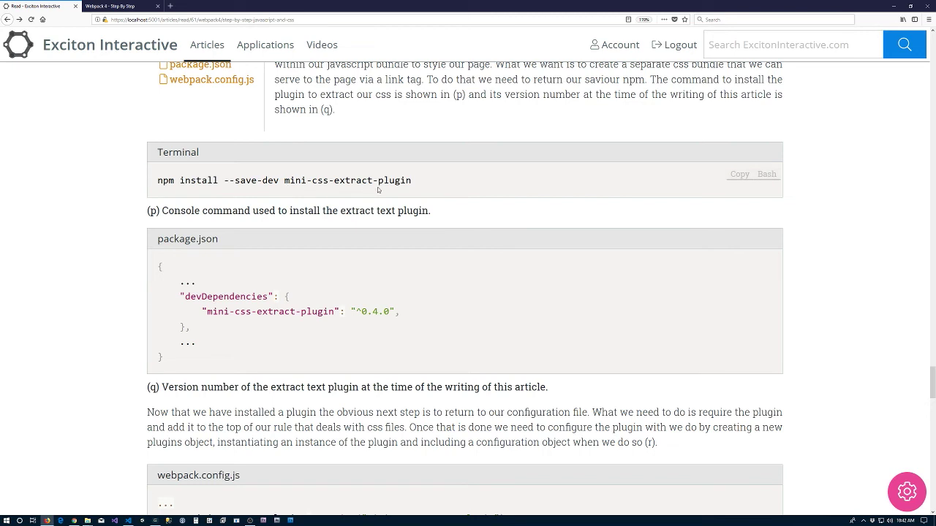
mouse_move(371, 317)
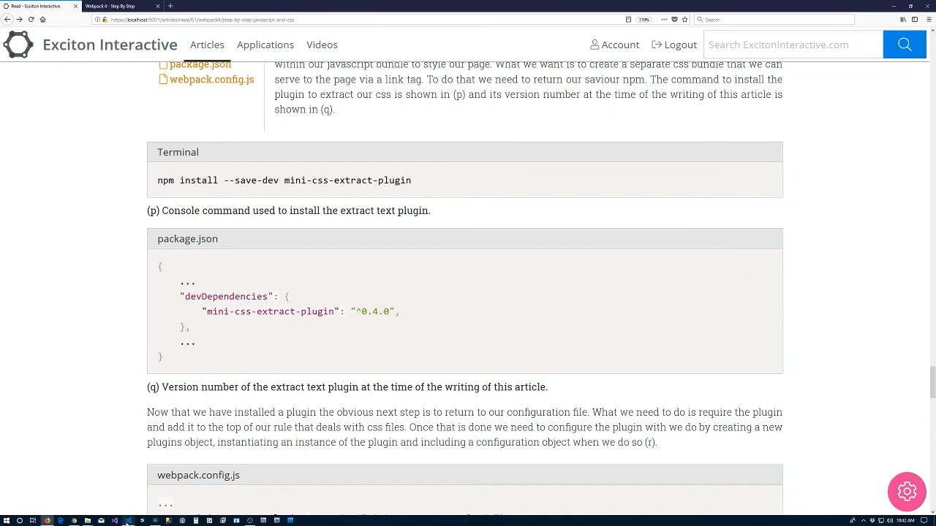
left_click(114, 521)
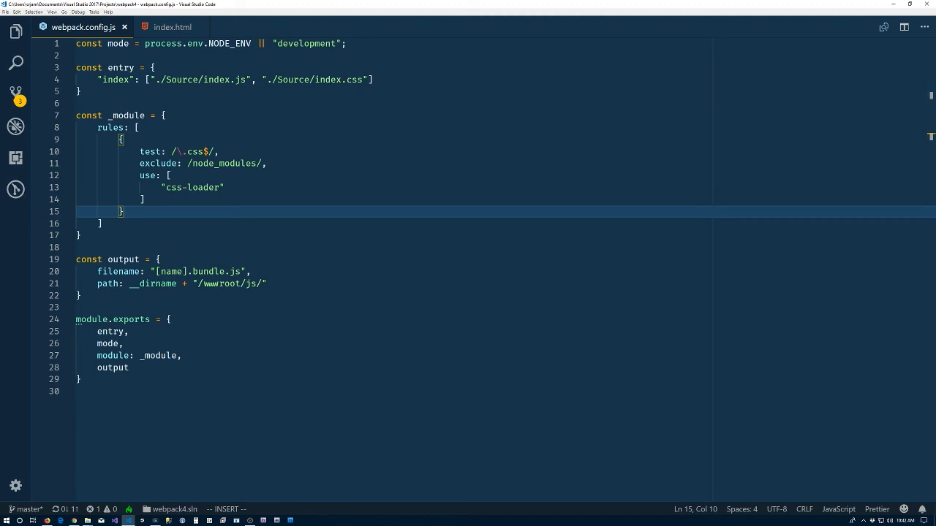
Add const MiniCssExtractPlugin = require("mini-css-extract-plugin"); on line 2 of webpack.config.js.
left_click(348, 44)
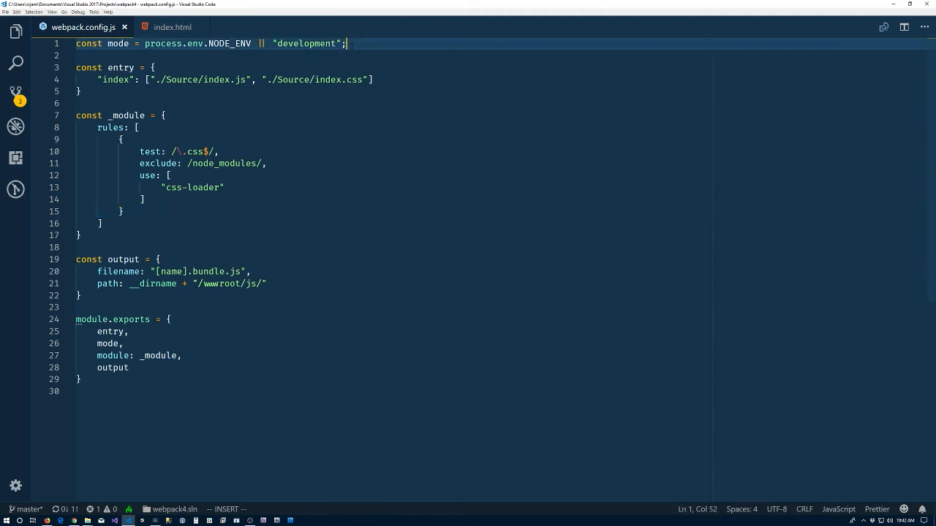
type("const")
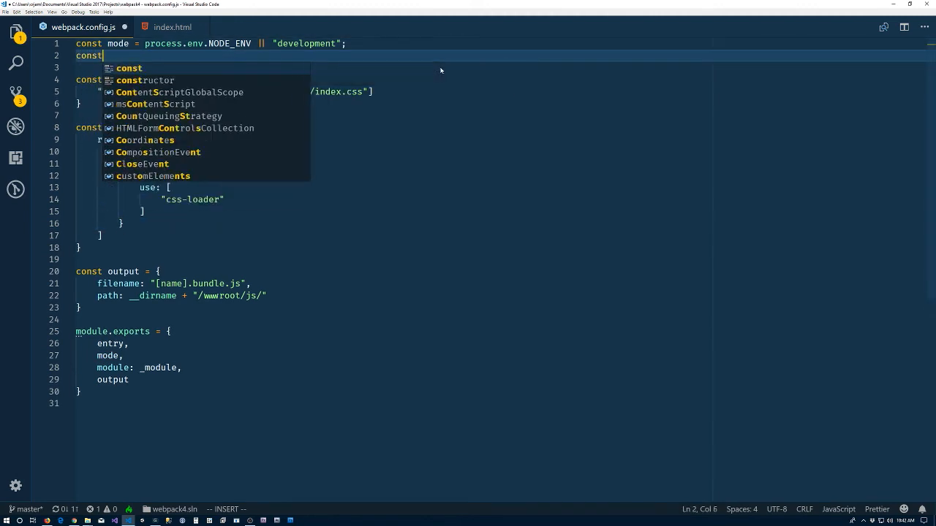
type("MiniCssExtrac")
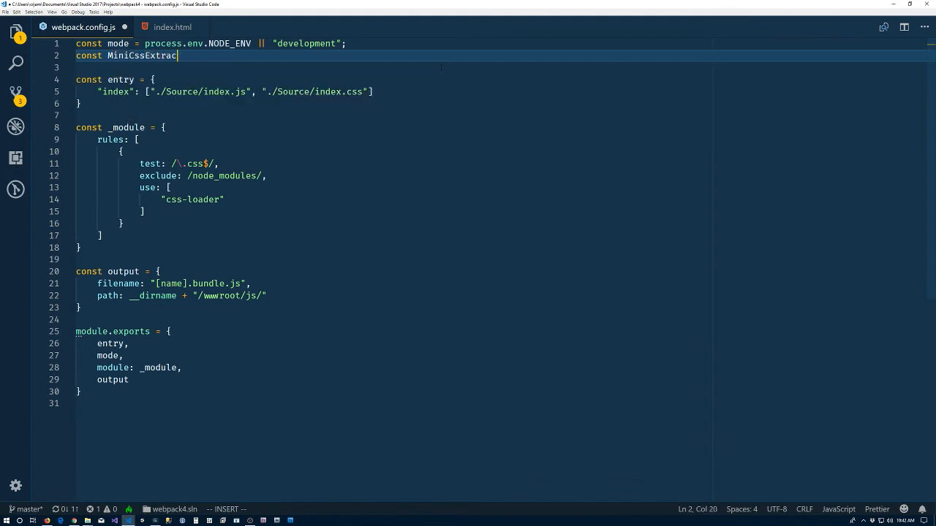
type("tPlugin")
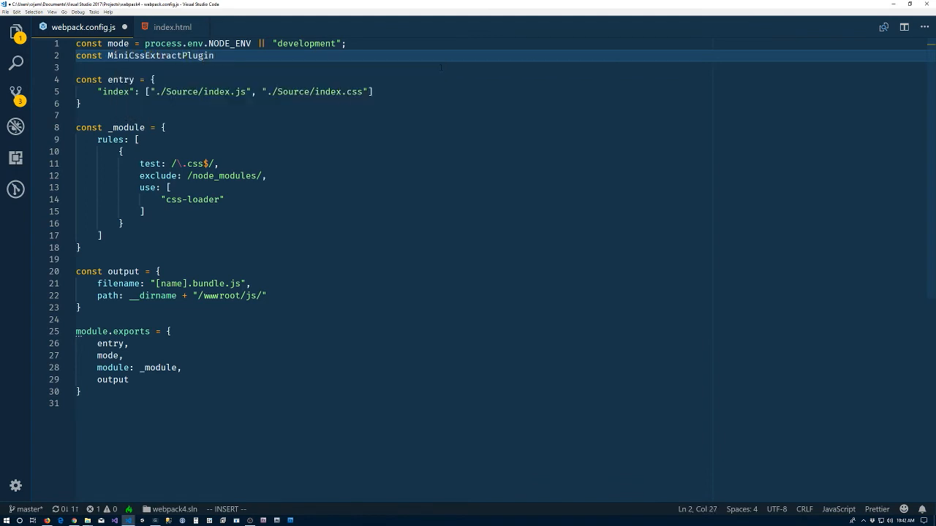
type("= require(")
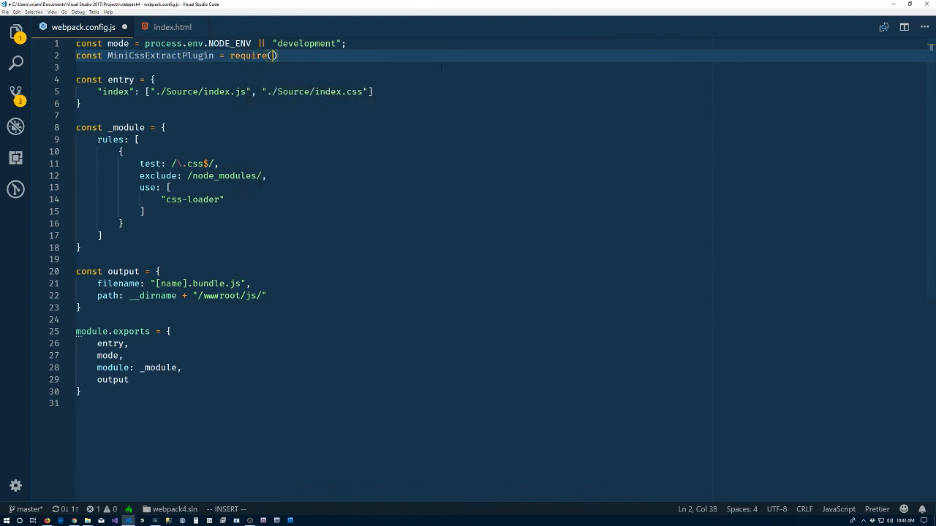
type("\"\"")
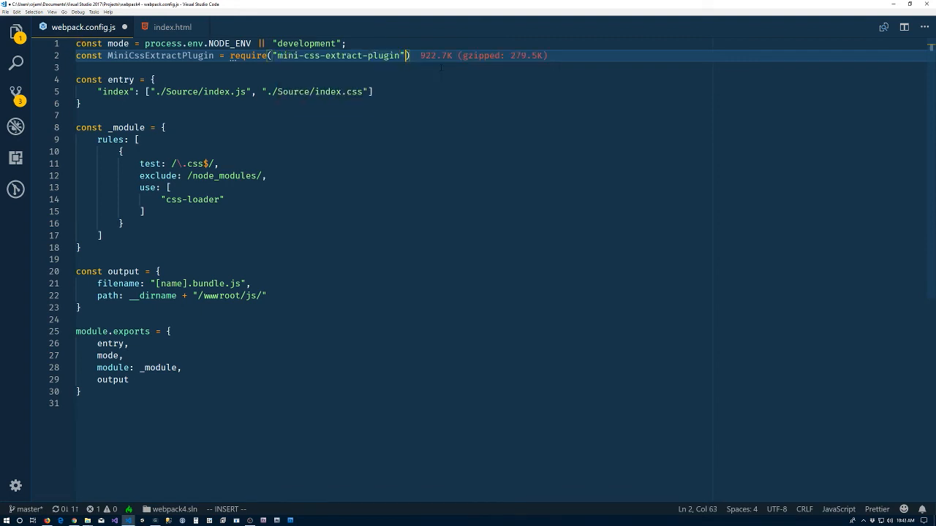
type(";")
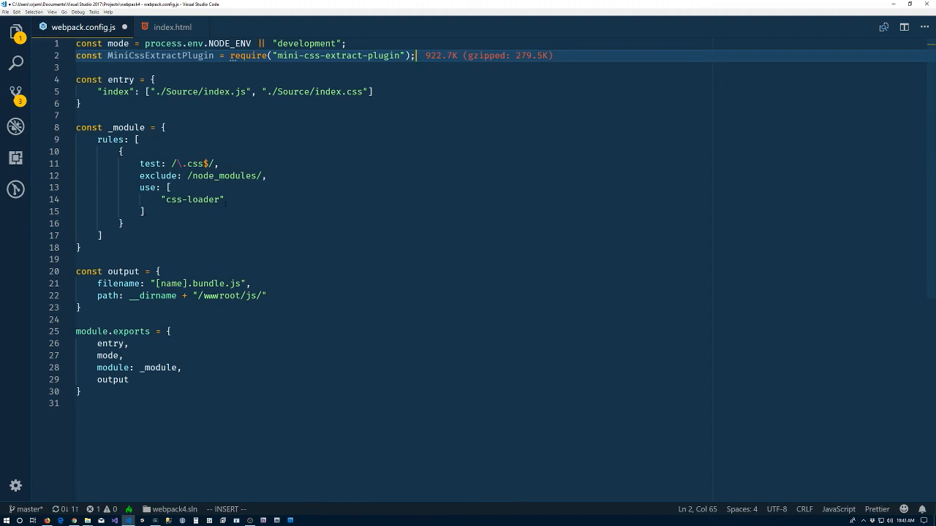
Insert MiniCssExtractPlugin.loader as the first entry of the CSS rule's use array.
left_click(170, 187)
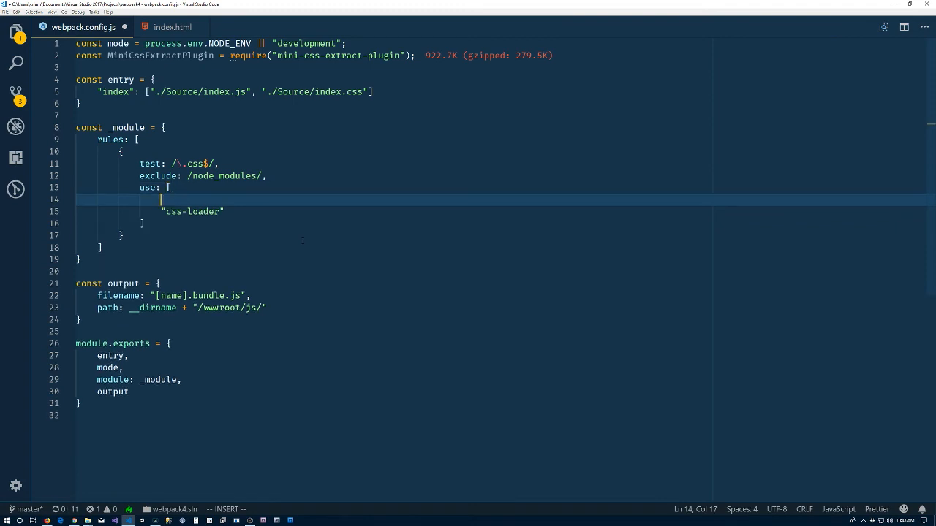
type("MiniCssExtractPlugin")
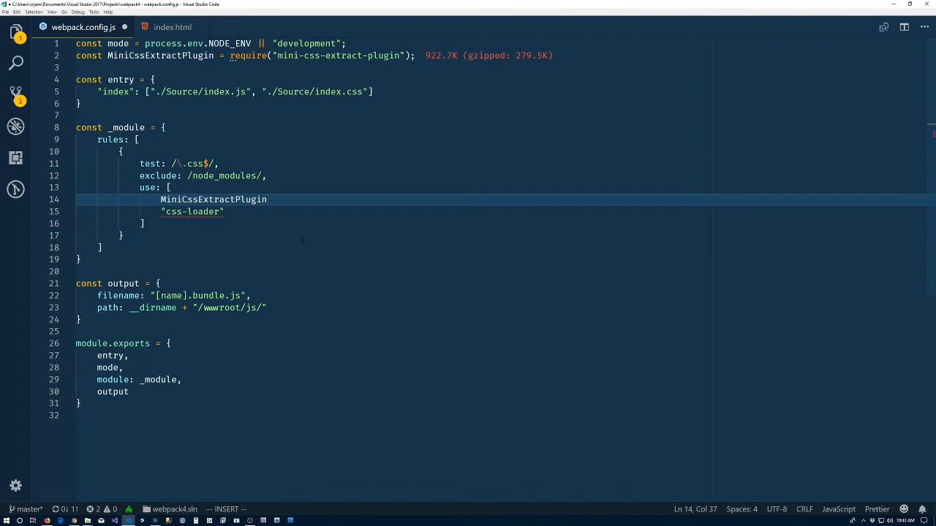
type(".loader,")
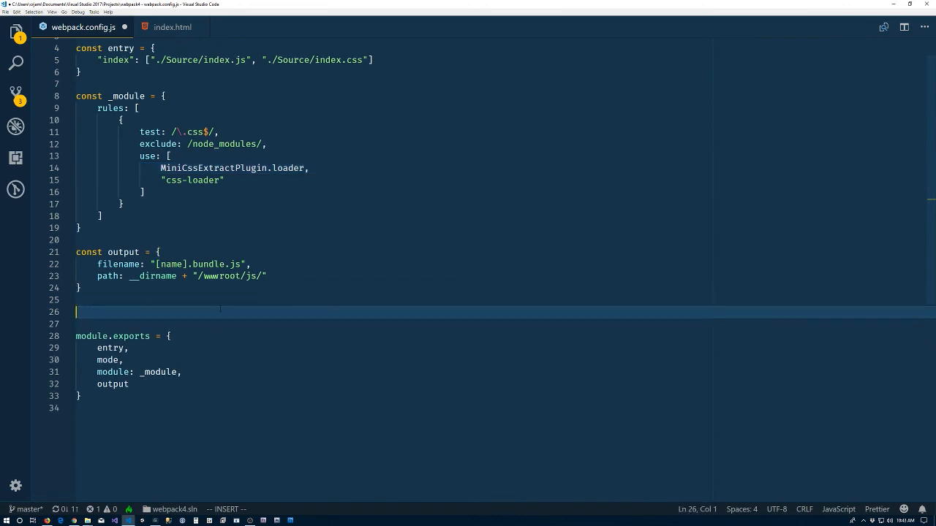
Declare const plugins = [new MiniCssExtractPlugin({ filename: "" })] in webpack.config.js.
type("const p")
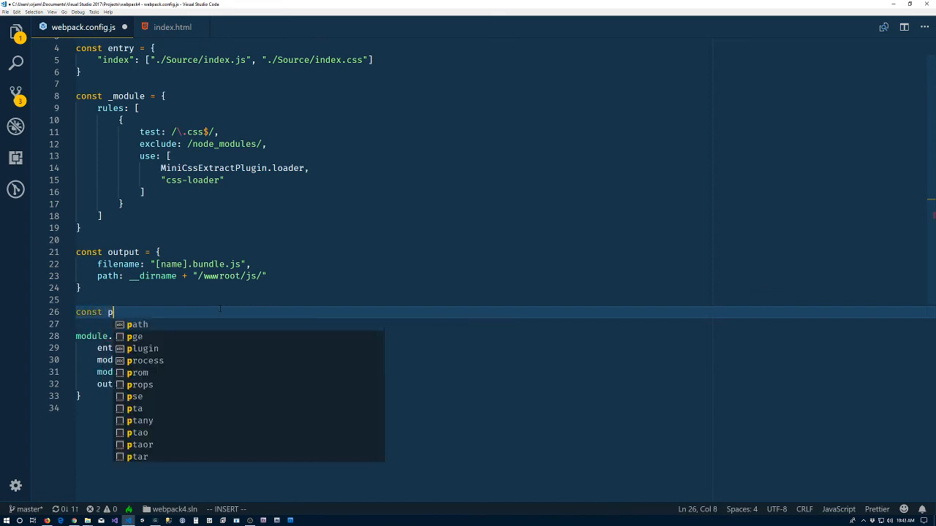
type("lugins = {")
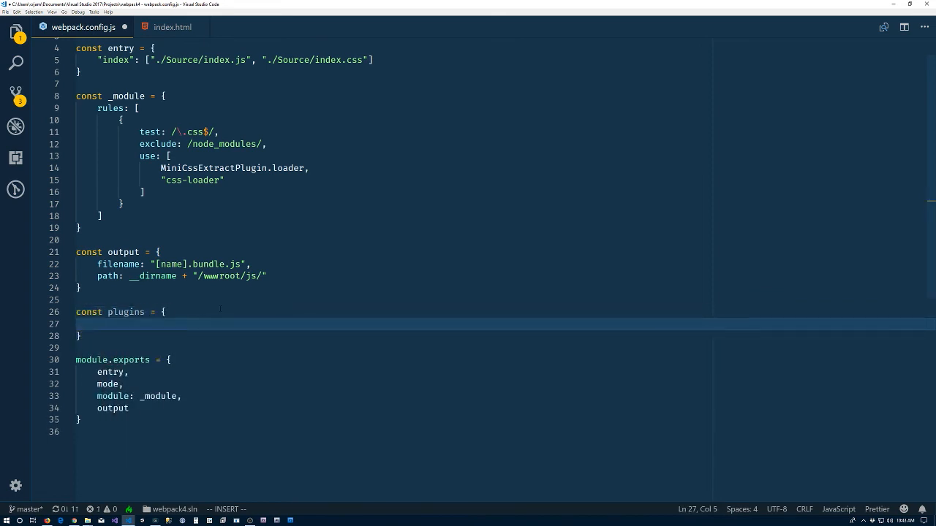
type("new MiniCssExtractPlugin(")
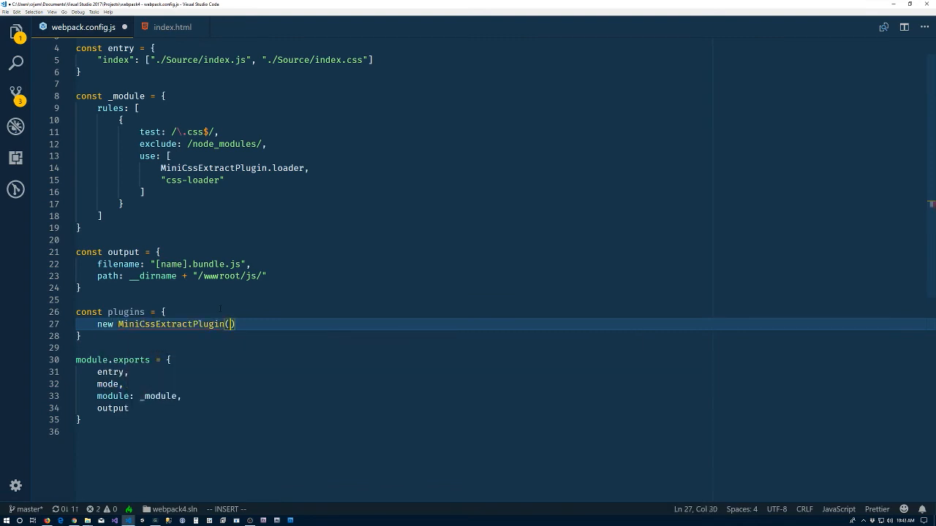
type("{}")
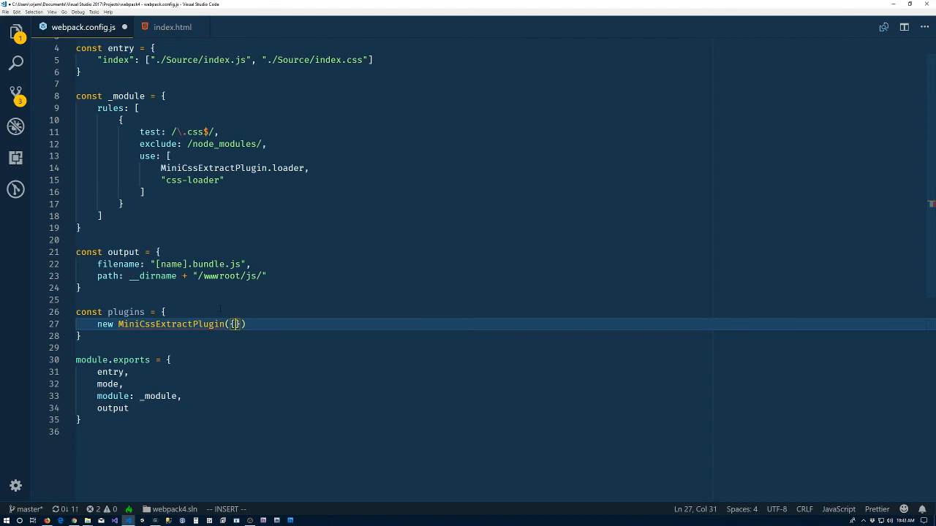
key("Enter")
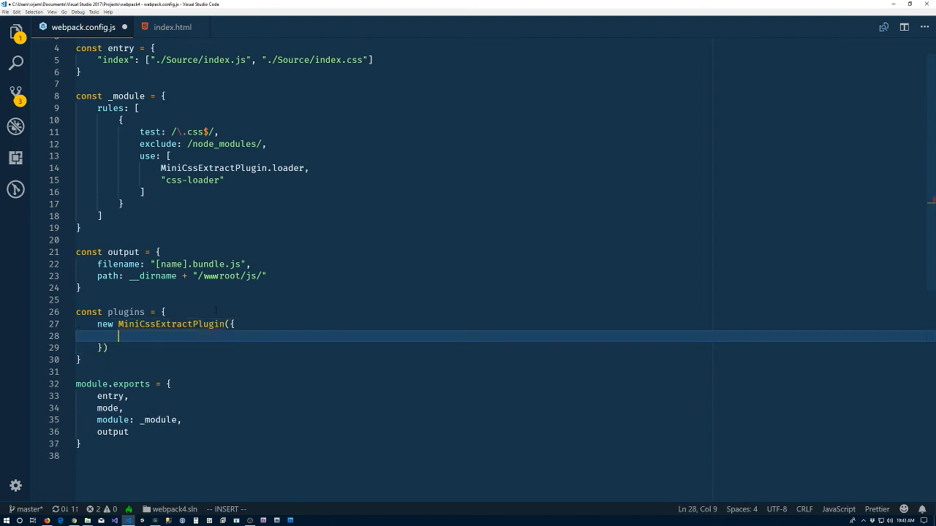
mouse_move(183, 325)
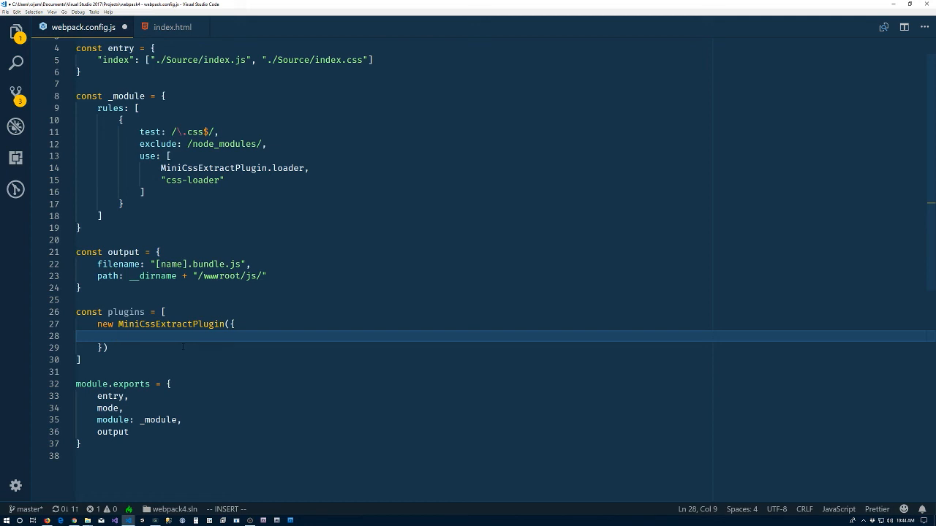
type("filename")
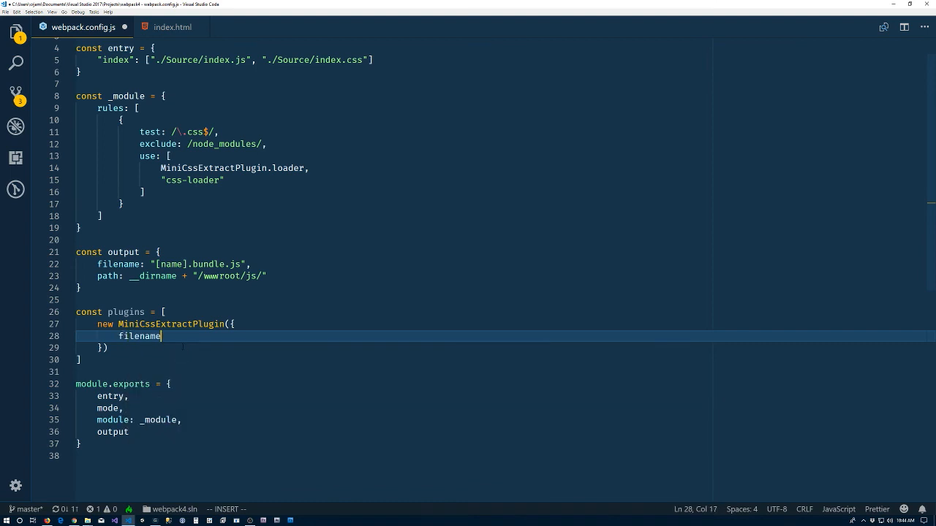
type(": \"\"")
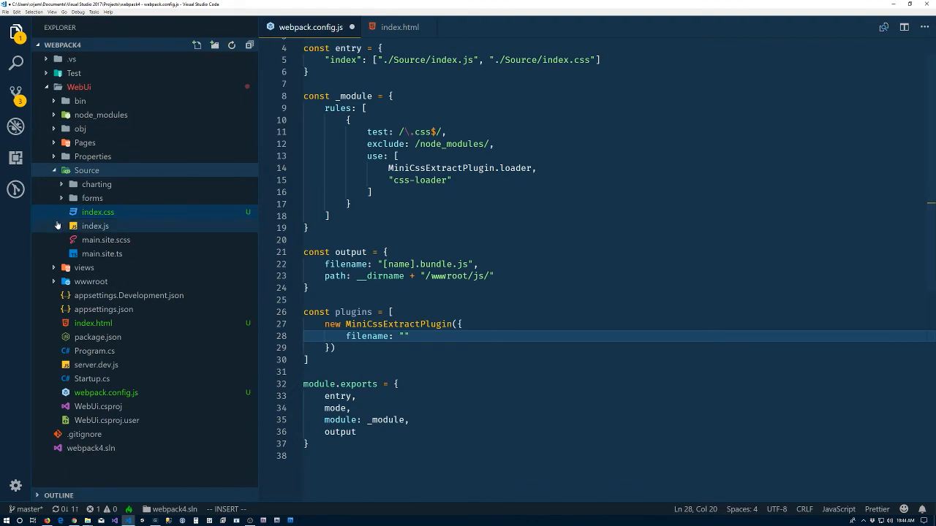
Set the MiniCssExtractPlugin filename to "../css/[name].bundle.css".
left_click(91, 280)
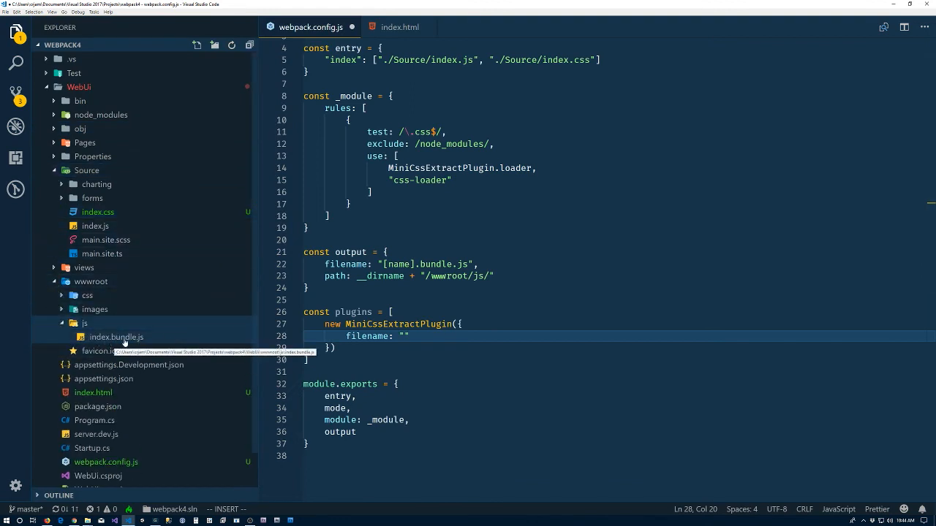
mouse_move(105, 350)
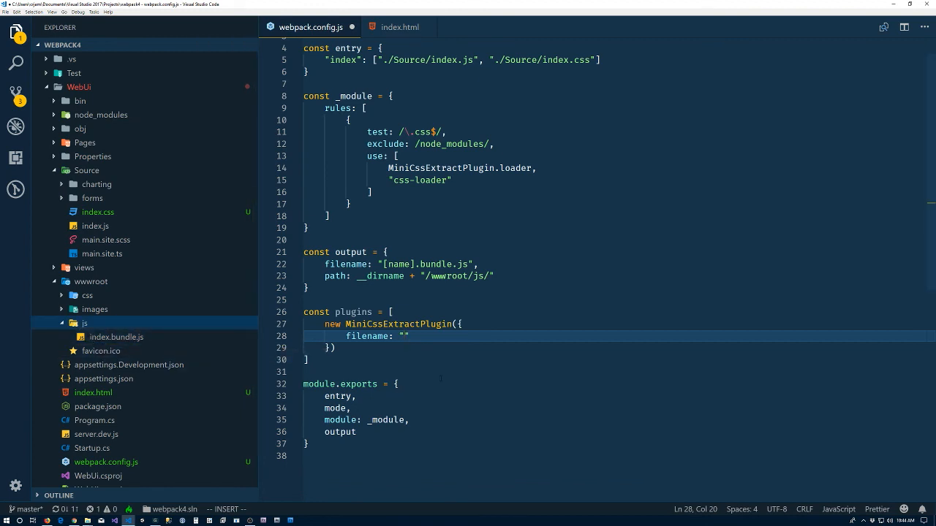
scroll("down", 3)
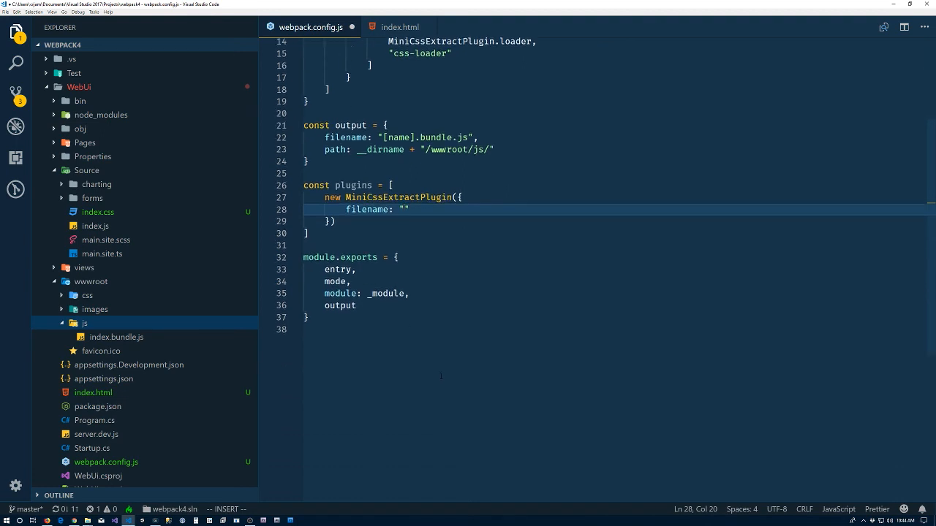
type("../")
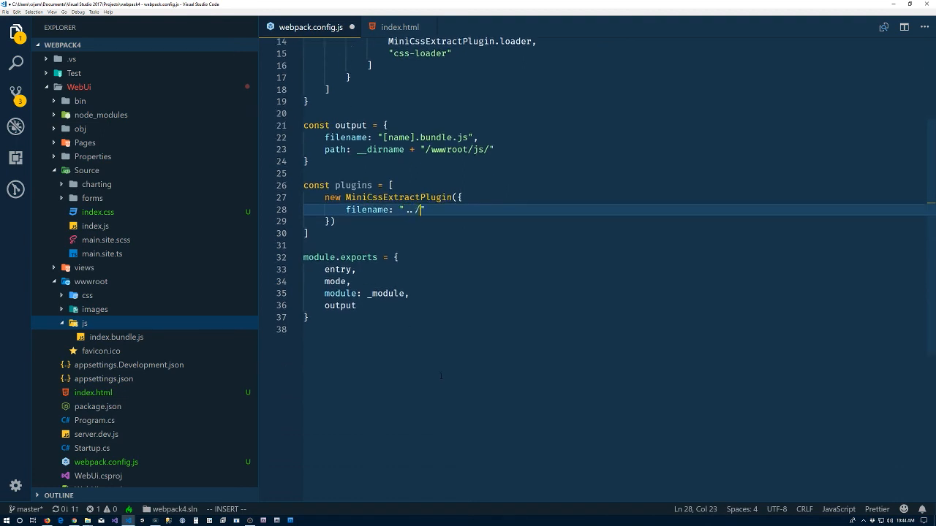
type("css/")
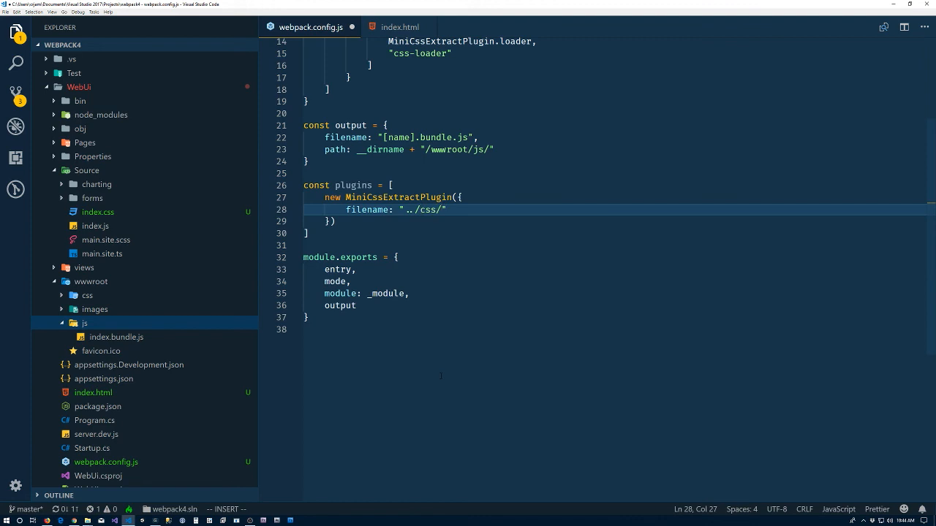
type("[name].b")
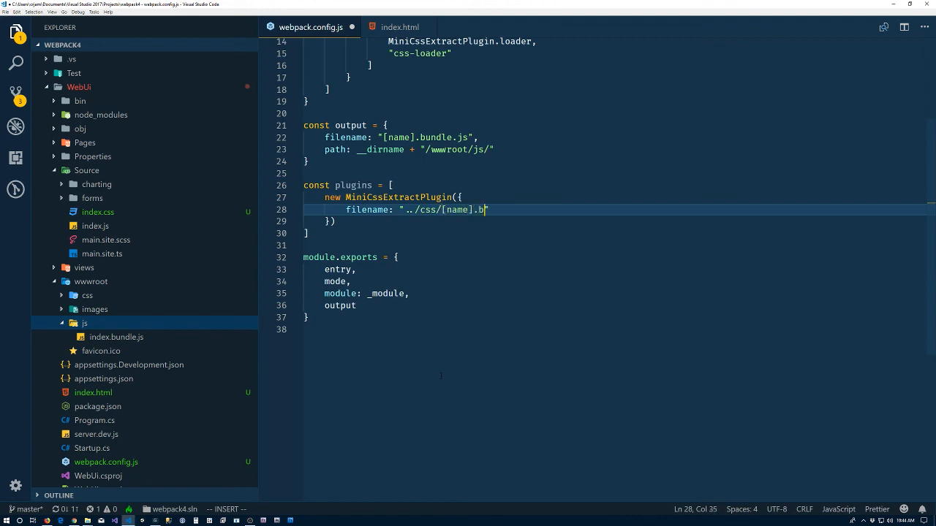
type("undle.css")
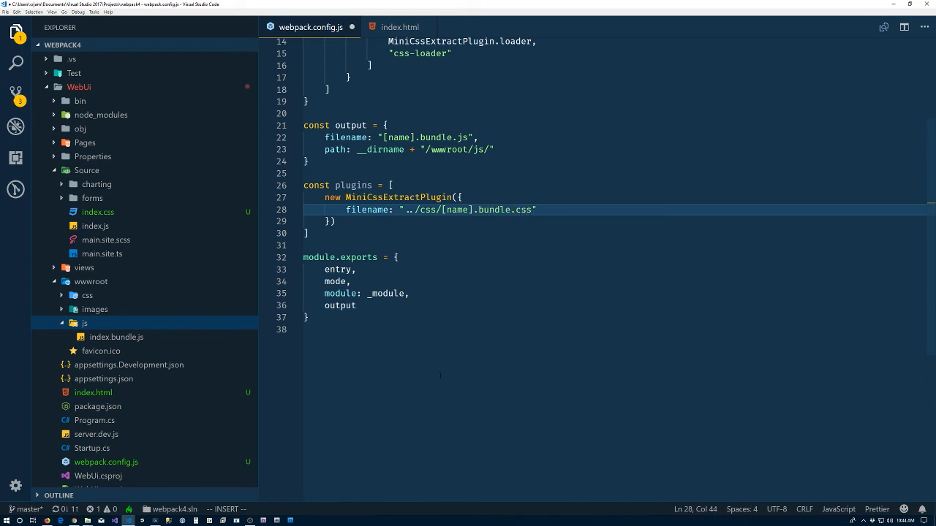
Add plugins to module.exports, glance at index.html and return to webpack.config.js.
scroll("up", 3)
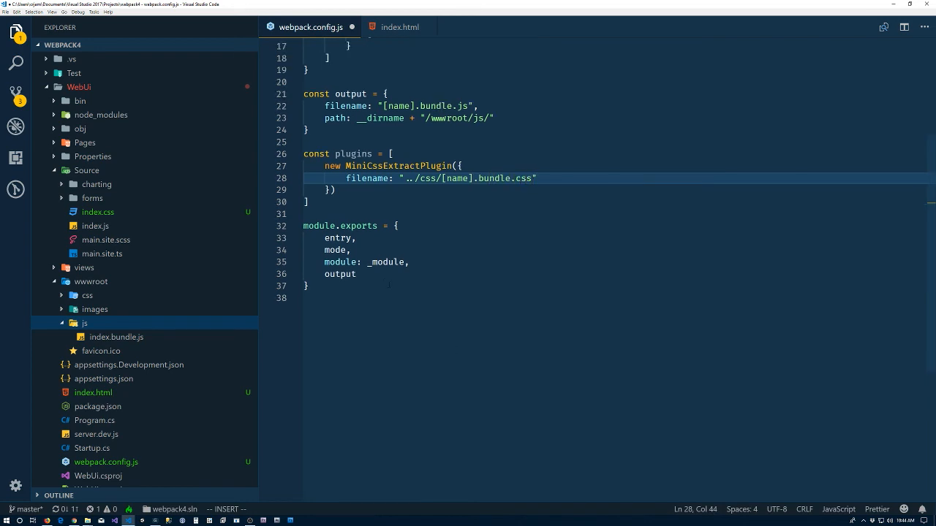
type("plugins")
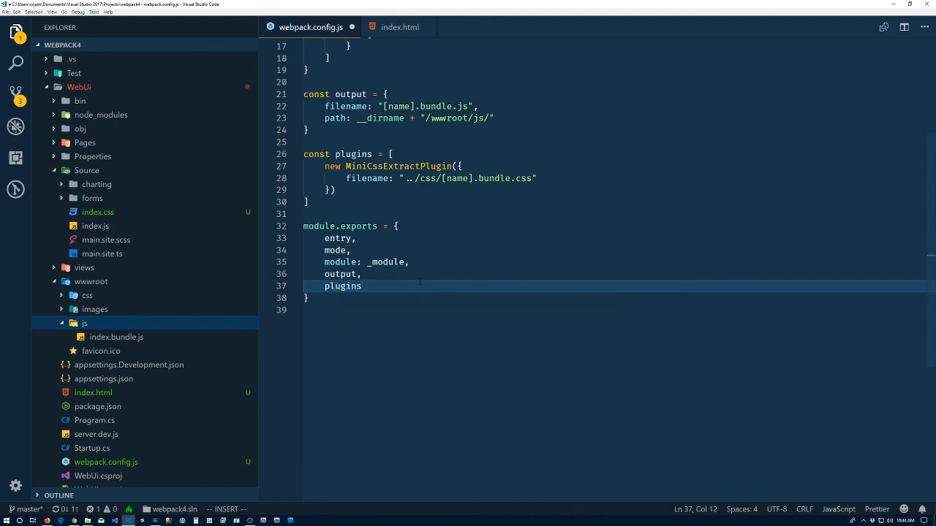
left_click(400, 27)
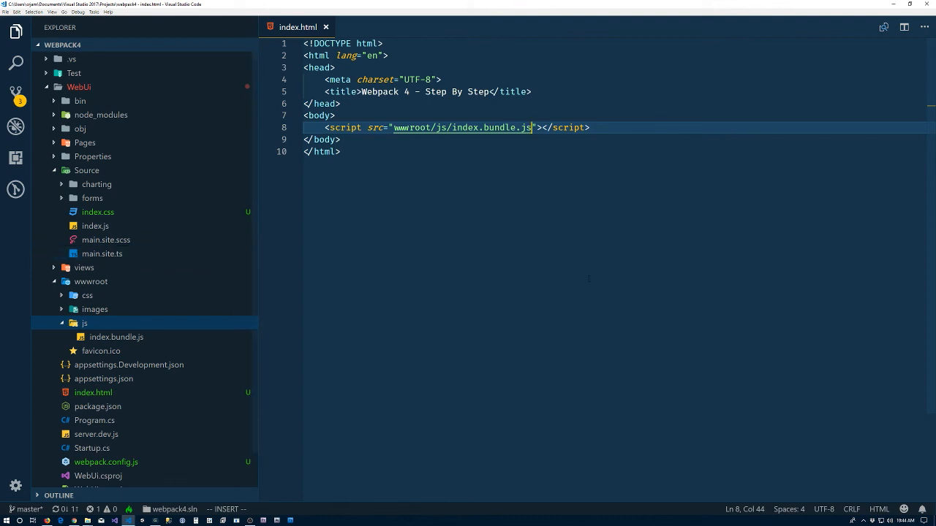
key("ctrl+p")
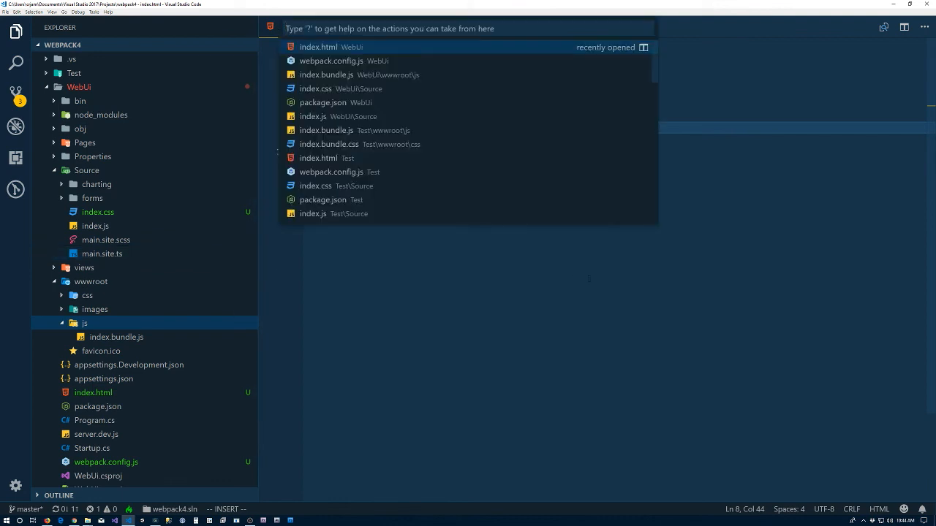
left_click(330, 60)
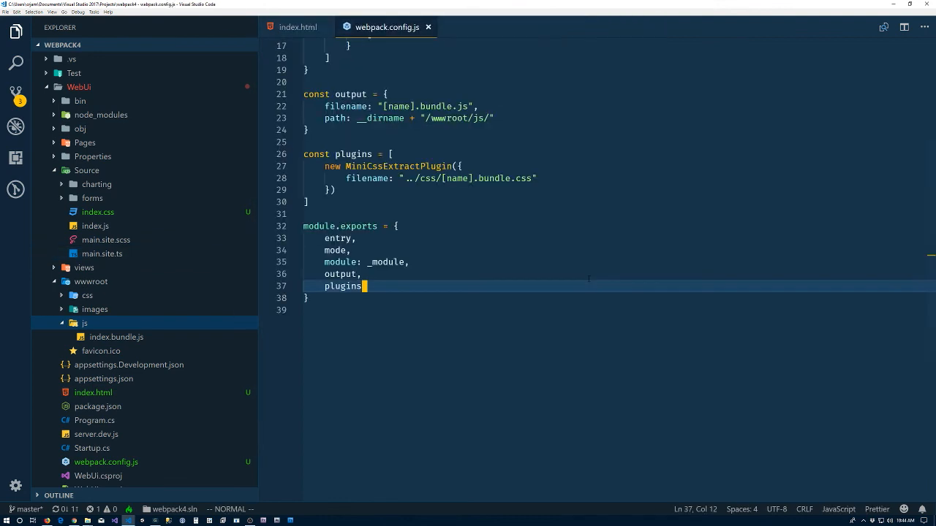
left_click(16, 32)
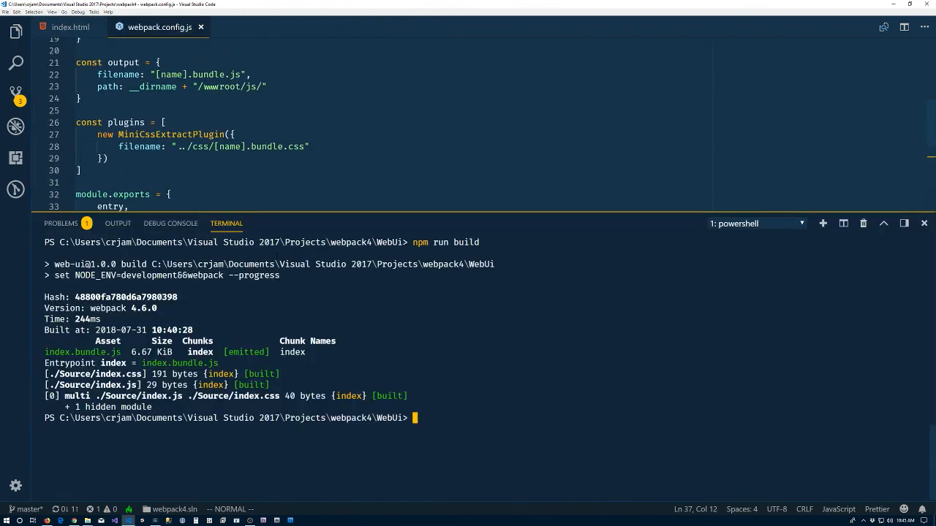
Clear the terminal, rebuild, and expand wwwroot/css to reveal index.bundle.css.
type("cls")
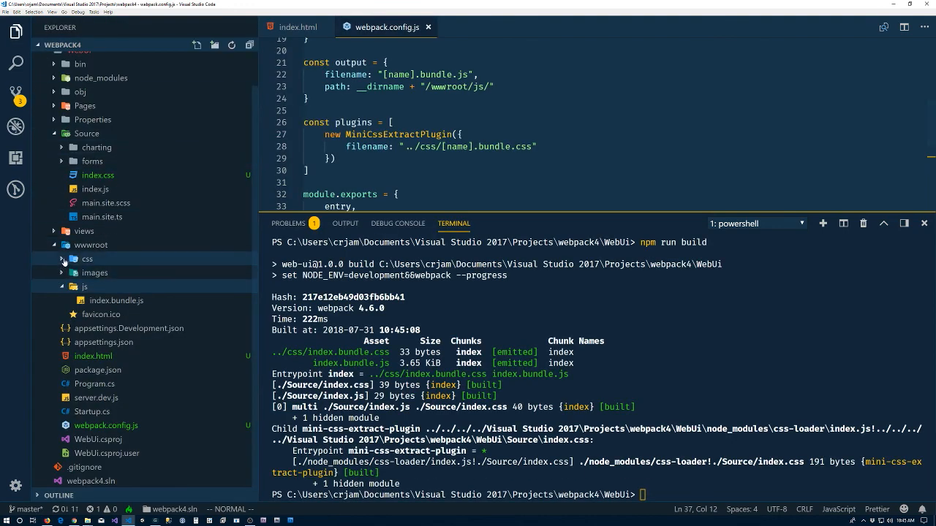
left_click(87, 259)
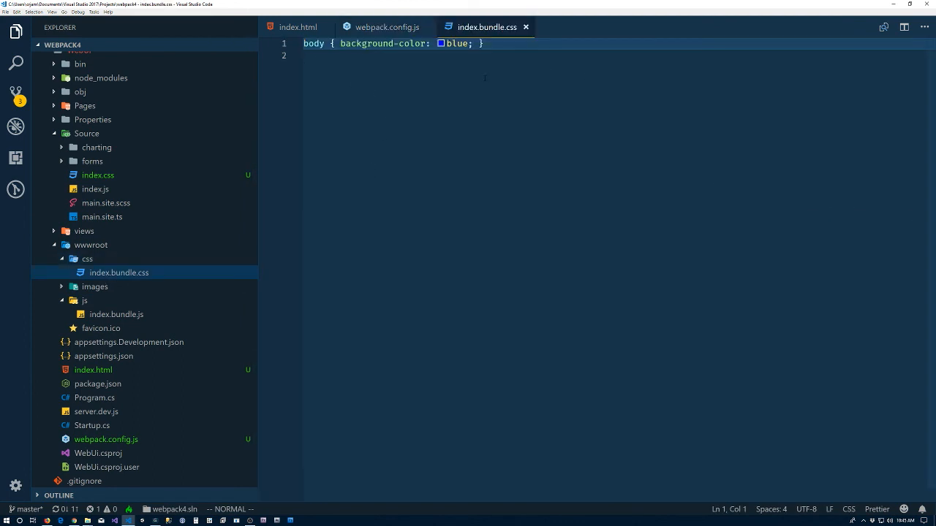
Add <link rel="stylesheet" href="wwwroot/css/index.bundle.css"> inside index.html's head.
left_click(386, 26)
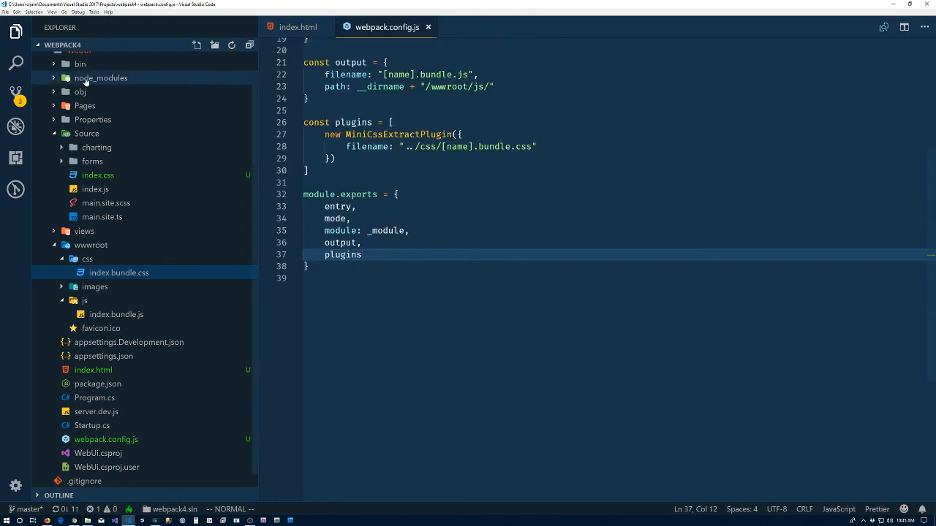
left_click(299, 26)
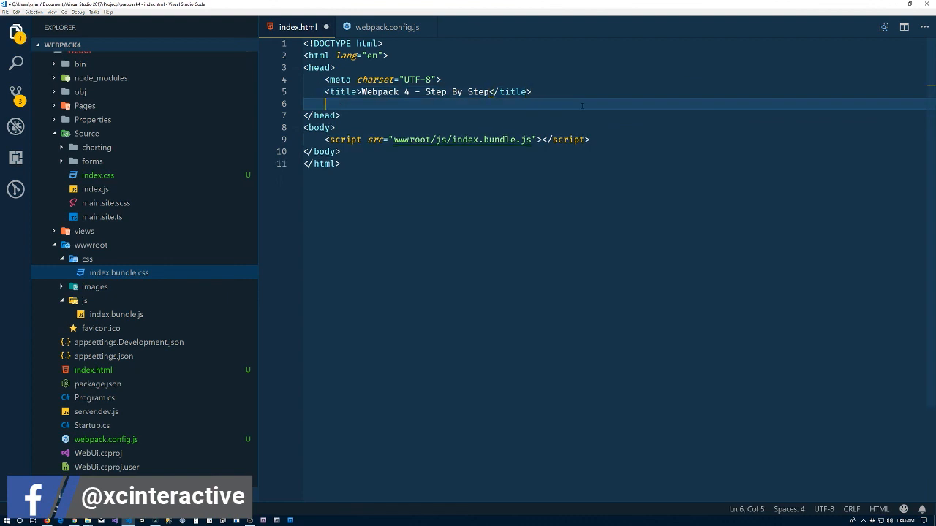
type("<link rel=\"stylesheet\" href=\"\">")
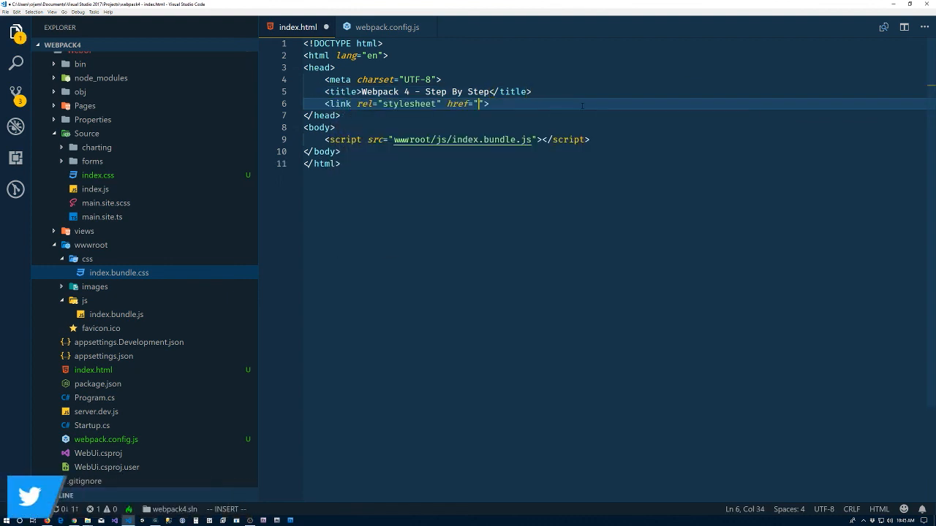
type("wwroot/")
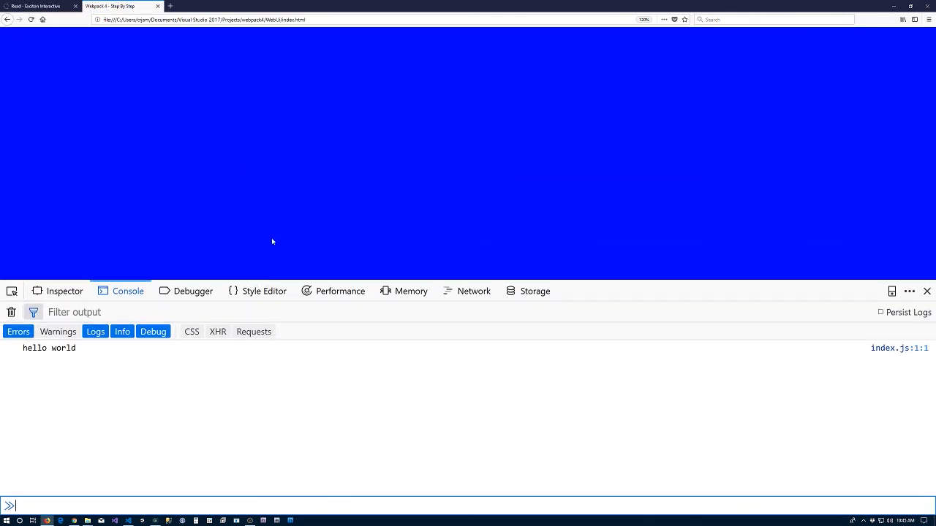
mouse_move(35, 369)
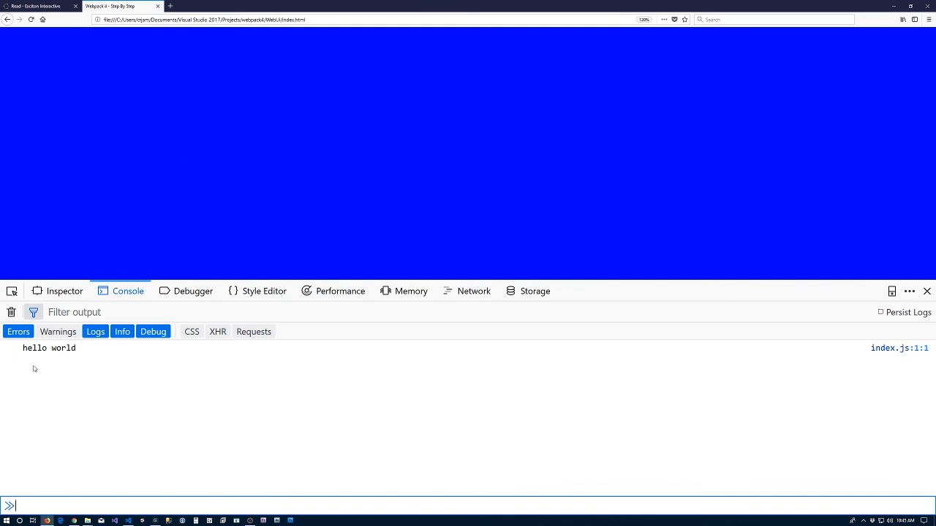
mouse_move(81, 378)
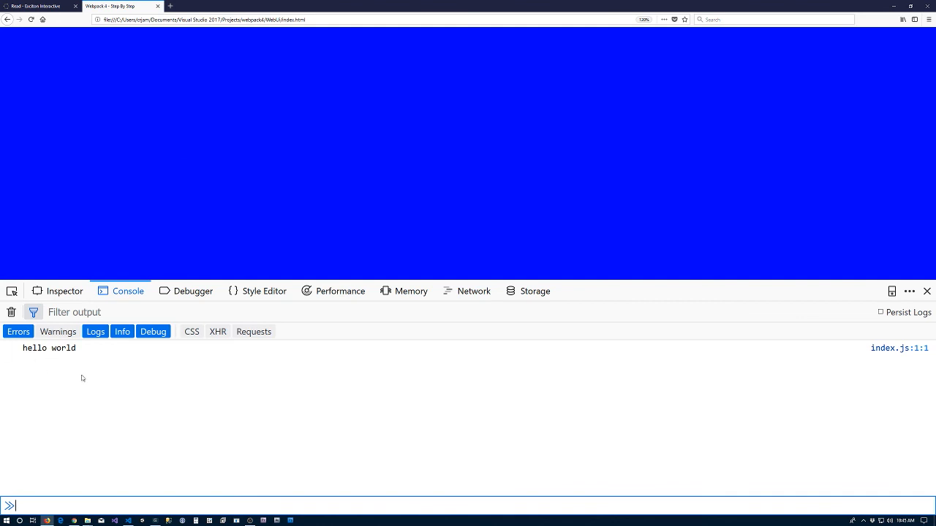
mouse_move(94, 389)
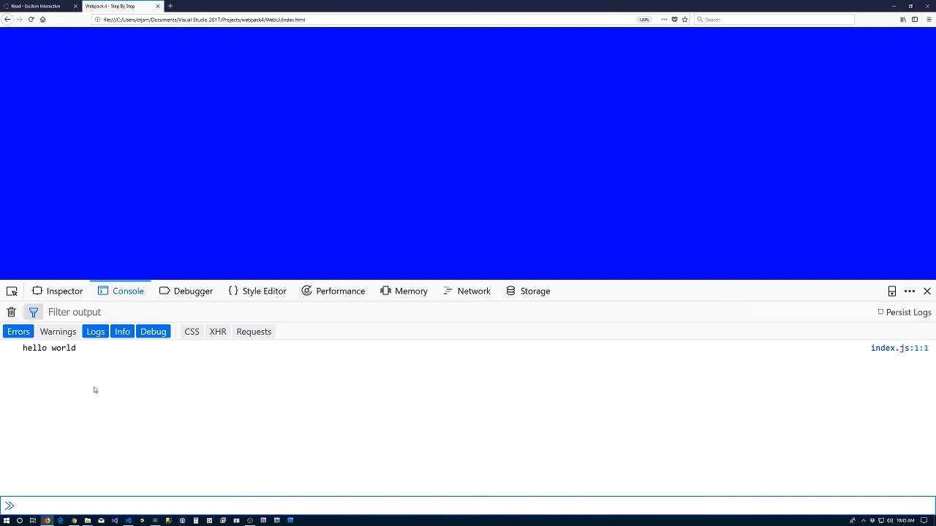
Return from the blue Firefox test page to the code editor.
left_click(127, 520)
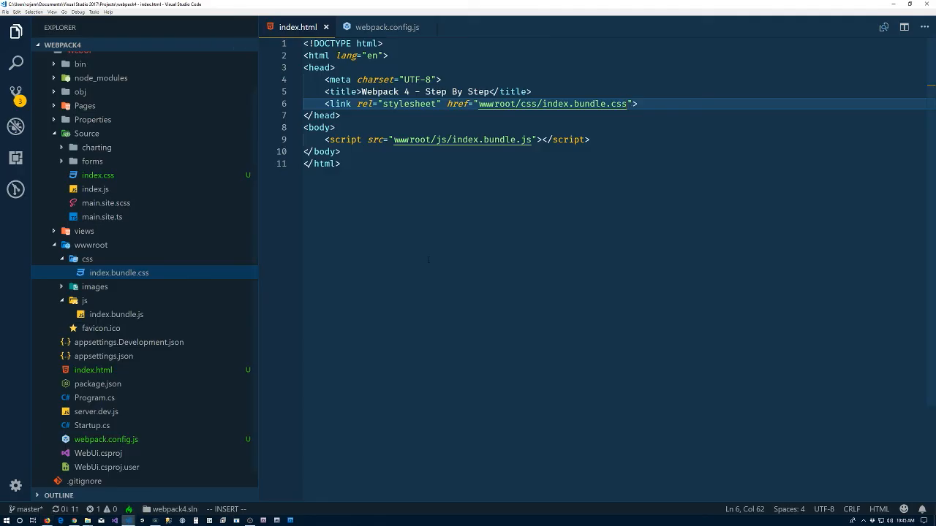
Return to webpack.config.js and review the MiniCssExtractPlugin plugins array and module.exports.
left_click(386, 26)
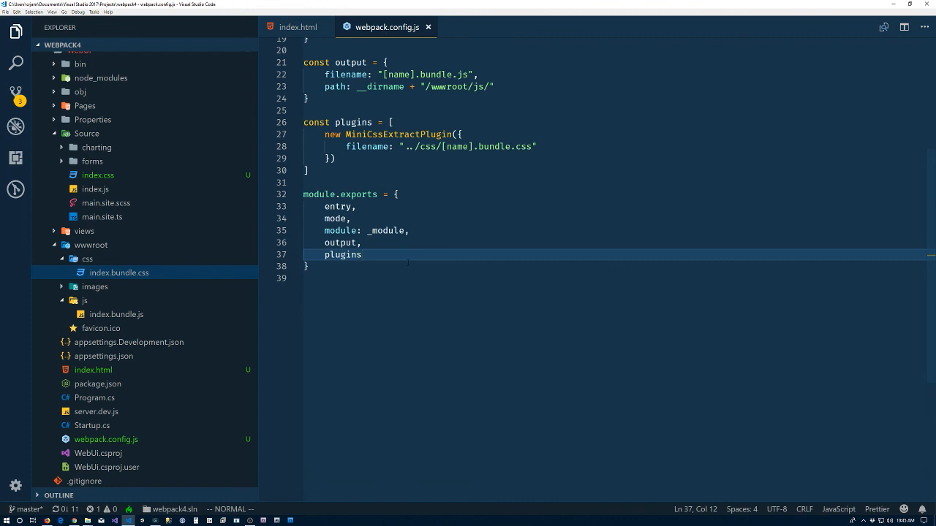
scroll("up", 3)
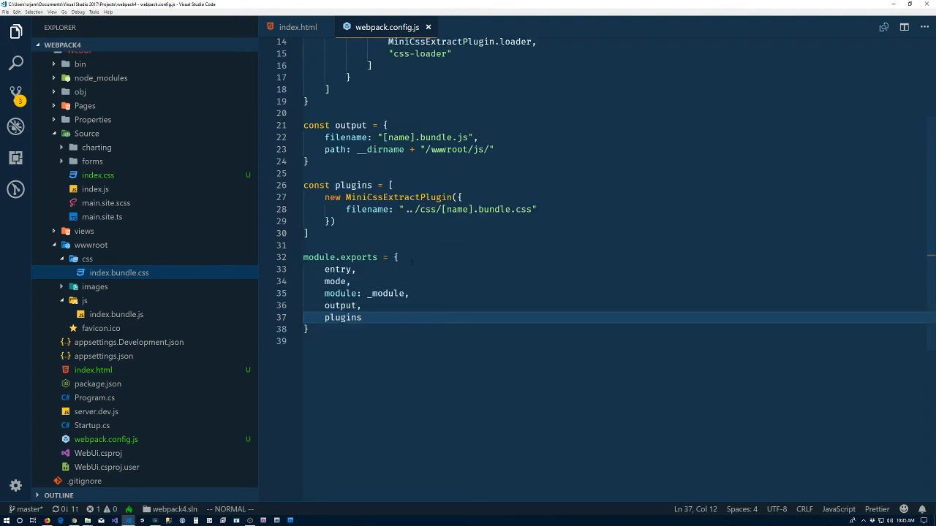
scroll("up", 3)
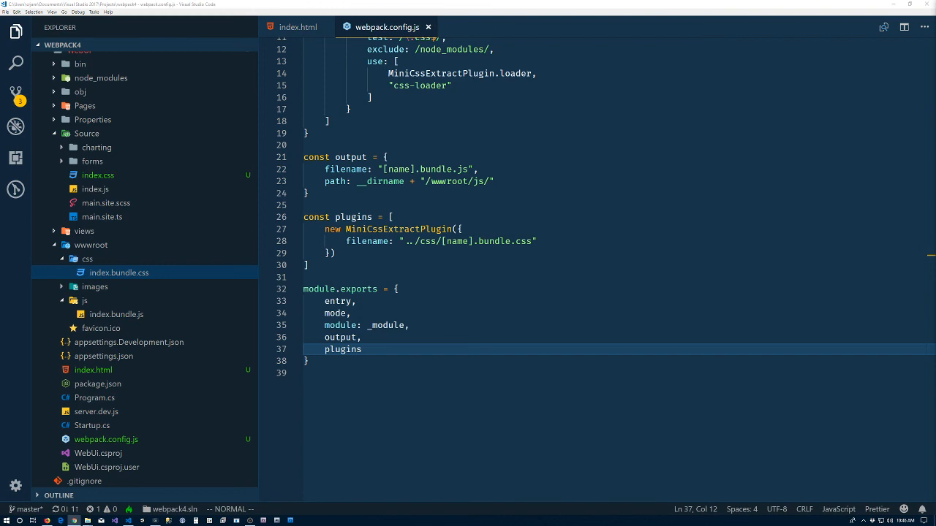
mouse_move(269, 287)
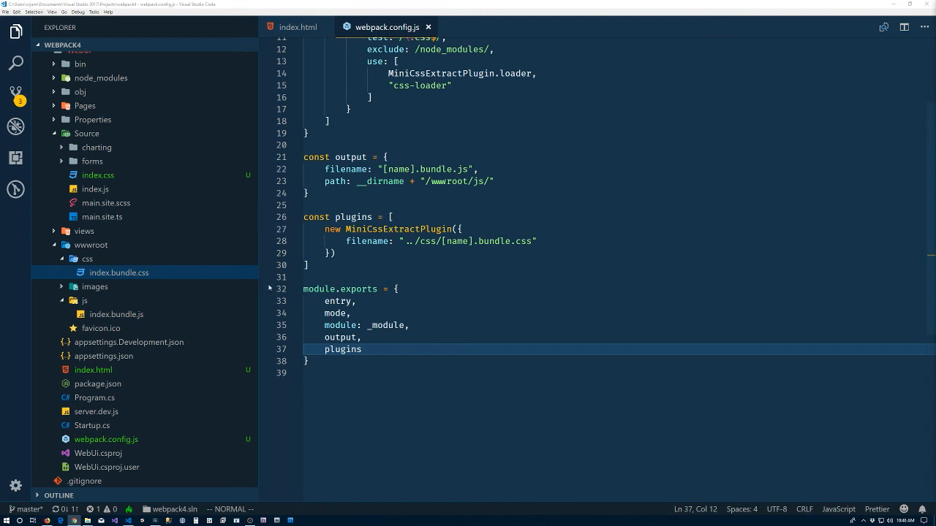